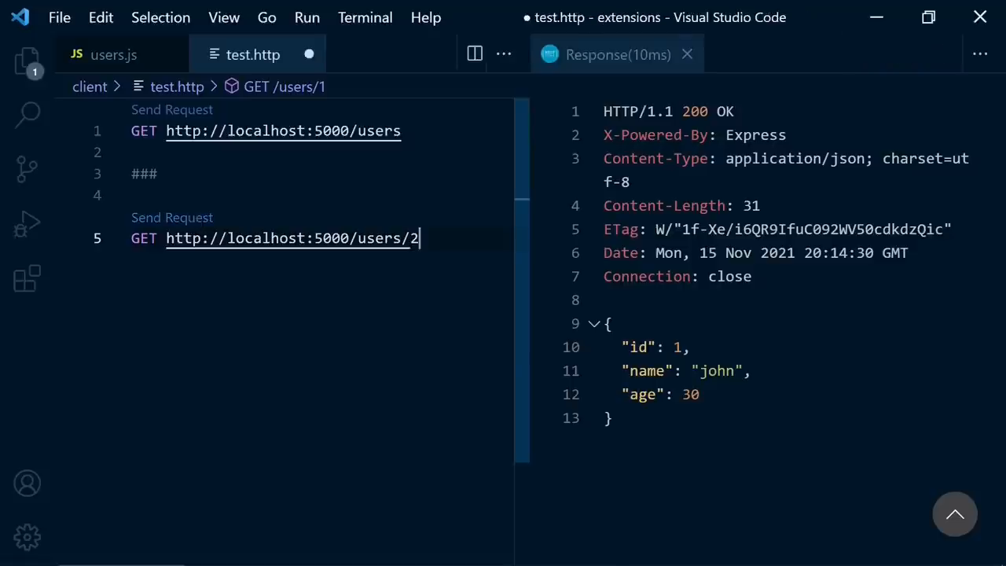
Send the GET /users/2 request to get jane's record, then open the Quokka.js extension page
{"action": "left_click", "coordinate": [171, 217]}
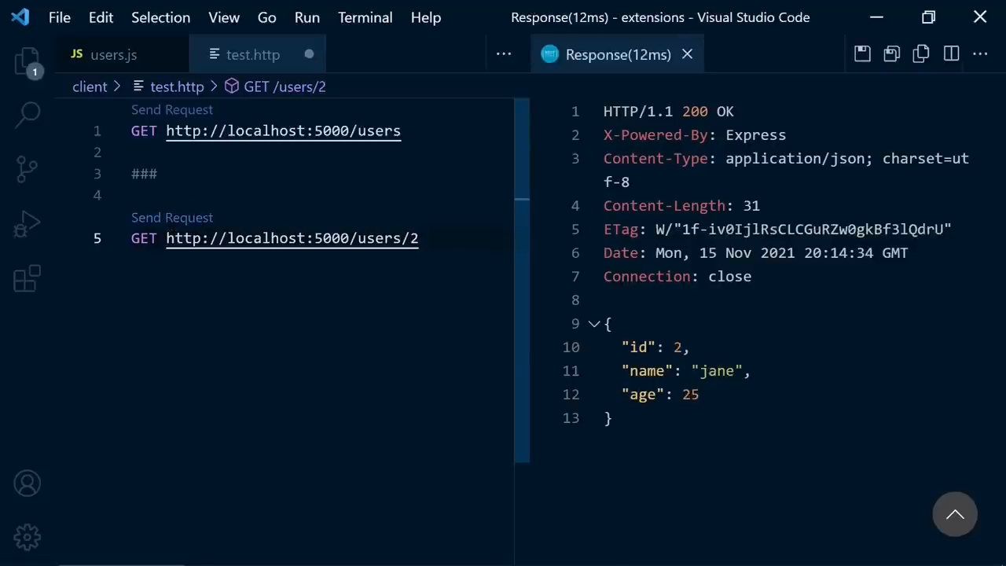
{"action": "left_click", "coordinate": [27, 278]}
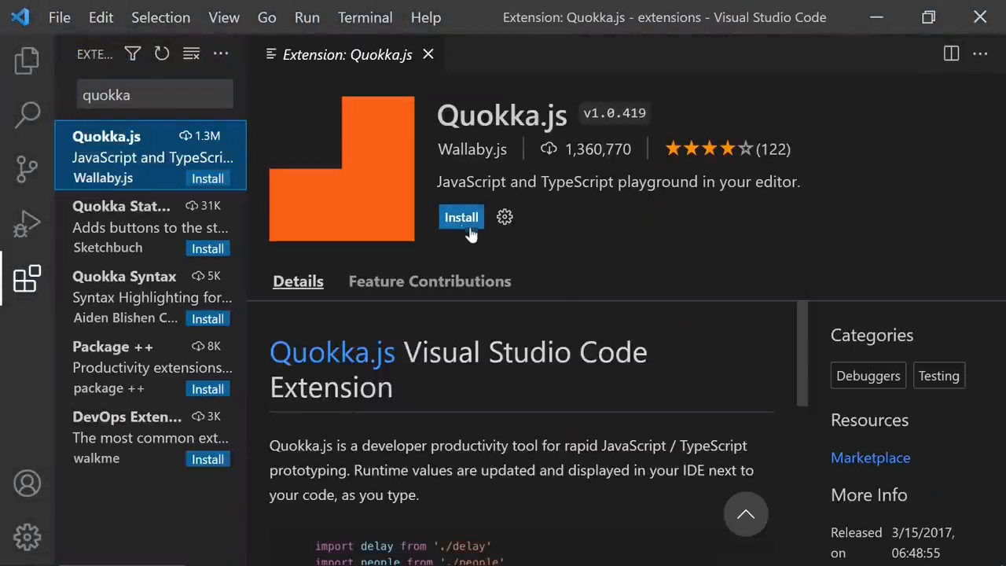
Install Quokka.js, close its details page and return to the project files
{"action": "left_click", "coordinate": [461, 217]}
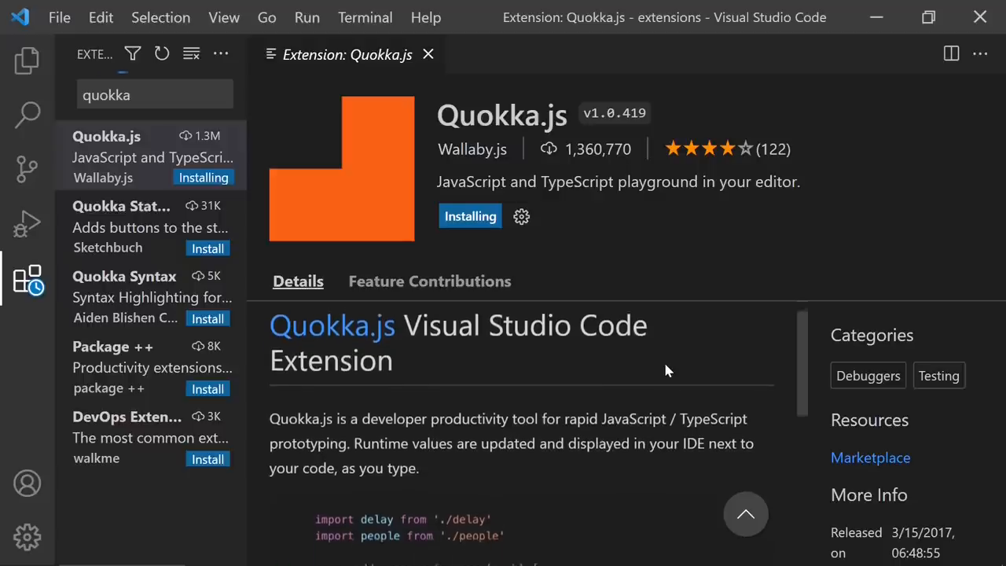
{"action": "scroll", "scroll_direction": "down", "scroll_amount": 3}
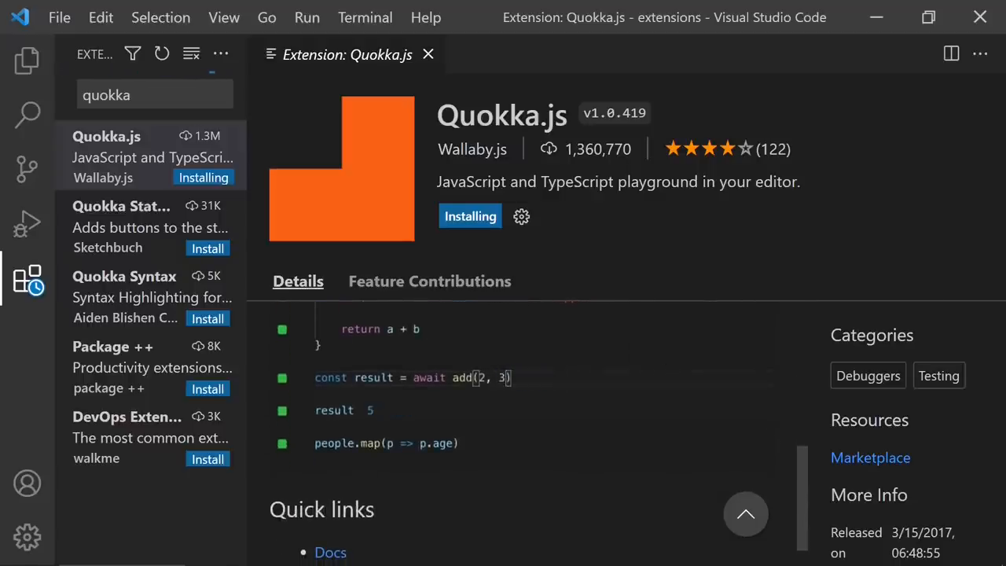
{"action": "left_click", "coordinate": [428, 54]}
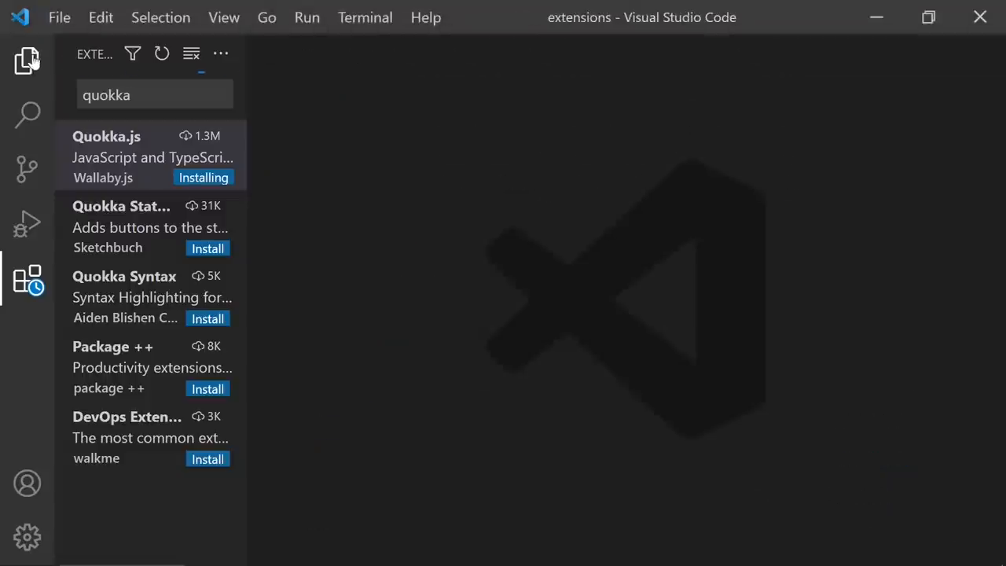
{"action": "left_click", "coordinate": [27, 61]}
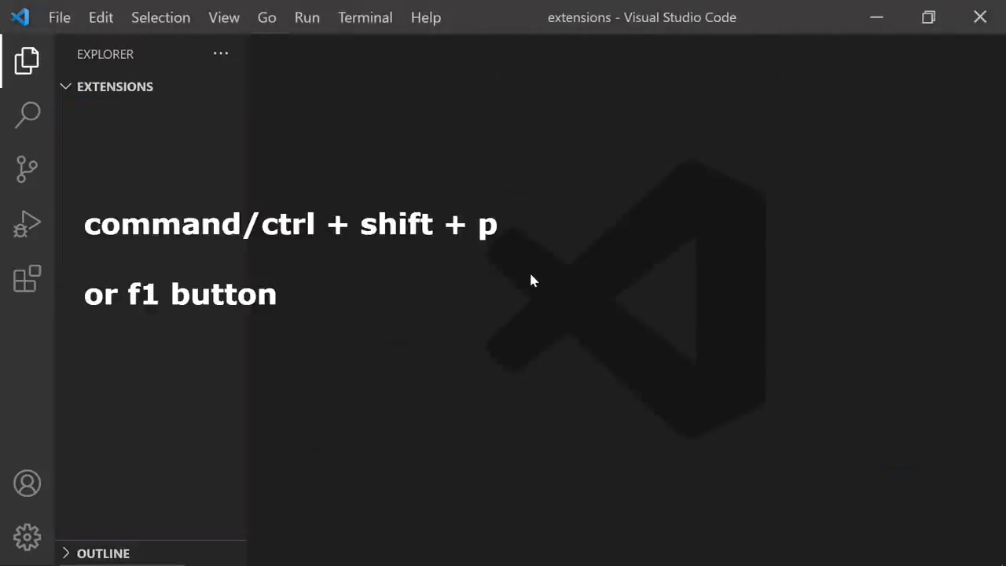
Filter the Command Palette with 'quokka' to list the Quokka.js commands
{"action": "key", "text": "ctrl+shift+p"}
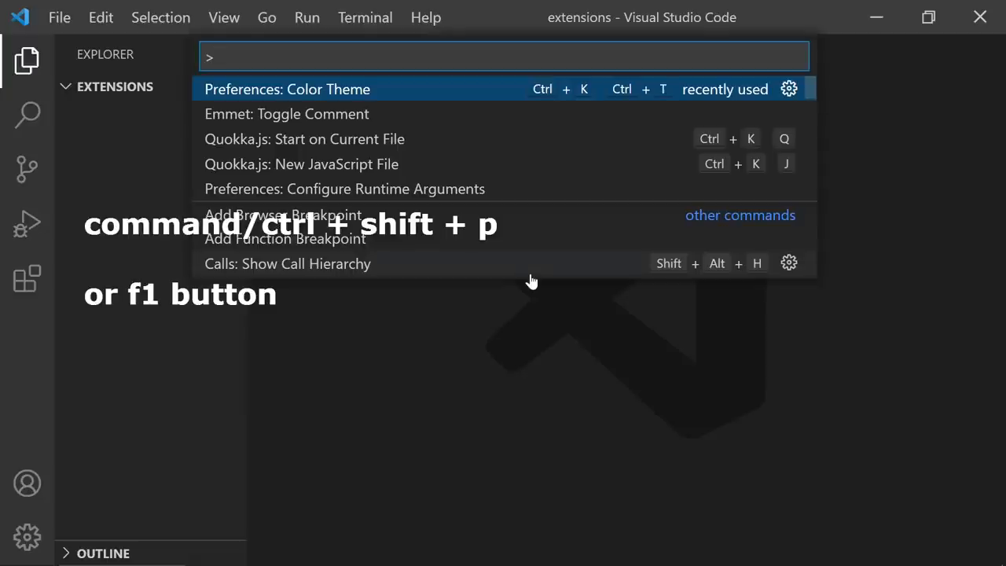
{"action": "type", "text": "q"}
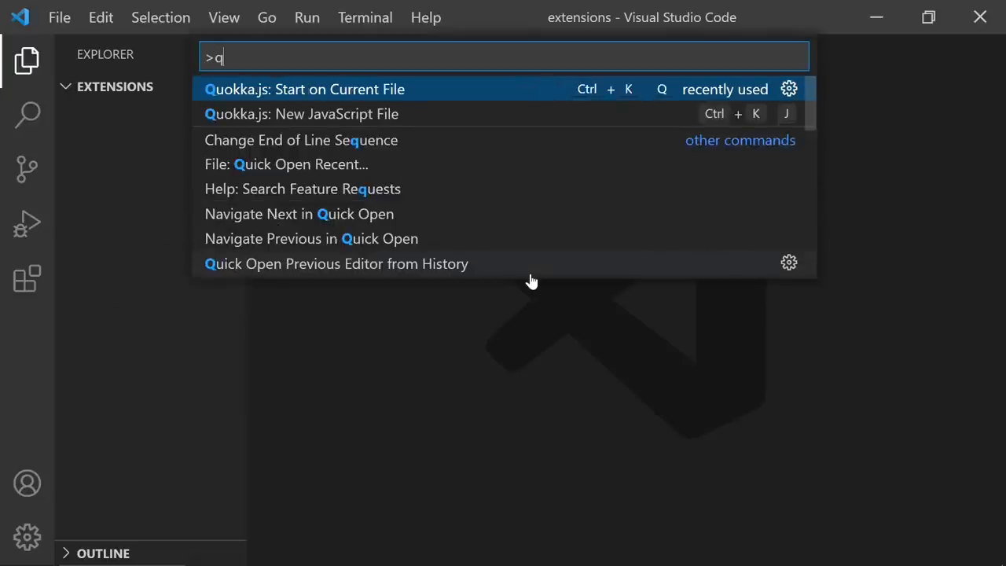
{"action": "type", "text": "uokka"}
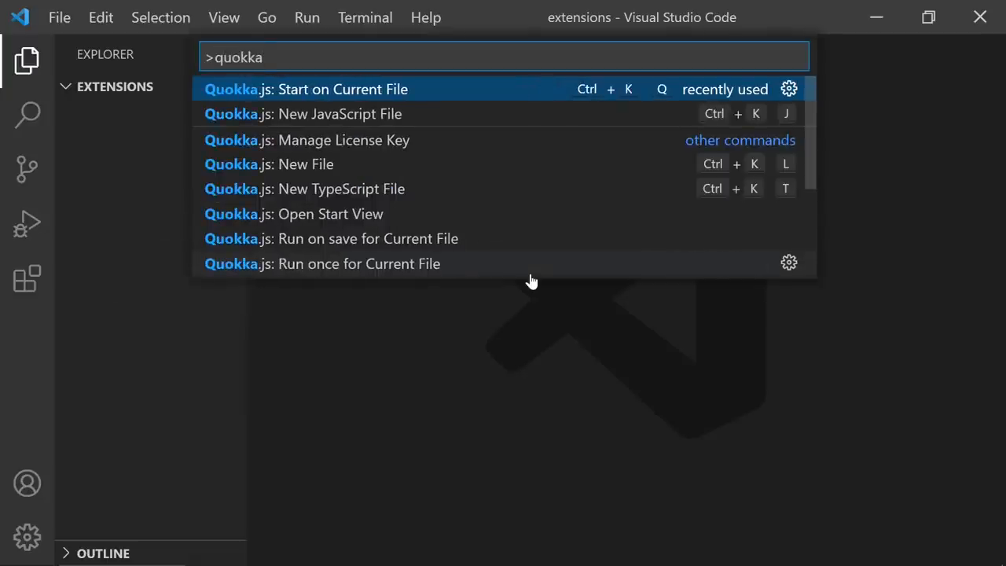
{"action": "mouse_move", "coordinate": [350, 118]}
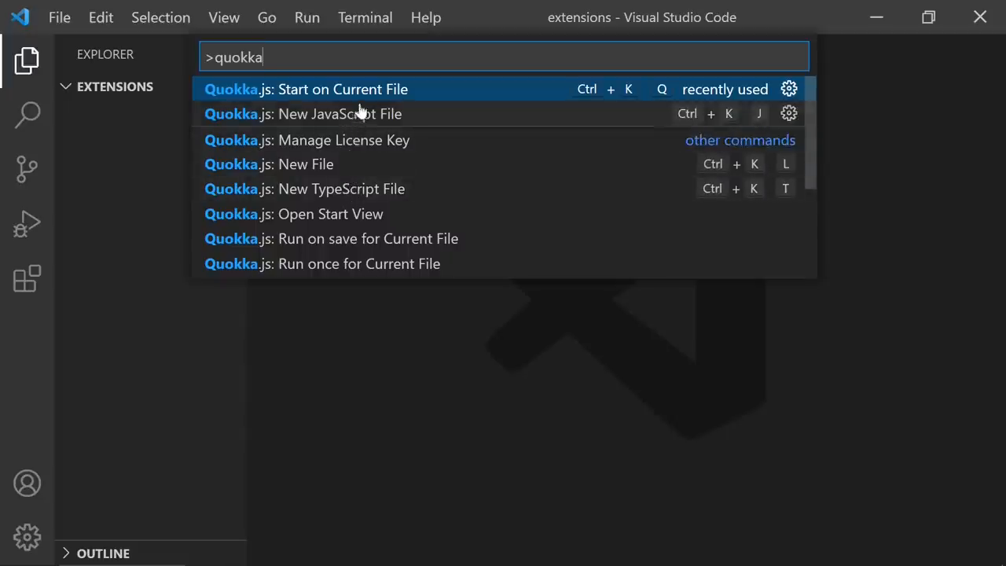
{"action": "mouse_move", "coordinate": [336, 98]}
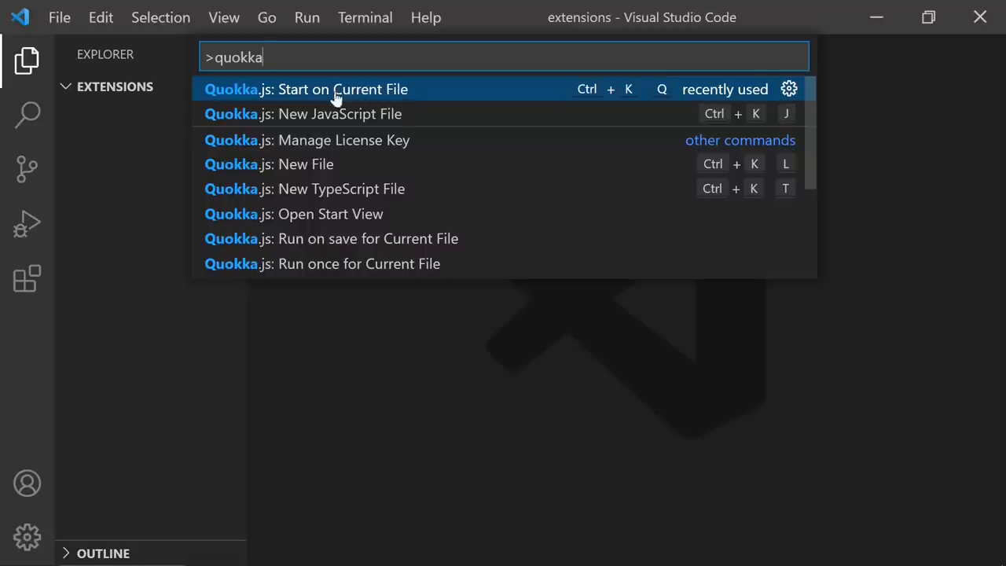
{"action": "mouse_move", "coordinate": [409, 102]}
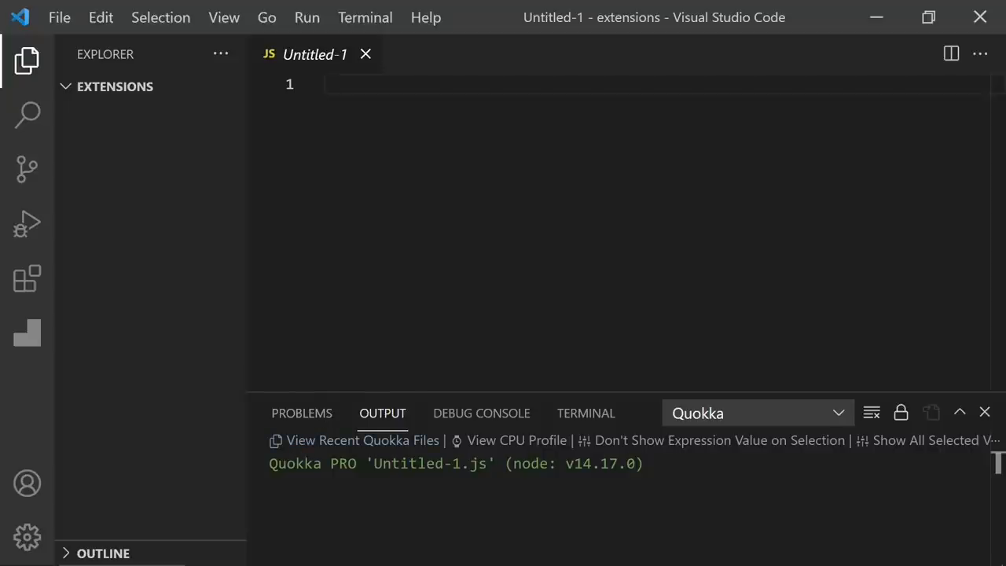
Hide the Explorer and declare const a = 1 in the Quokka file
{"action": "left_click", "coordinate": [26, 60]}
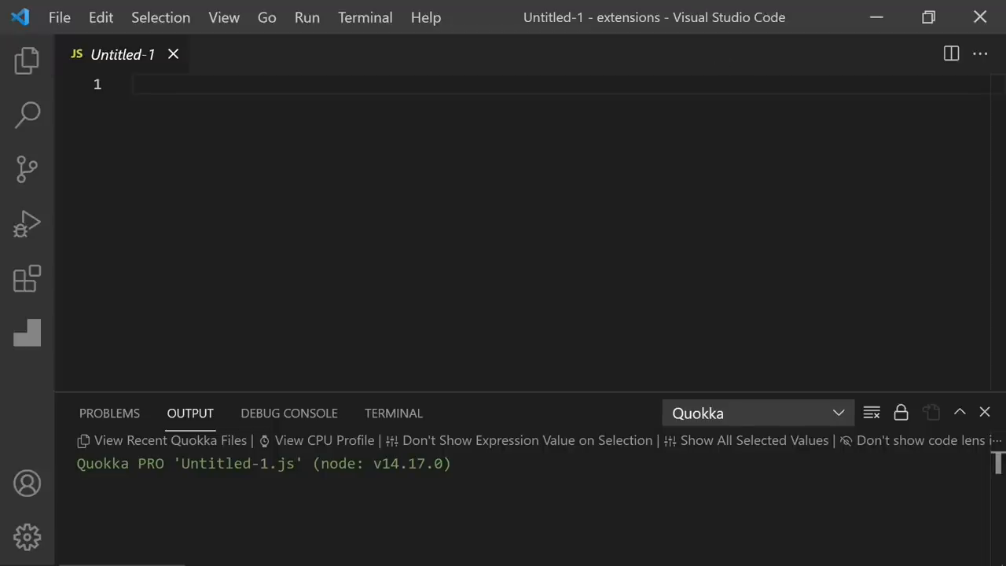
{"action": "type", "text": "con a"}
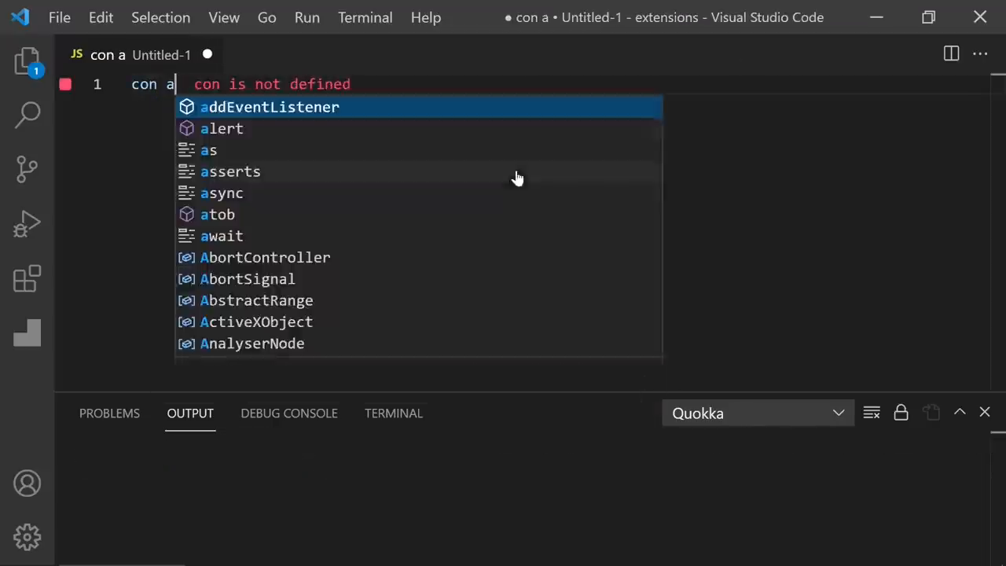
{"action": "type", "text": "= 1"}
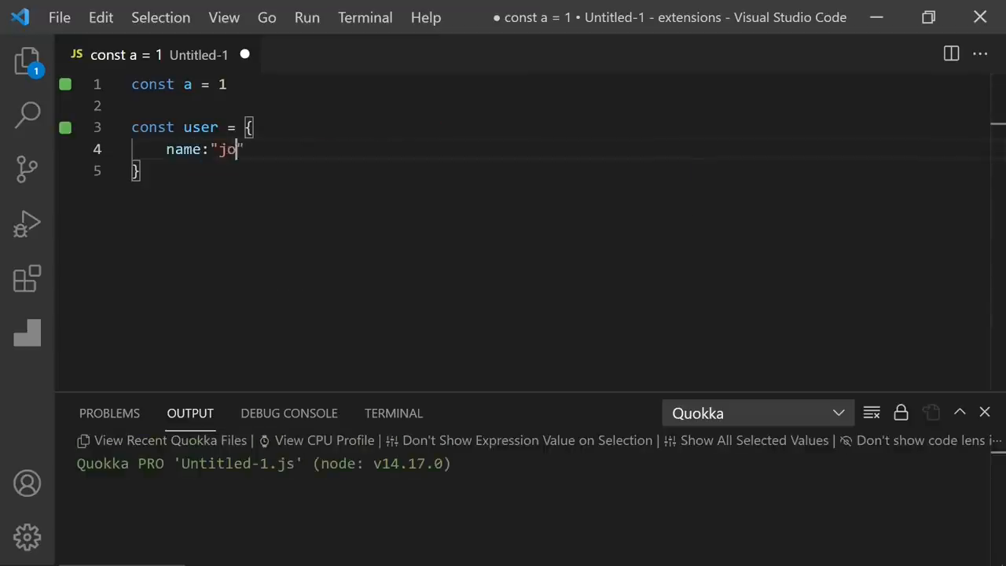
Define the user object (name john, surname doe, age 25) and log it with console.log(user)
{"action": "scroll", "scroll_direction": "up", "scroll_amount": 3}
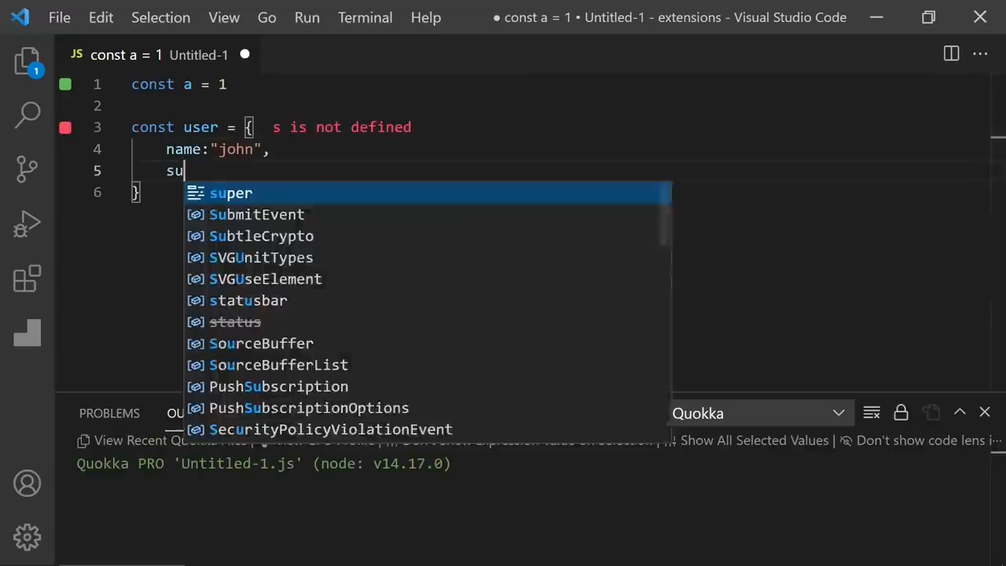
{"action": "type", "text": "rname= \""}
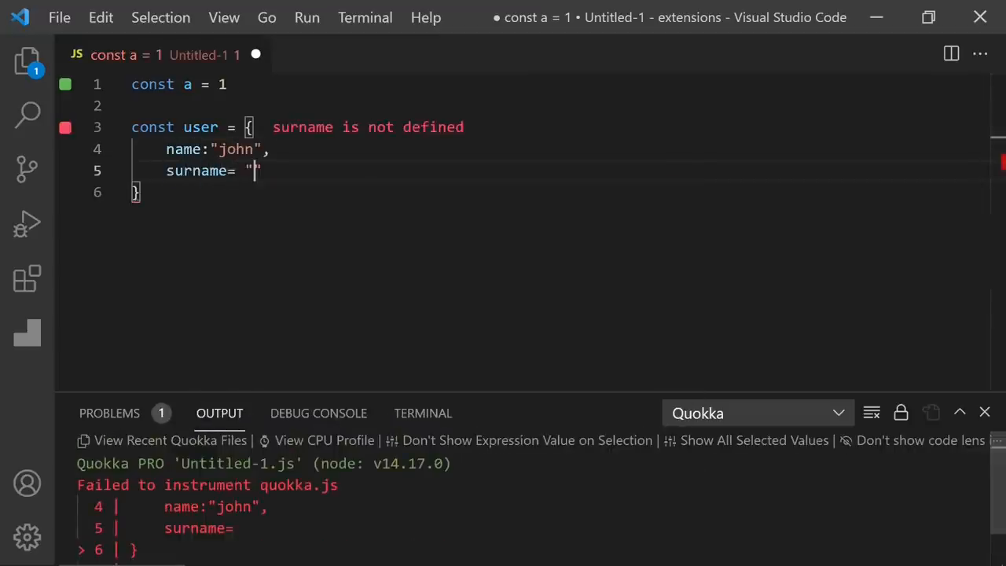
{"action": "type", "text": "doe\","}
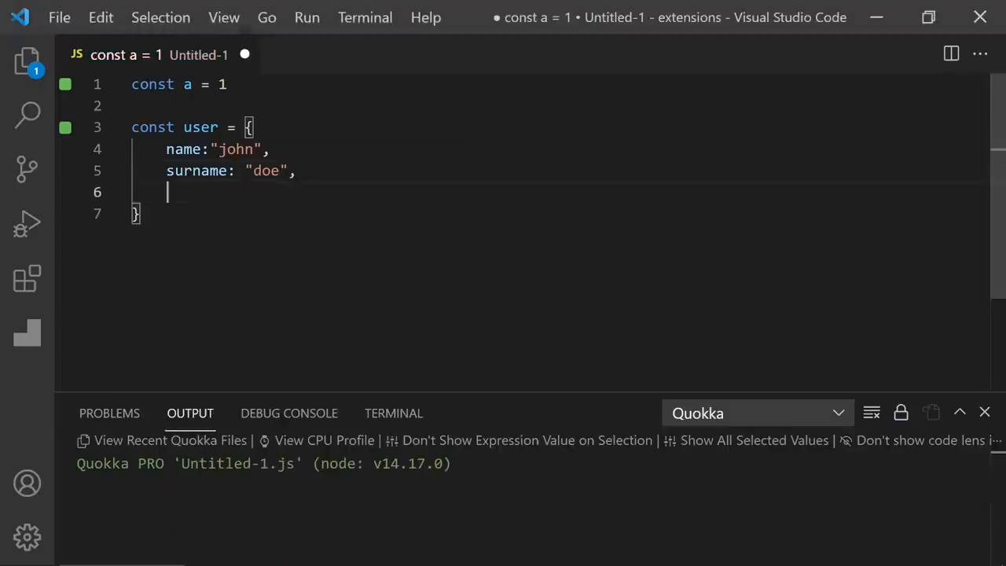
{"action": "type", "text": "age:25"}
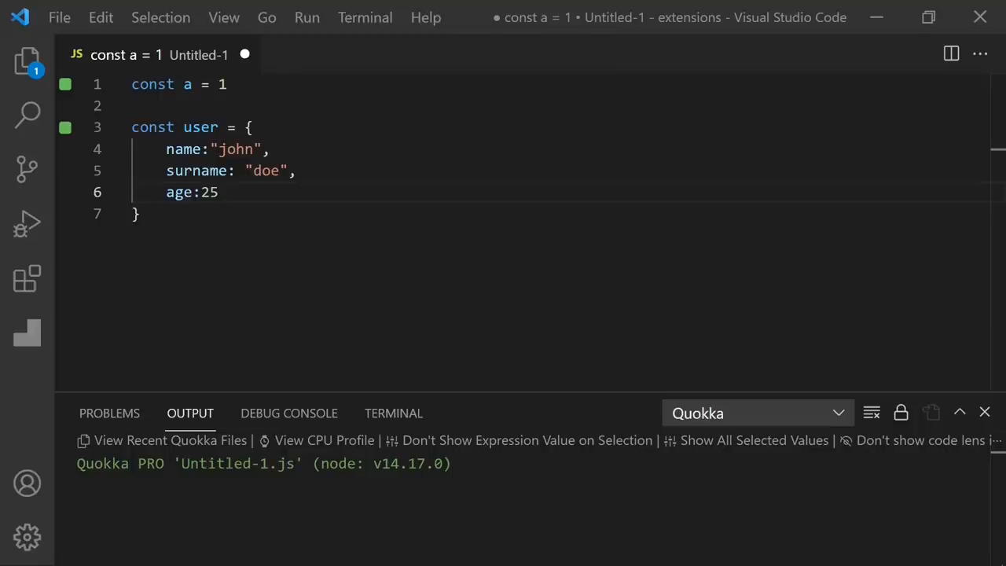
{"action": "type", "text": "user"}
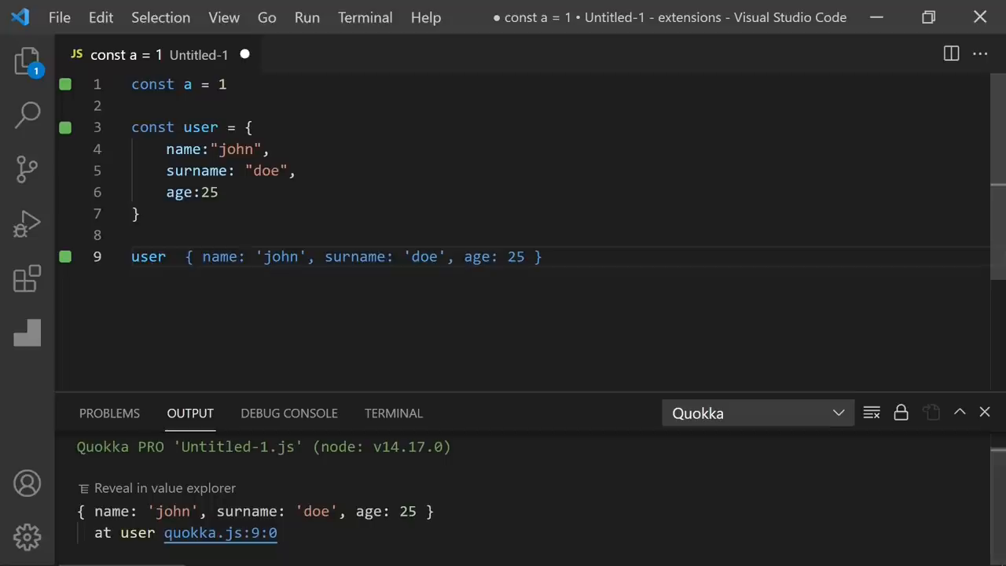
{"action": "type", "text": "console.log("}
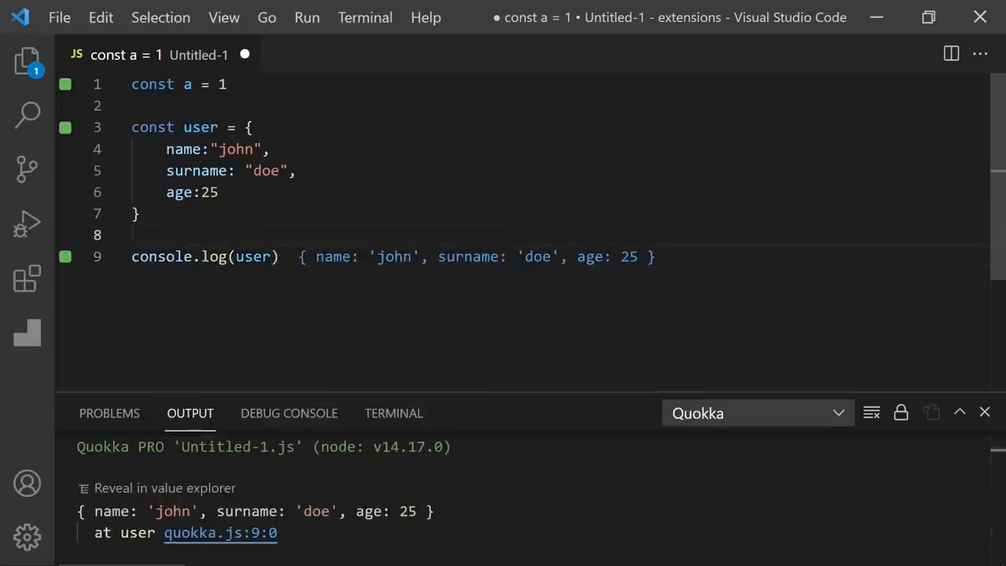
Write the ageAfterNYear arrow function returning userAge + n
{"action": "type", "text": "const"}
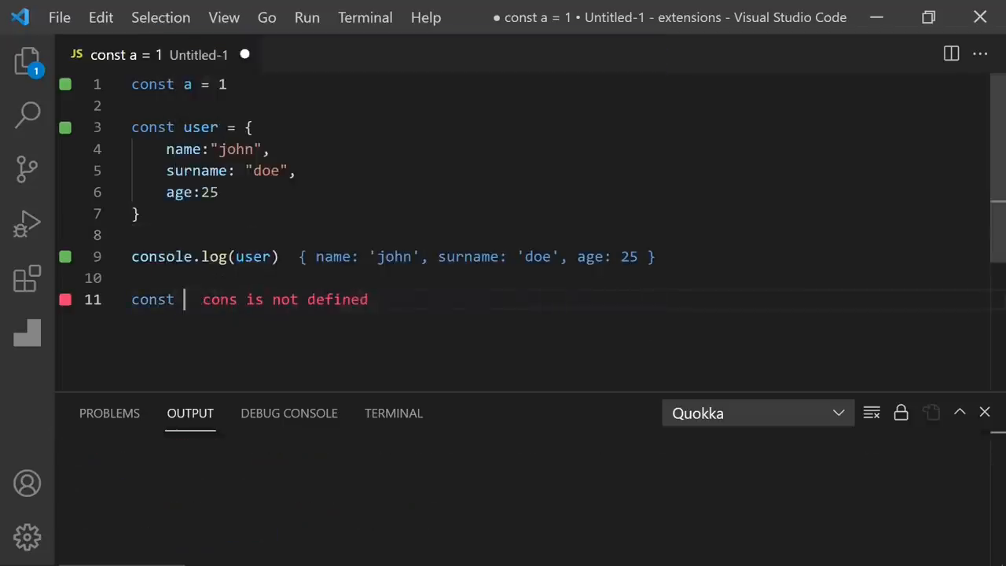
{"action": "type", "text": "ageAfterNYear = ()="}
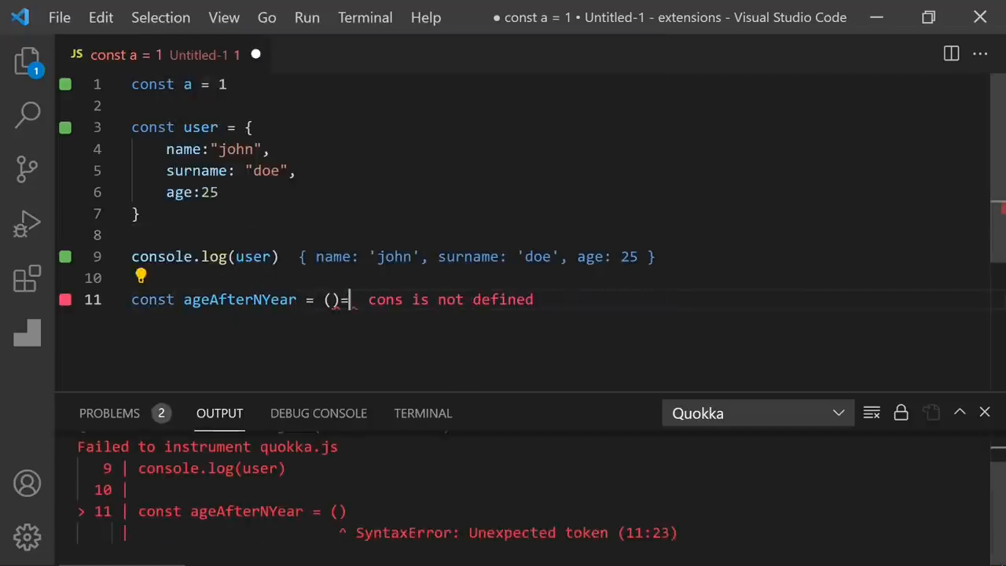
{"action": "type", "text": "userAge, n)=>{"}
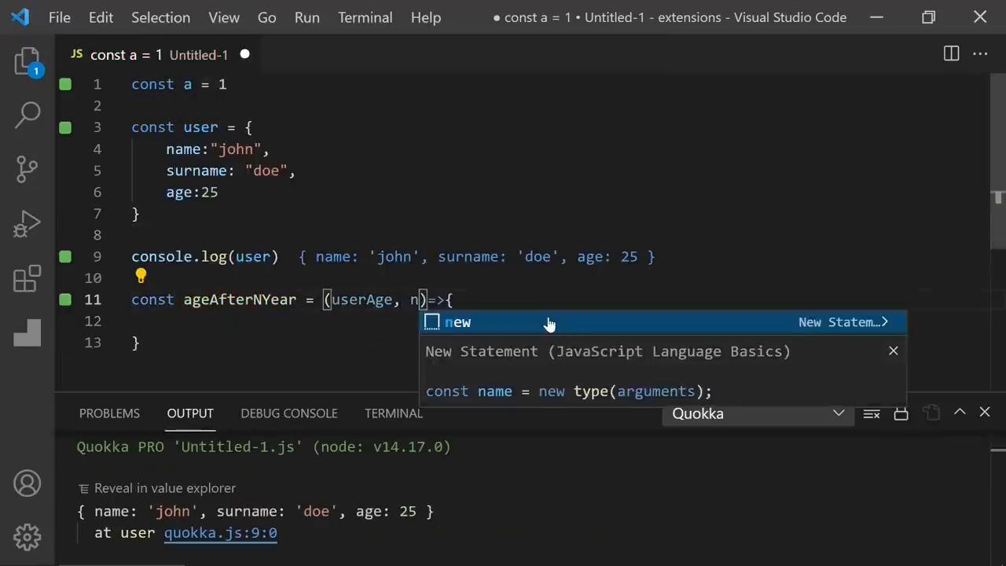
{"action": "type", "text": "return"}
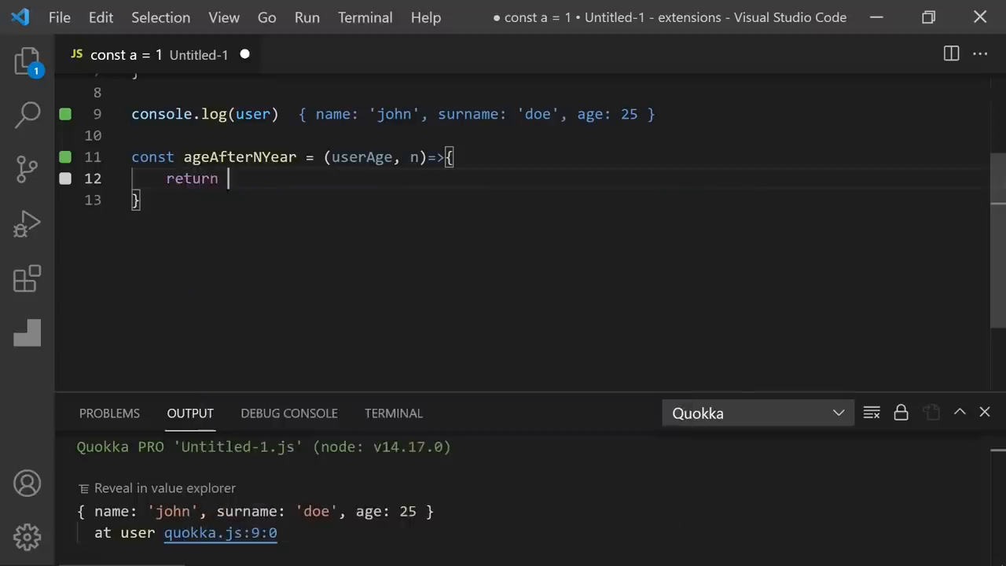
{"action": "type", "text": "userAge+n;"}
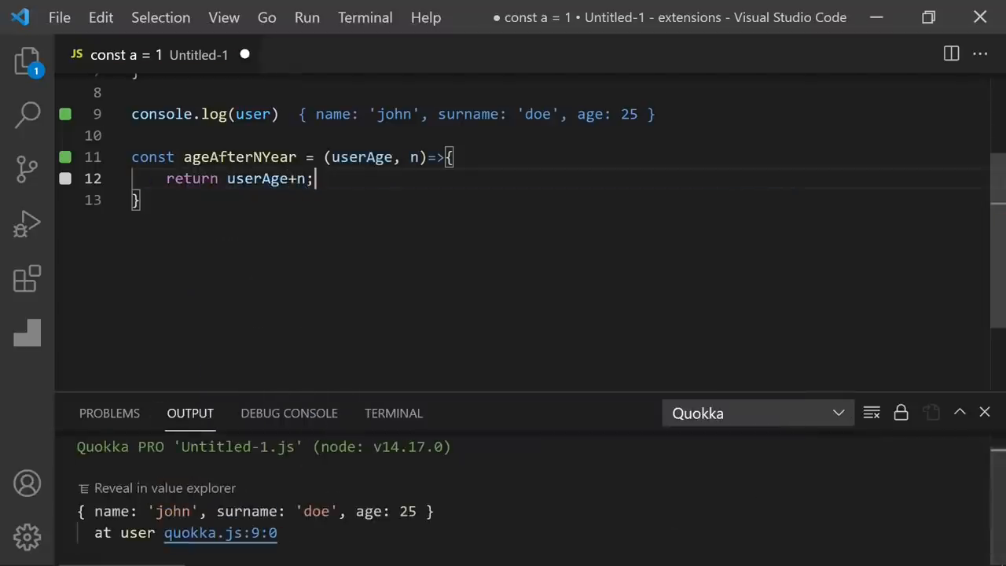
Log ageAfterNYear(user.age, a), showing 26 inline, and select all the code
{"action": "type", "text": "console.log()"}
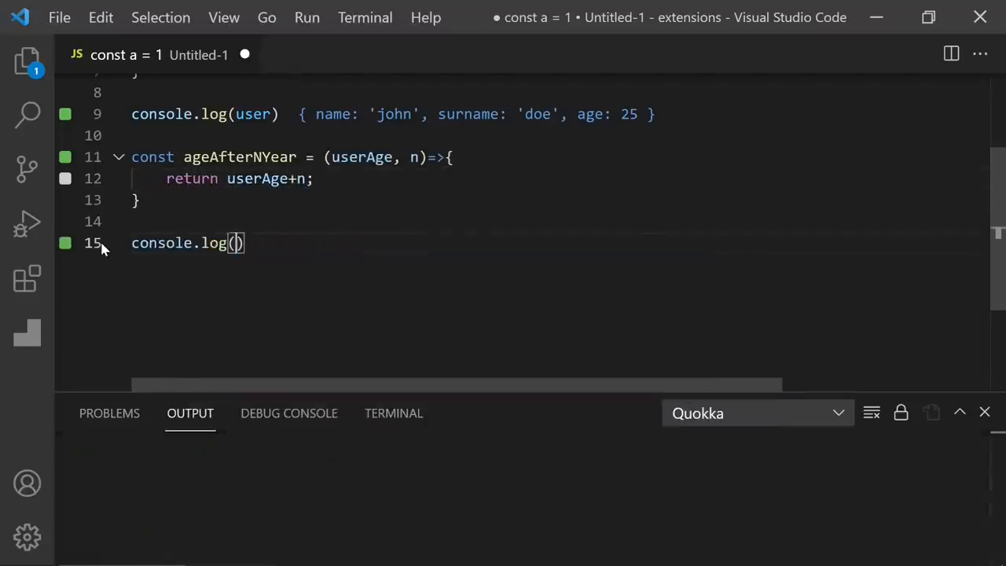
{"action": "type", "text": "ageAfterNYear(24,"}
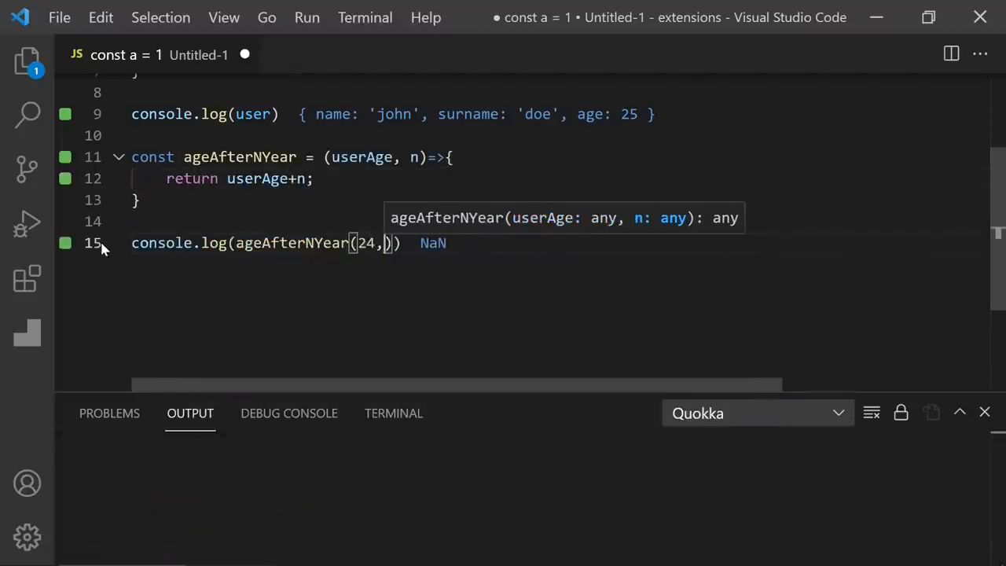
{"action": "type", "text": "4"}
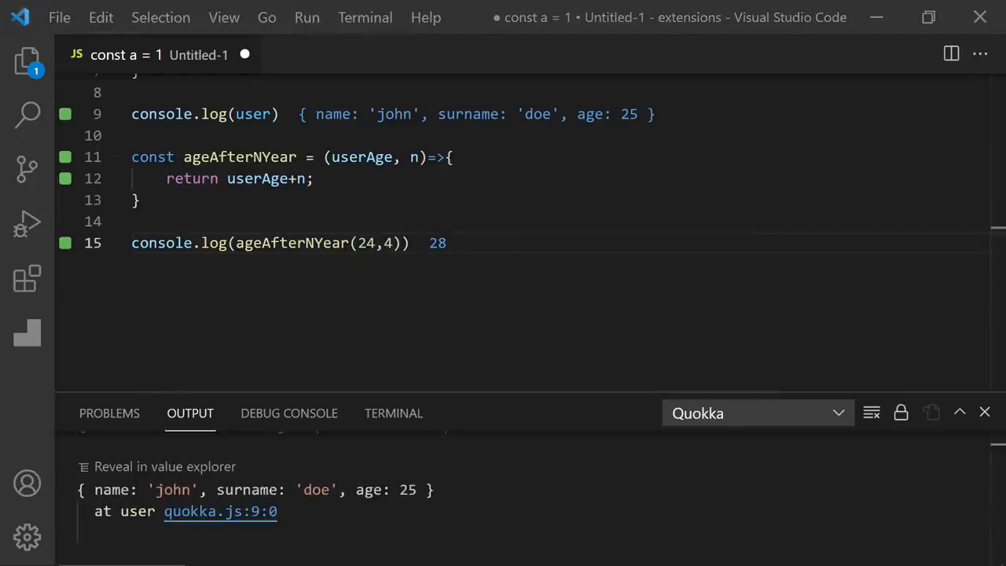
{"action": "type", "text": "user.age"}
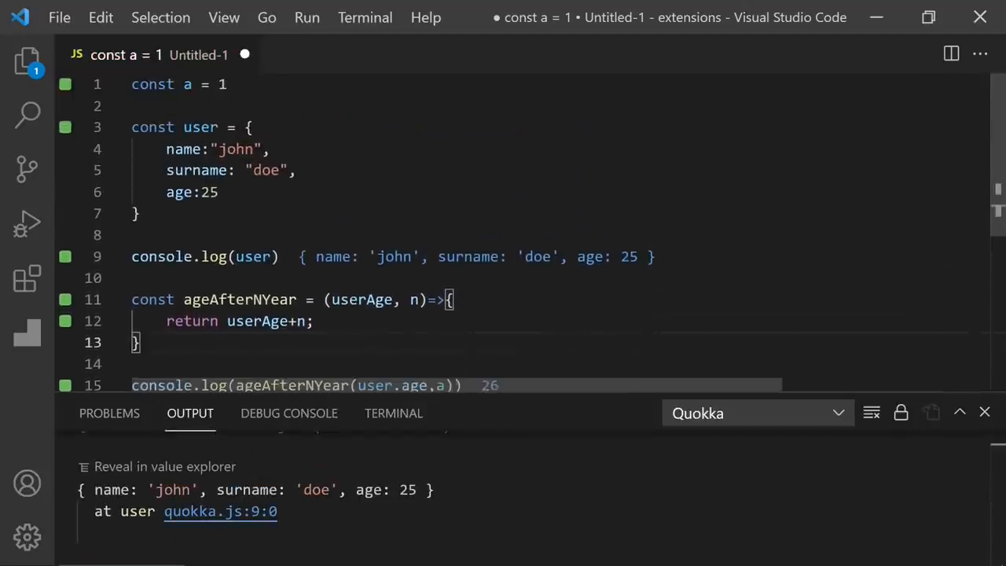
{"action": "scroll", "scroll_direction": "down", "scroll_amount": 3}
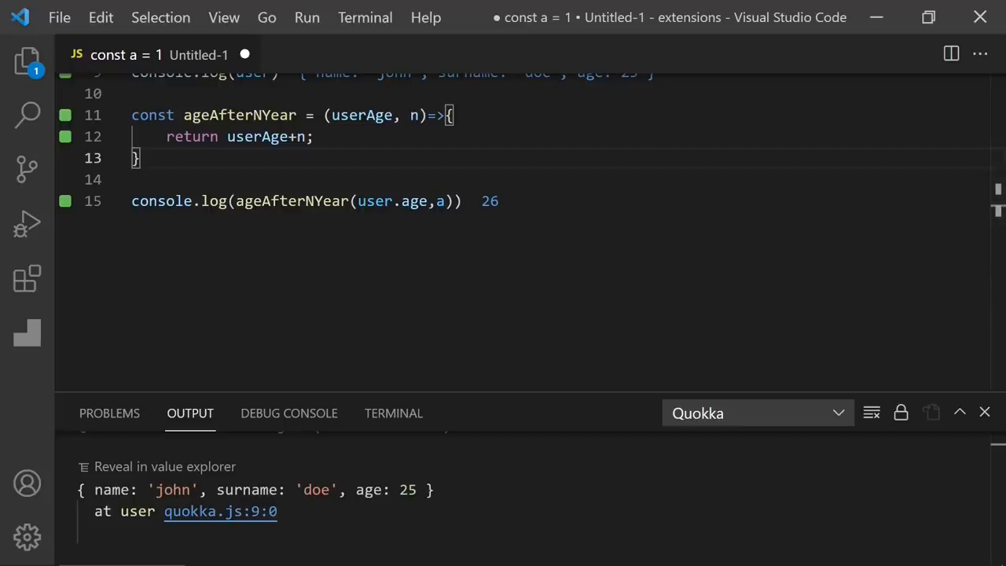
{"action": "key", "text": "ctrl+a"}
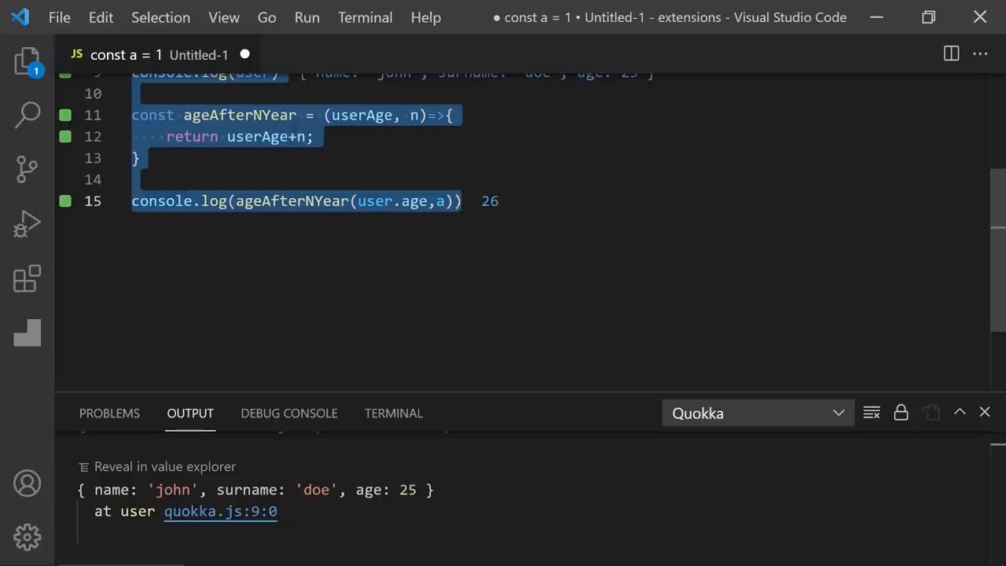
Comment out the user code and add console.log(movies) to show the four films
{"action": "key", "text": "ctrl+/"}
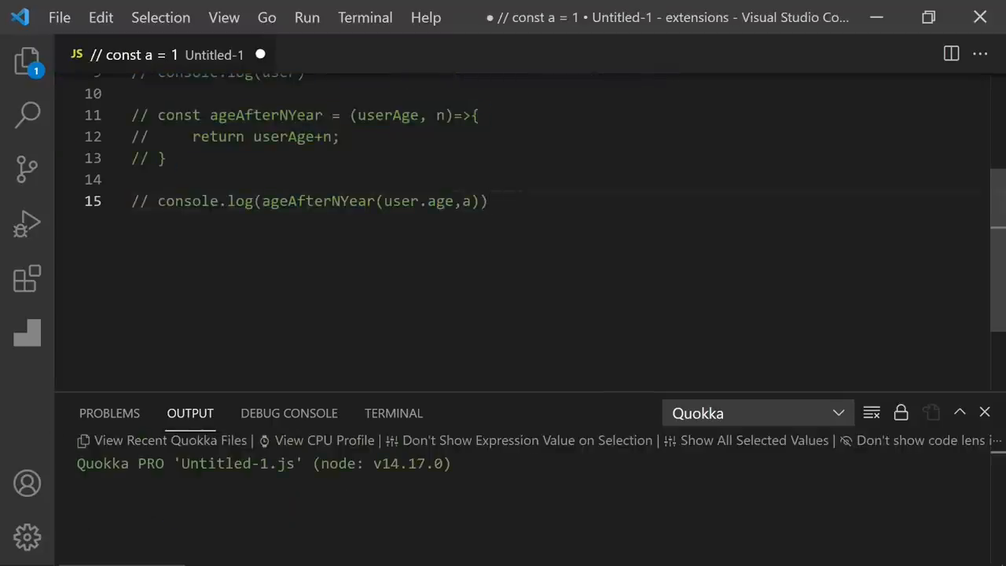
{"action": "scroll", "scroll_direction": "down", "scroll_amount": 3}
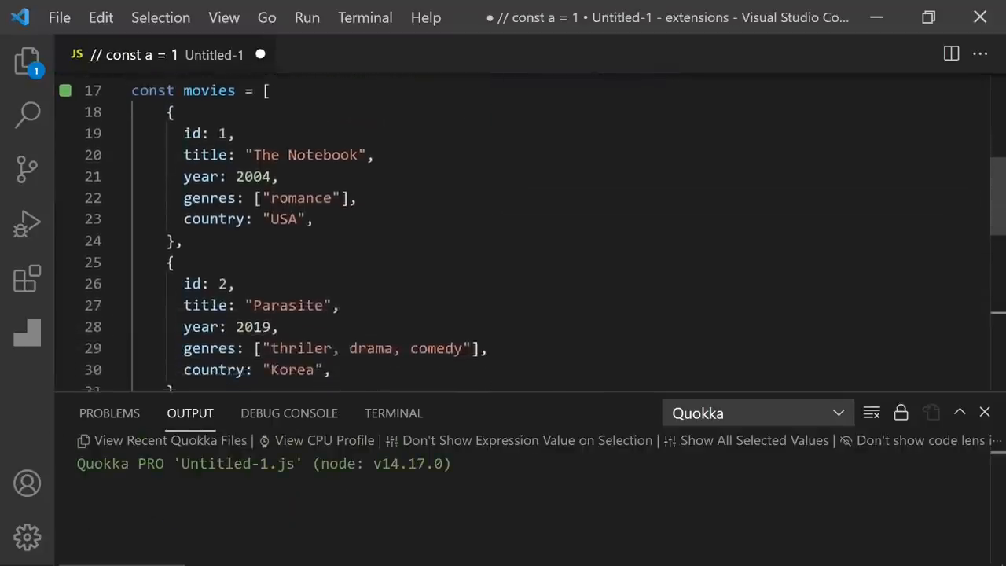
{"action": "type", "text": "console.log(movies"}
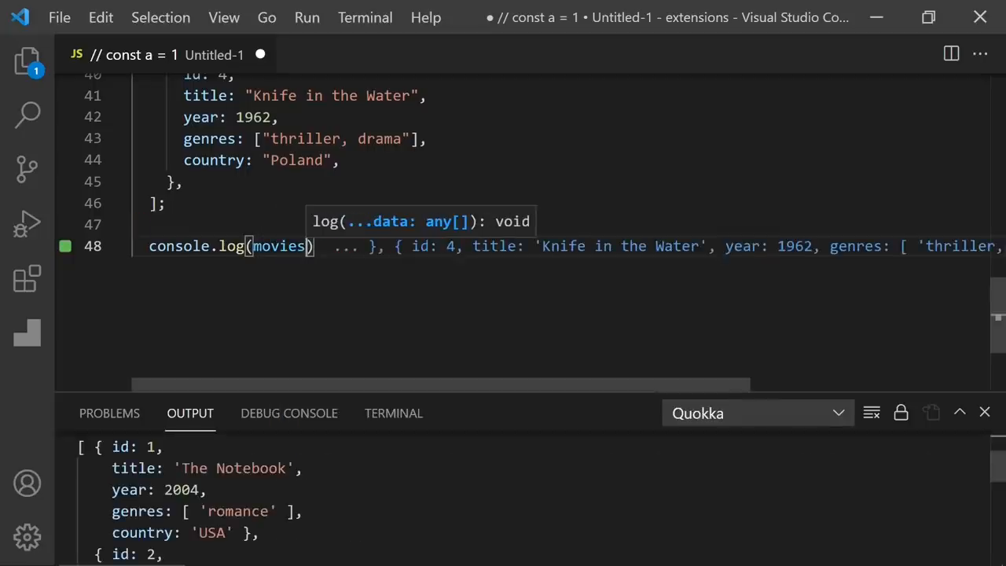
{"action": "scroll", "scroll_direction": "right", "scroll_amount": 3}
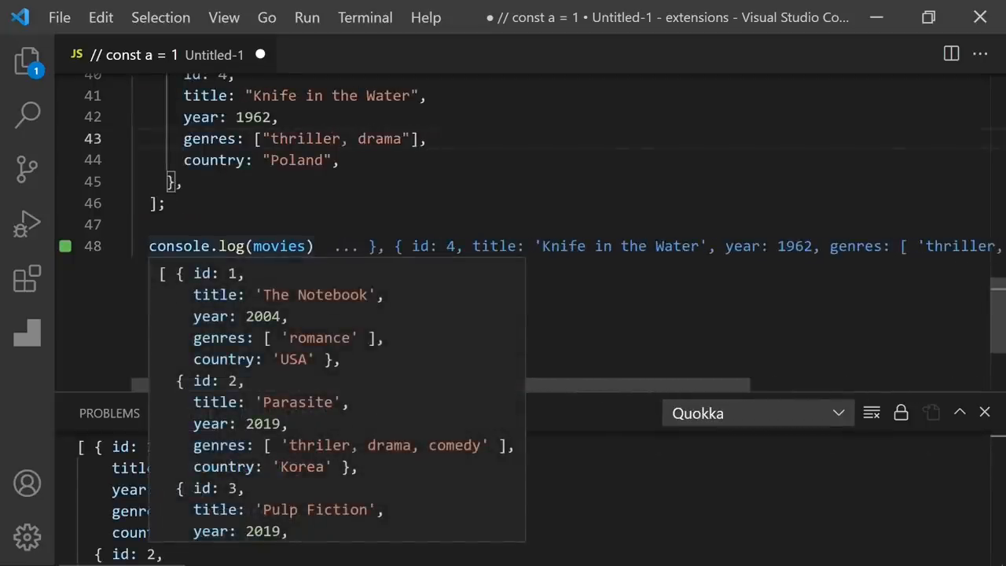
{"action": "scroll", "scroll_direction": "down", "scroll_amount": 3}
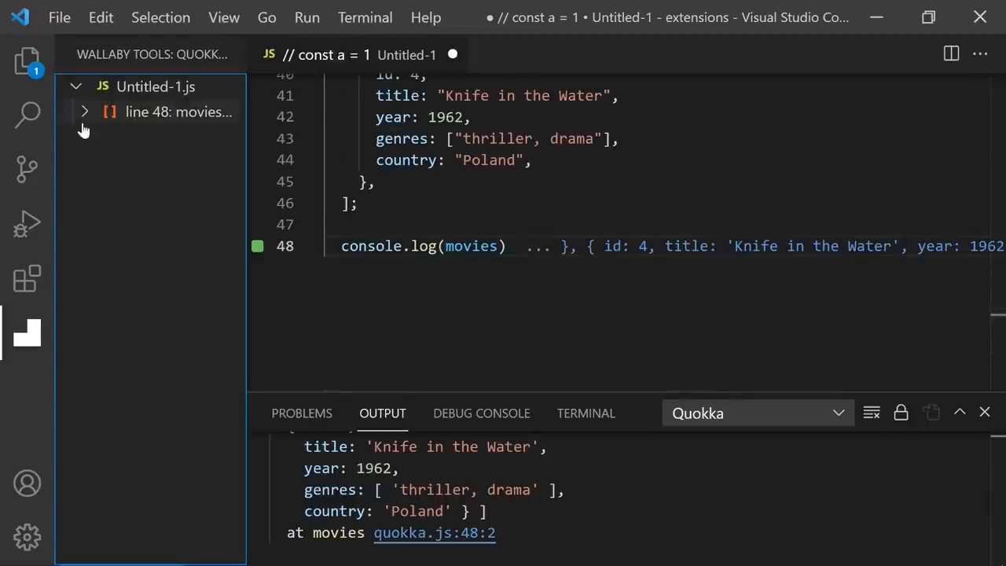
Expand the logged movies array, its first movie and that movie's genres in the value explorer
{"action": "left_click", "coordinate": [84, 112]}
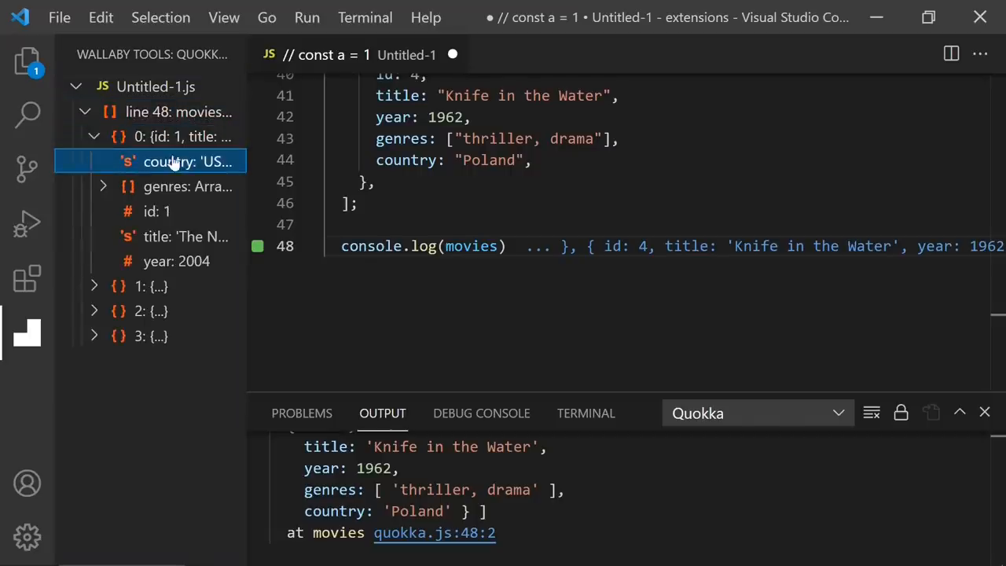
{"action": "left_click", "coordinate": [102, 187]}
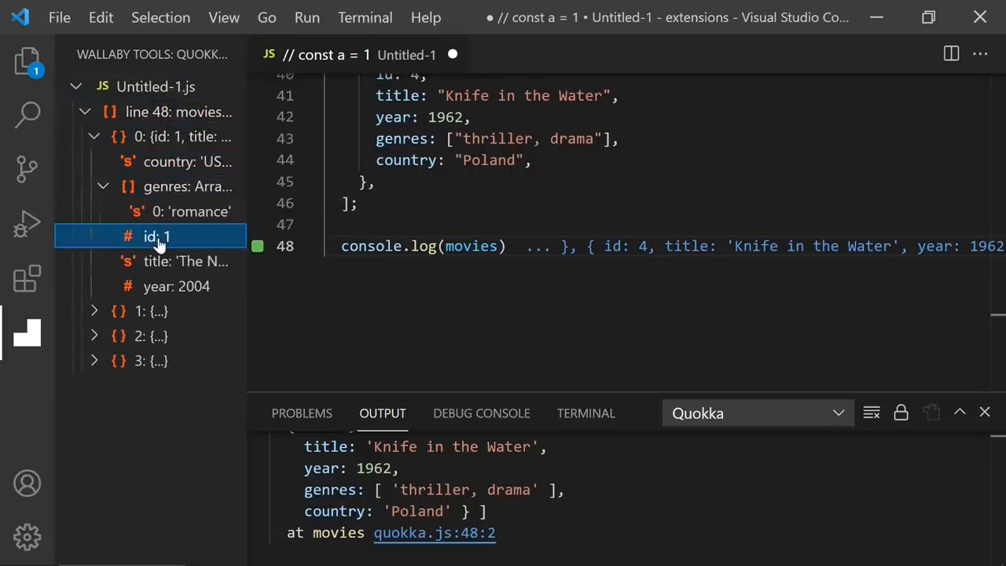
{"action": "left_click", "coordinate": [186, 261]}
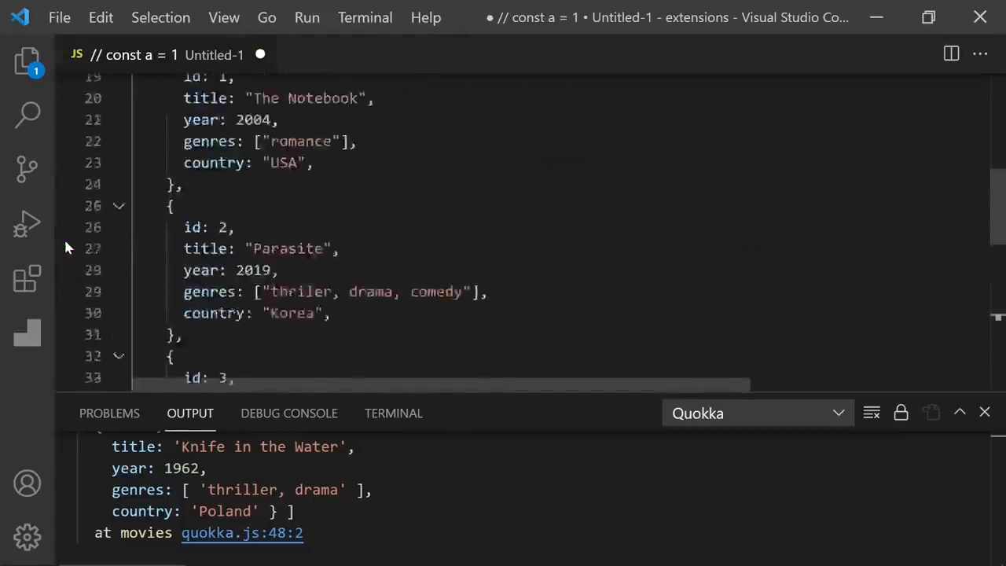
Write const x = 1, const y = 2, an add function and add(x,y), then open the Explorer
{"action": "type", "text": "con a ="}
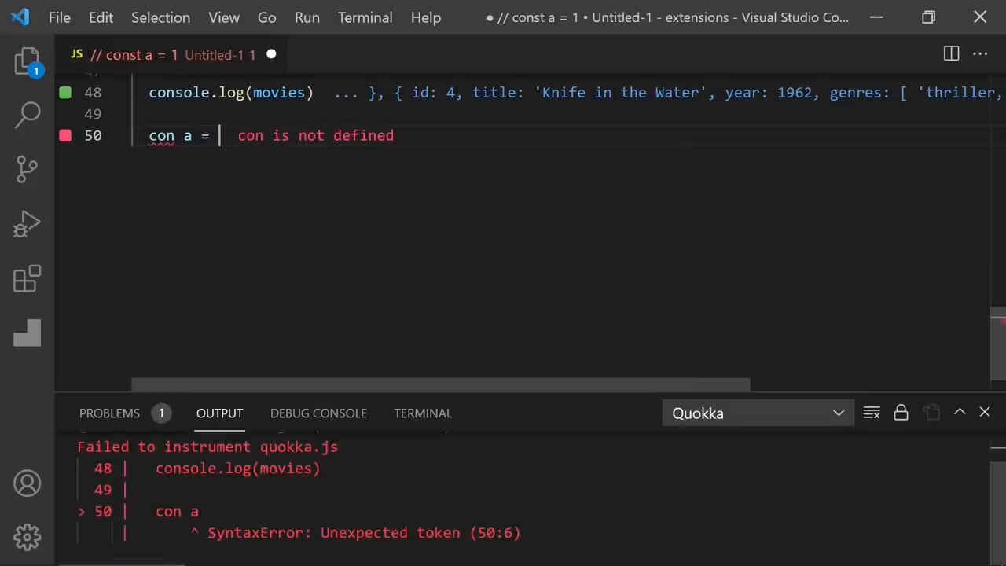
{"action": "type", "text": "1;"}
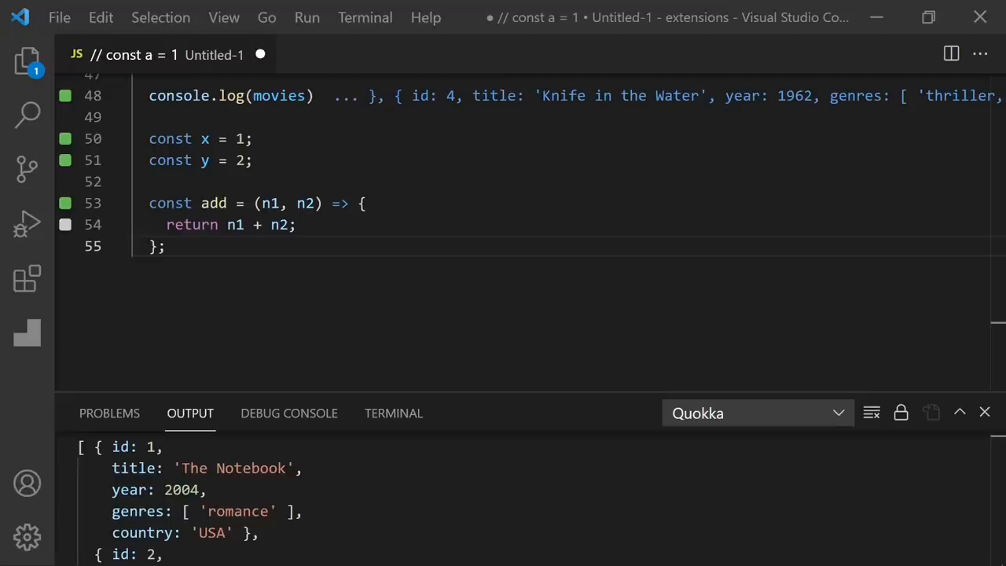
{"action": "type", "text": "add"}
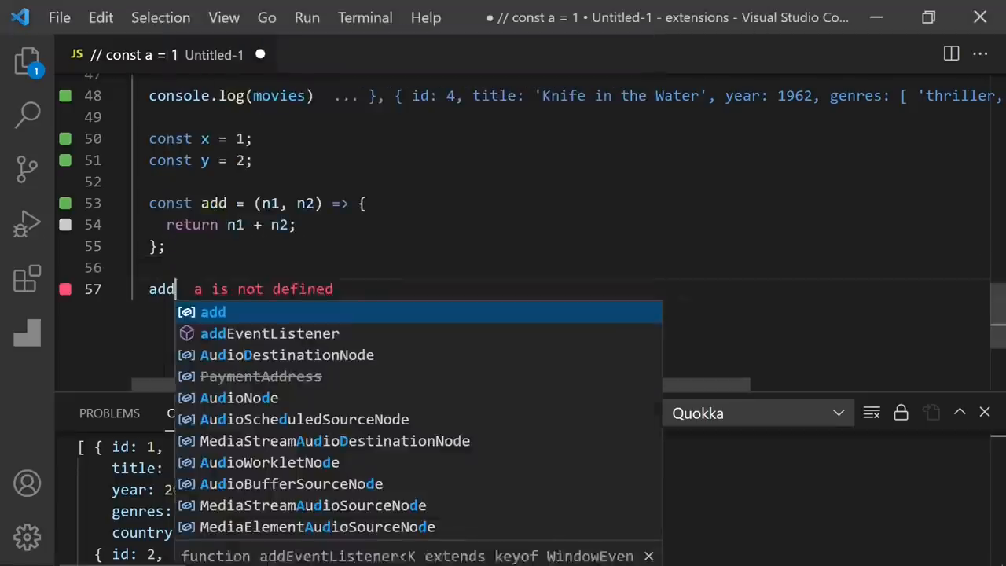
{"action": "type", "text": "(x"}
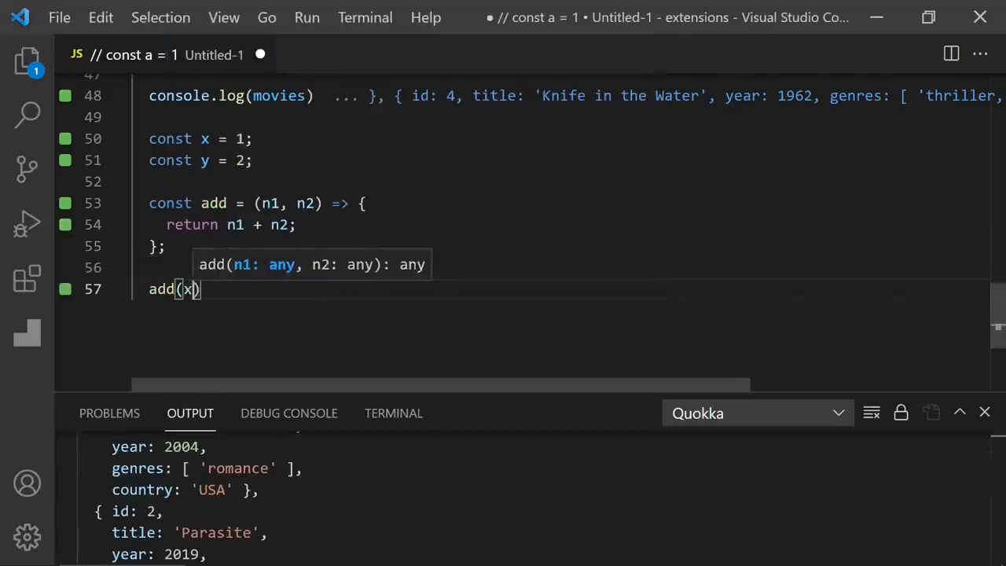
{"action": "type", "text": ",y"}
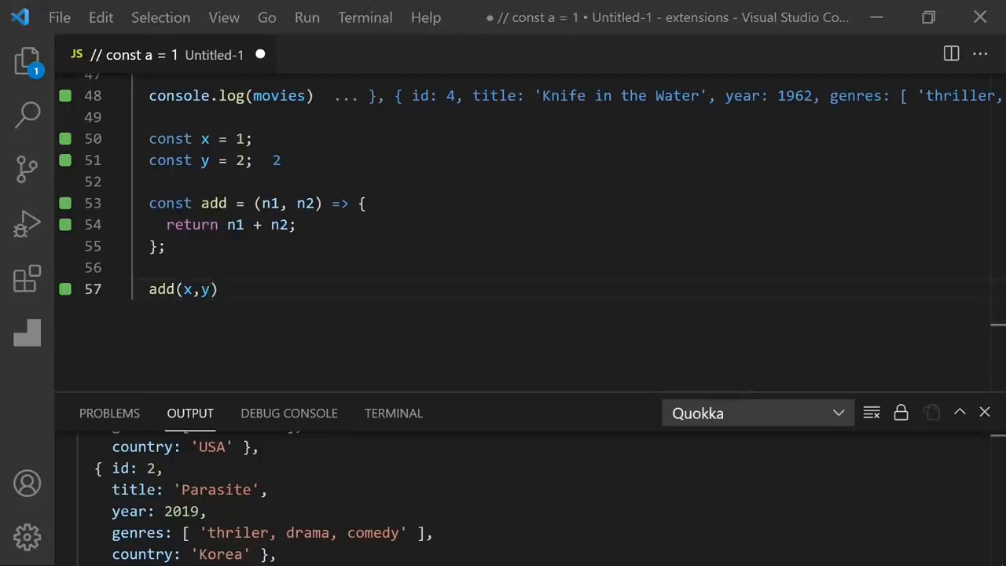
{"action": "left_click", "coordinate": [27, 60]}
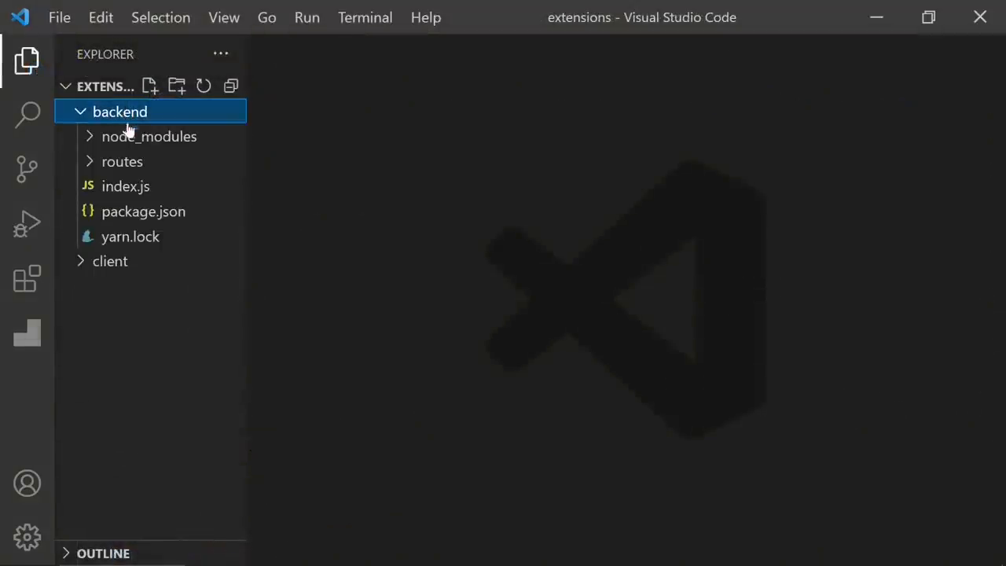
Open backend/index.js and the routes/users.js file
{"action": "left_click", "coordinate": [125, 186]}
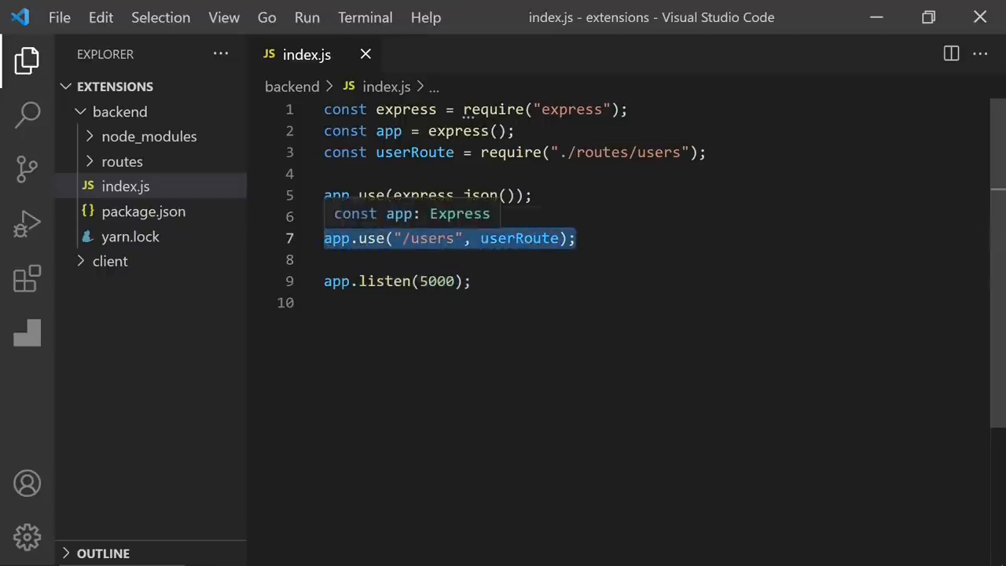
{"action": "left_click", "coordinate": [122, 161]}
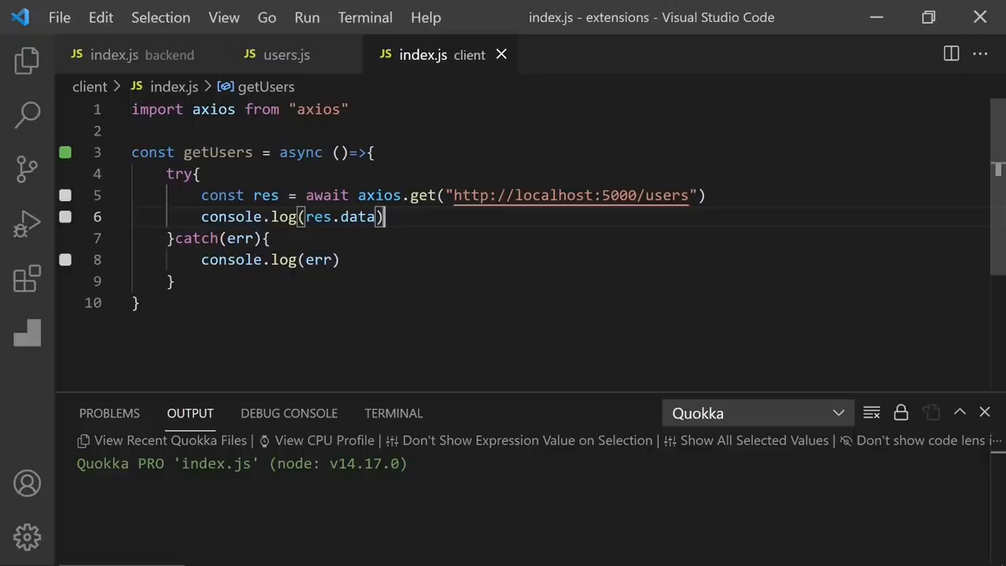
Call getUsers() to see the two users, then misspell the URL to trigger a 404
{"action": "key", "text": "Enter"}
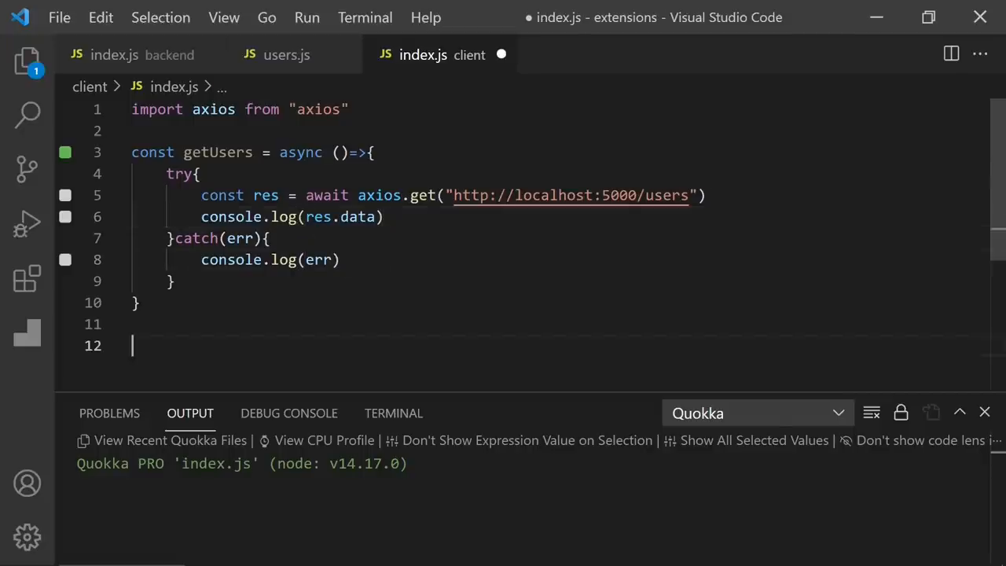
{"action": "type", "text": "getUsers()"}
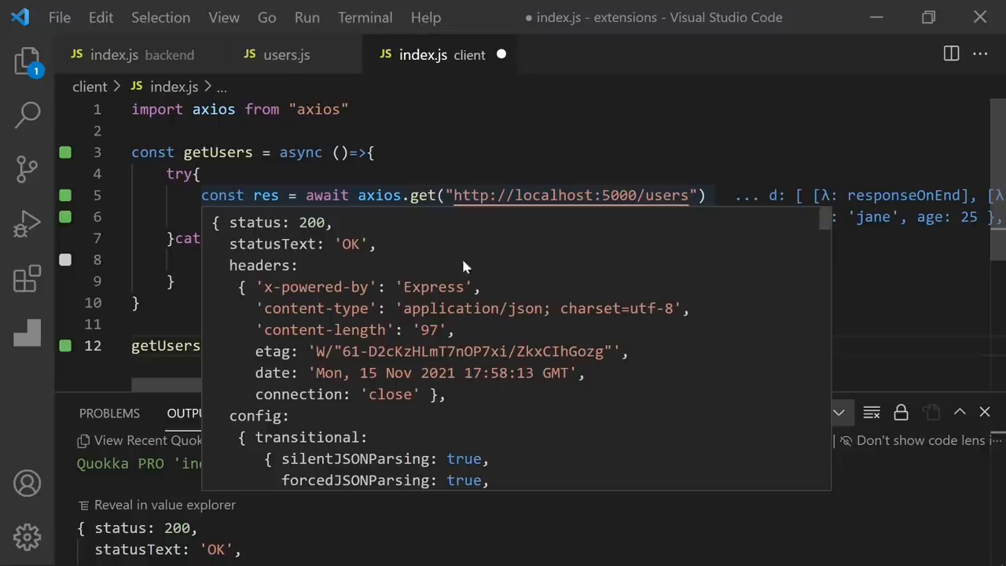
{"action": "scroll", "scroll_direction": "down", "scroll_amount": 3}
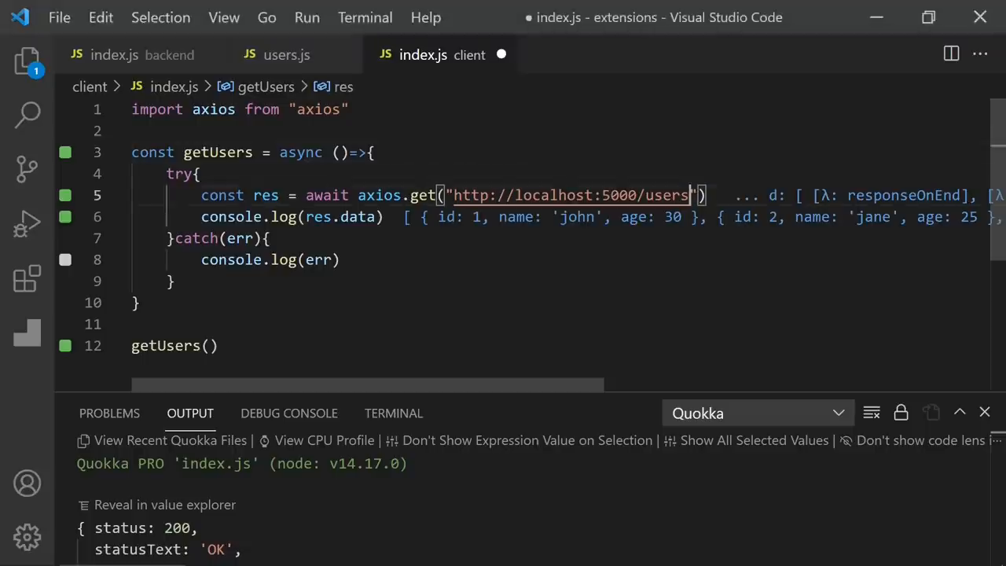
{"action": "type", "text": "ss"}
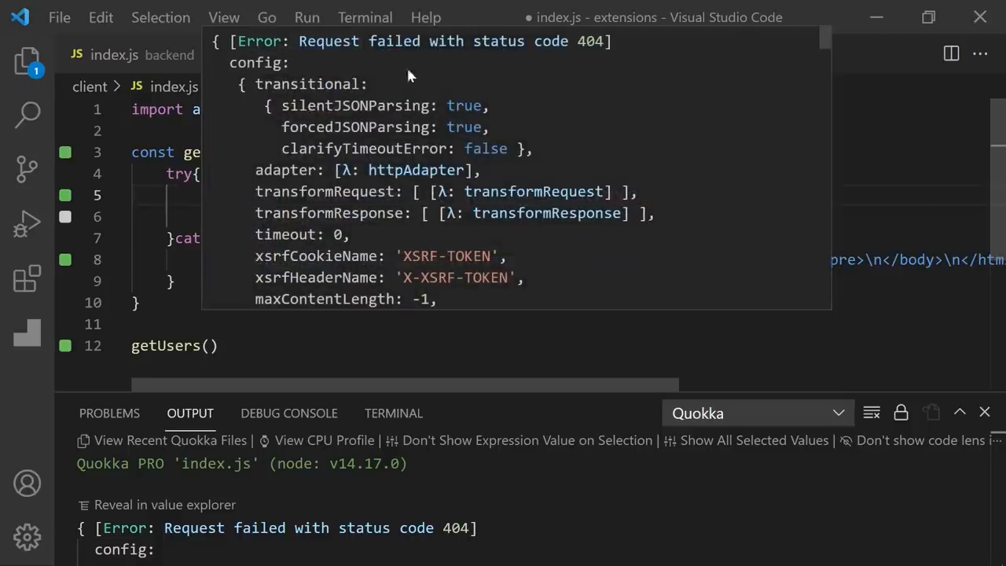
{"action": "mouse_move", "coordinate": [570, 159]}
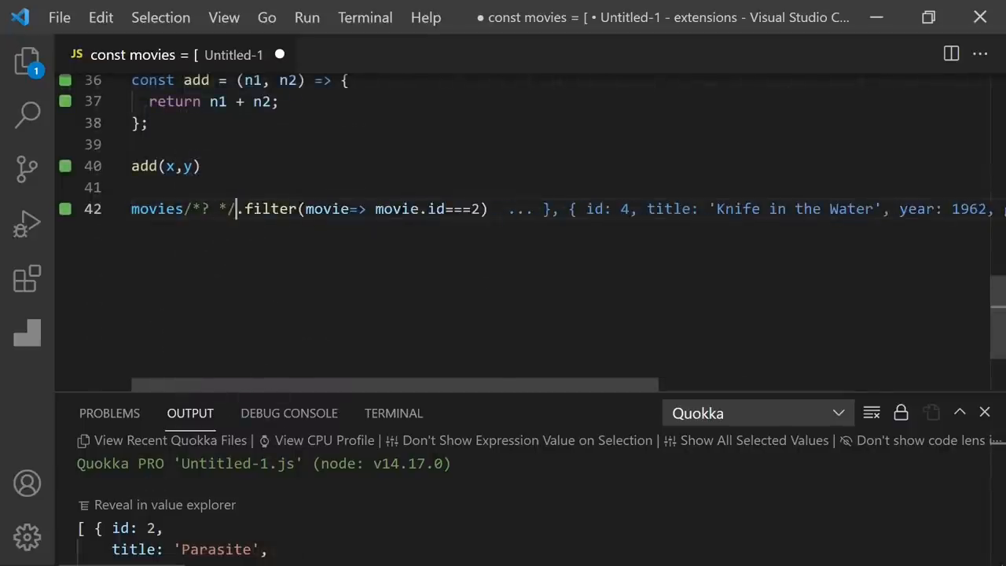
Type $.length into the scratch file while experimenting with the movies filter
{"action": "type", "text": "$.length"}
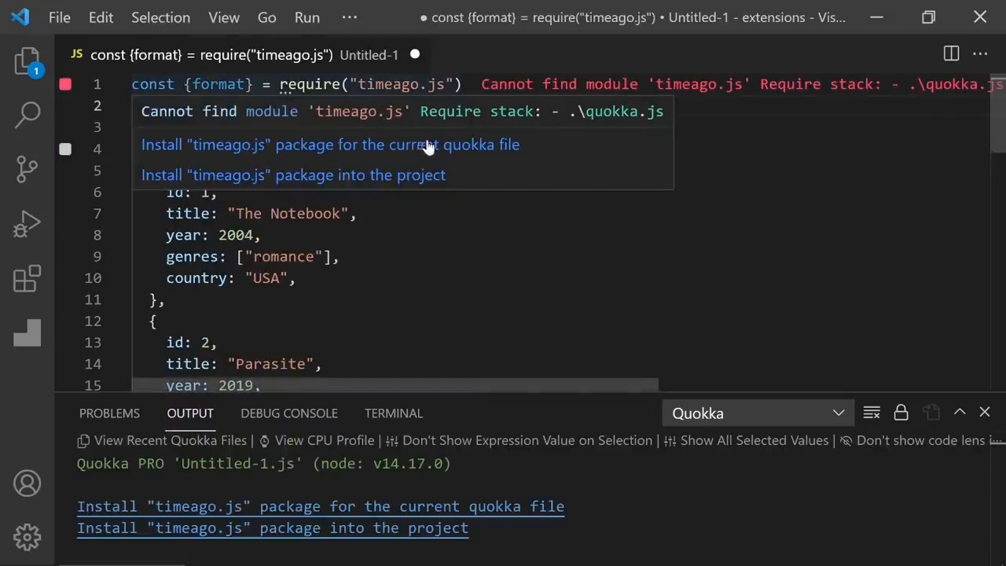
{"action": "mouse_move", "coordinate": [393, 175]}
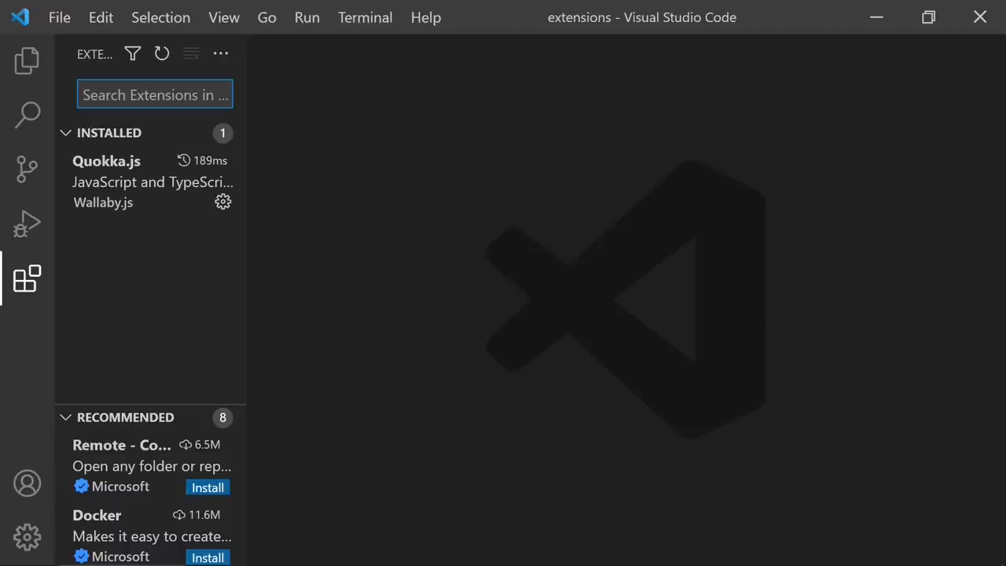
Search for 'material' and install the Material Theme extension
{"action": "type", "text": "material"}
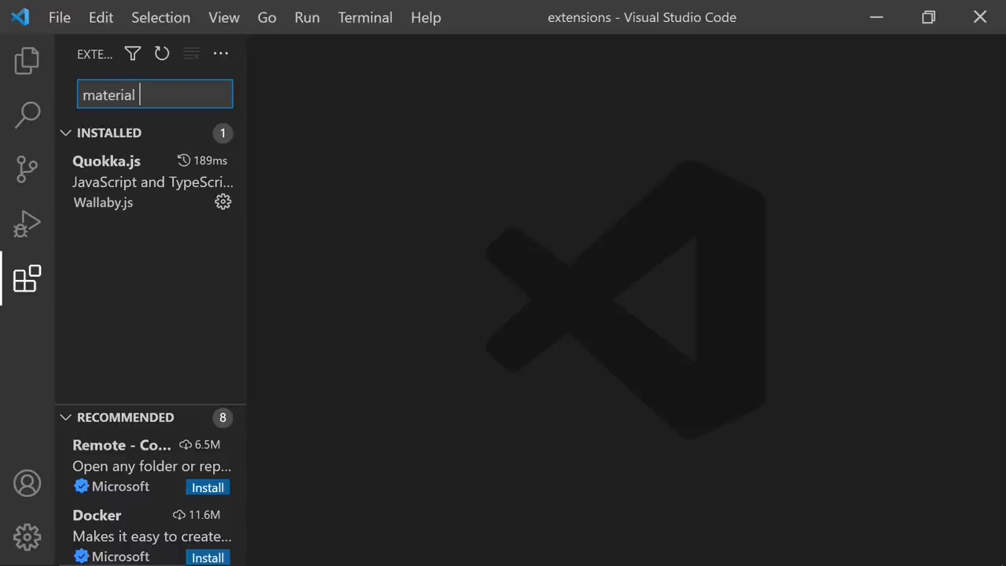
{"action": "left_click", "coordinate": [118, 154]}
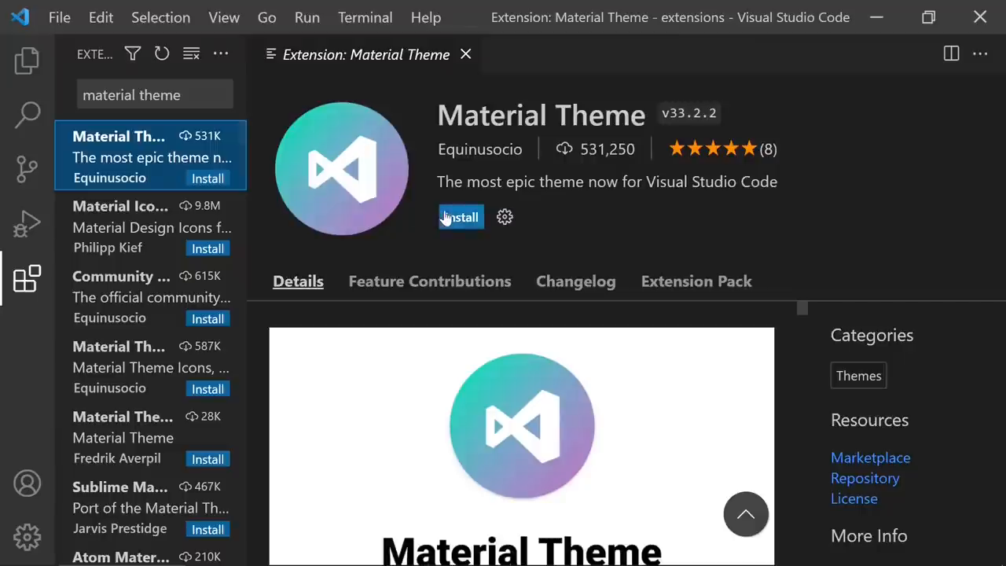
{"action": "left_click", "coordinate": [460, 217]}
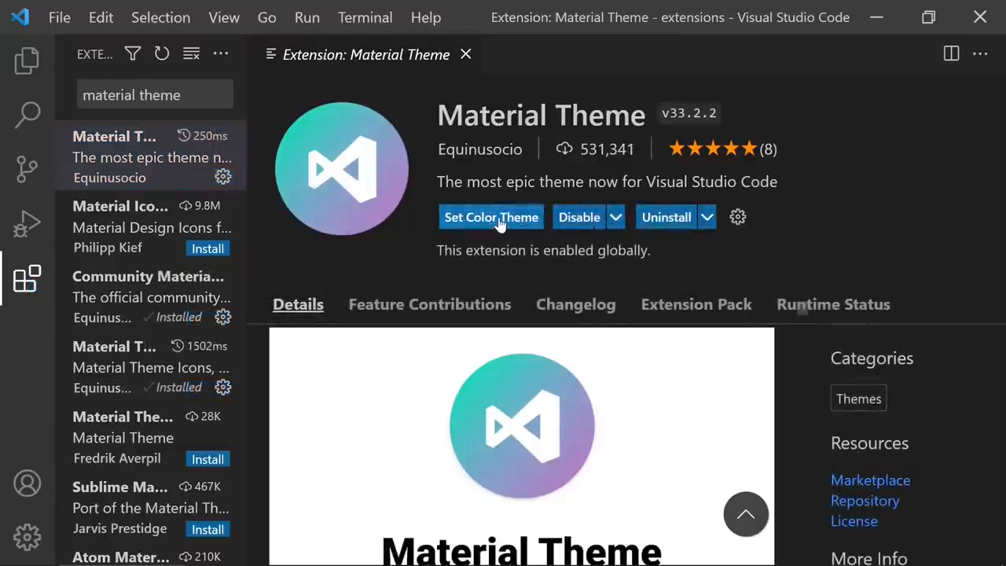
{"action": "left_click", "coordinate": [491, 217]}
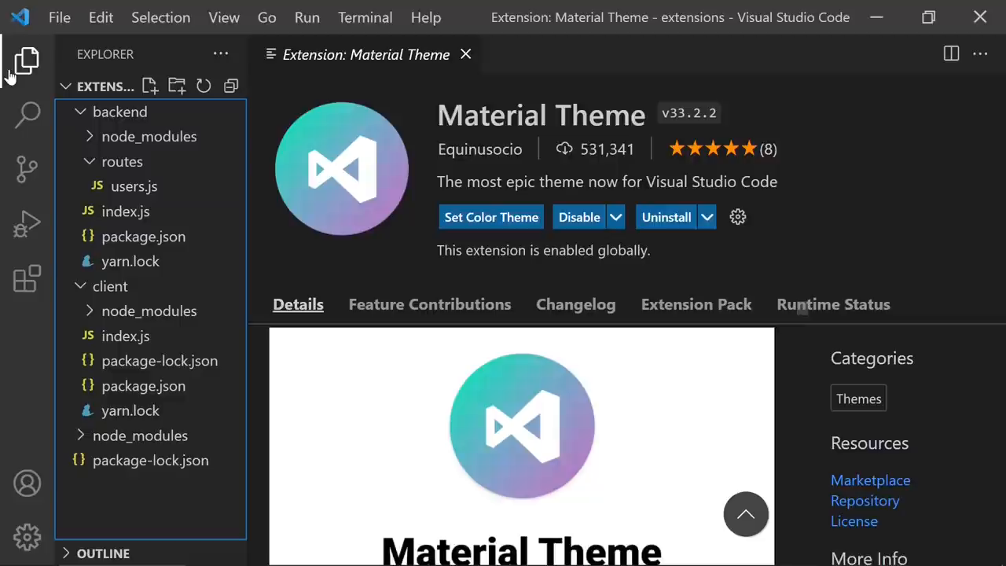
Open users.js and apply a light colour theme from the theme picker
{"action": "double_click", "coordinate": [134, 187]}
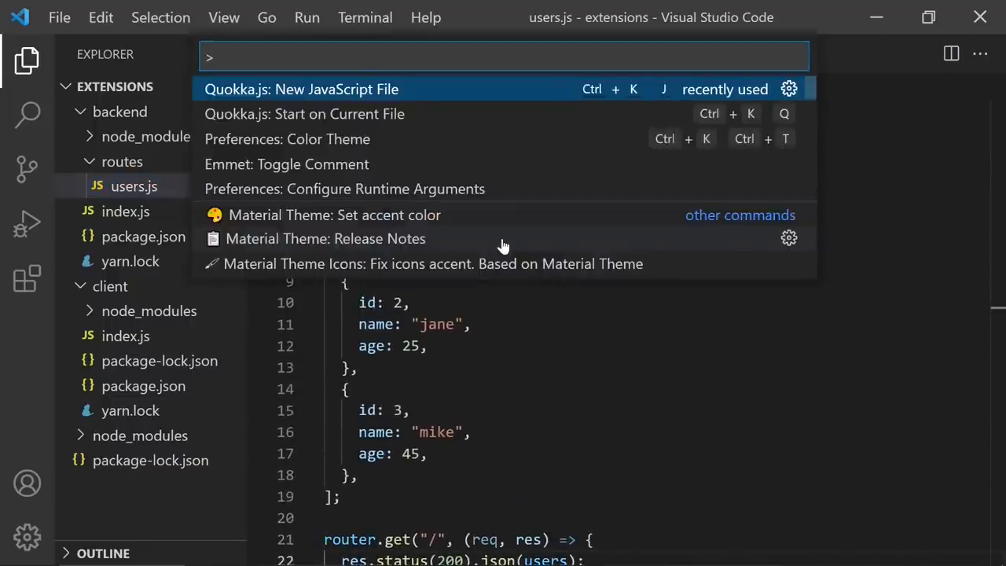
{"action": "type", "text": "theme"}
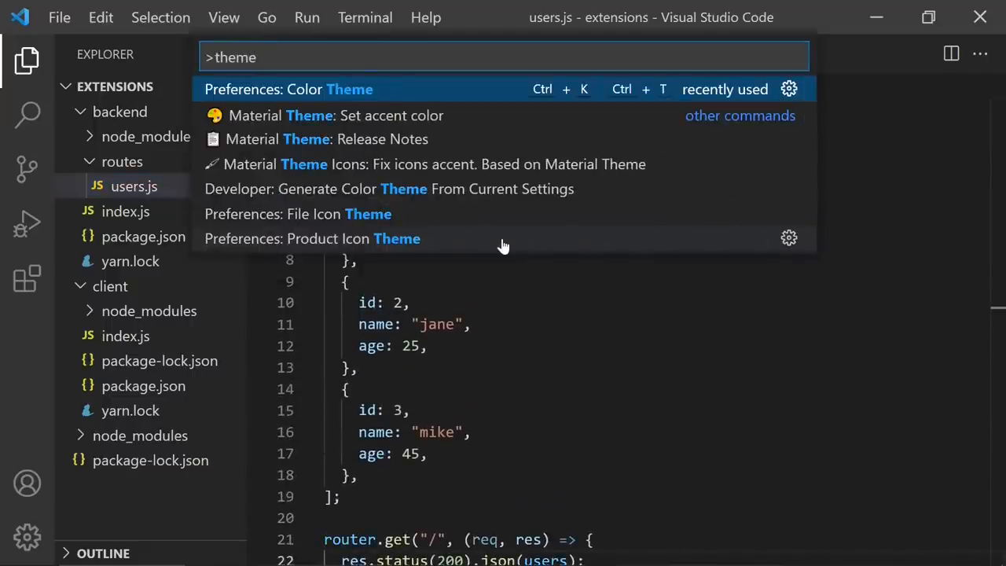
{"action": "left_click", "coordinate": [288, 89]}
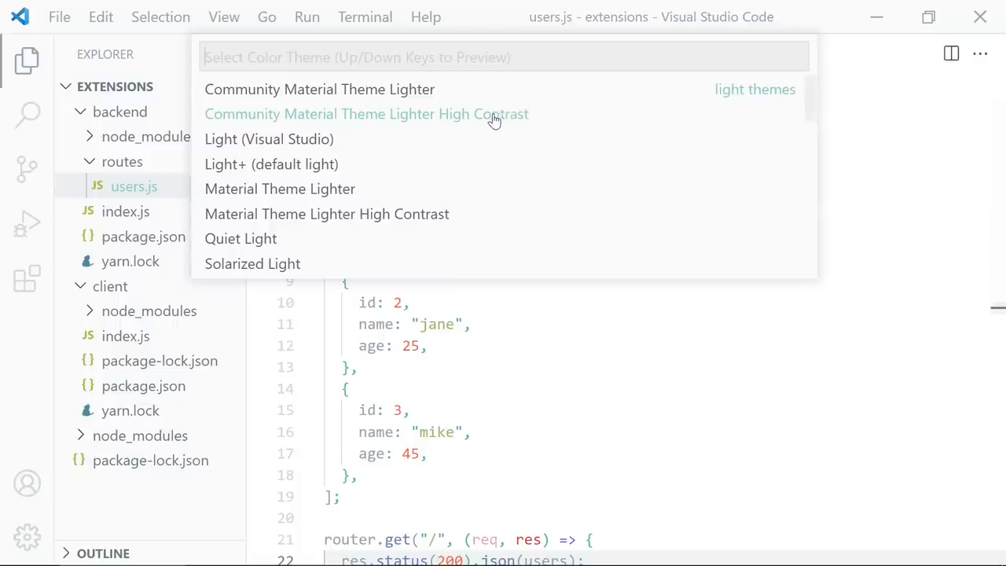
{"action": "key", "text": "Escape"}
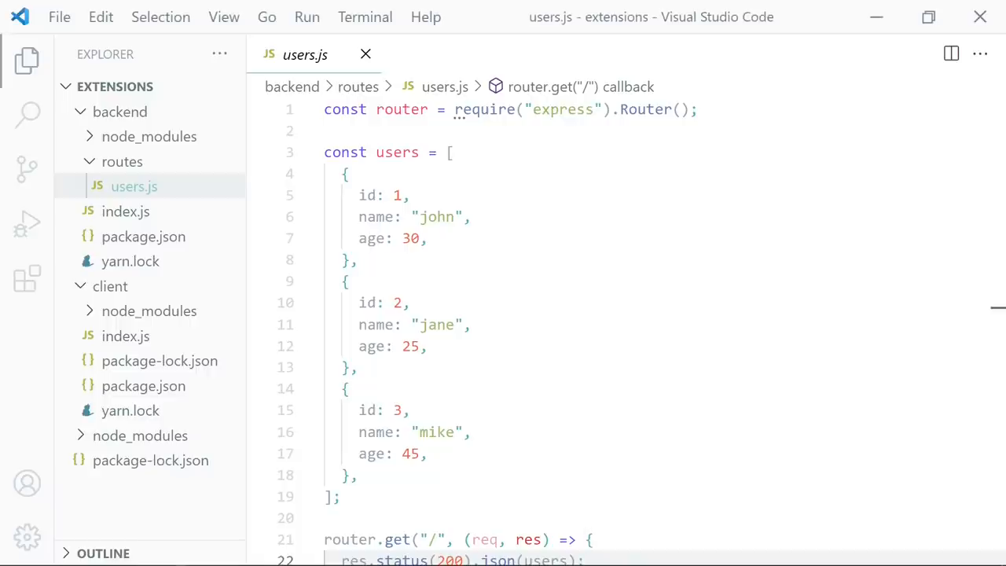
Install Night Owl and show the Installed section listing six extensions
{"action": "left_click", "coordinate": [27, 279]}
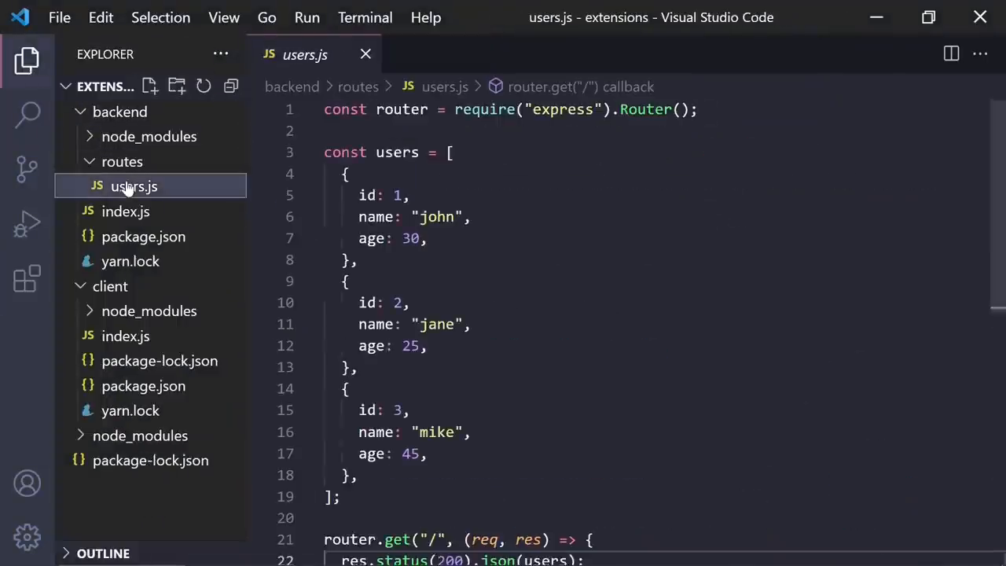
{"action": "scroll", "scroll_direction": "down", "scroll_amount": 3}
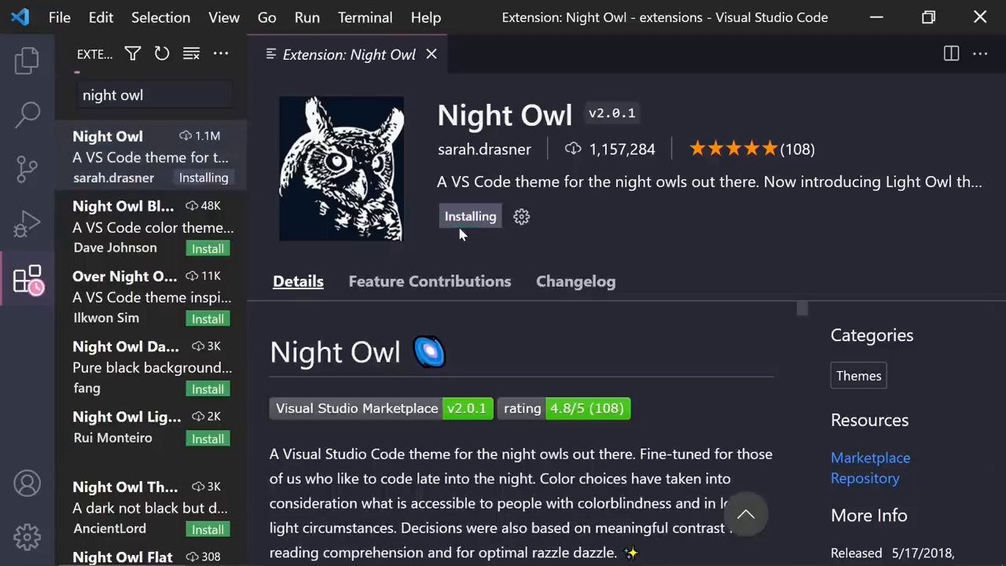
{"action": "left_click", "coordinate": [492, 219]}
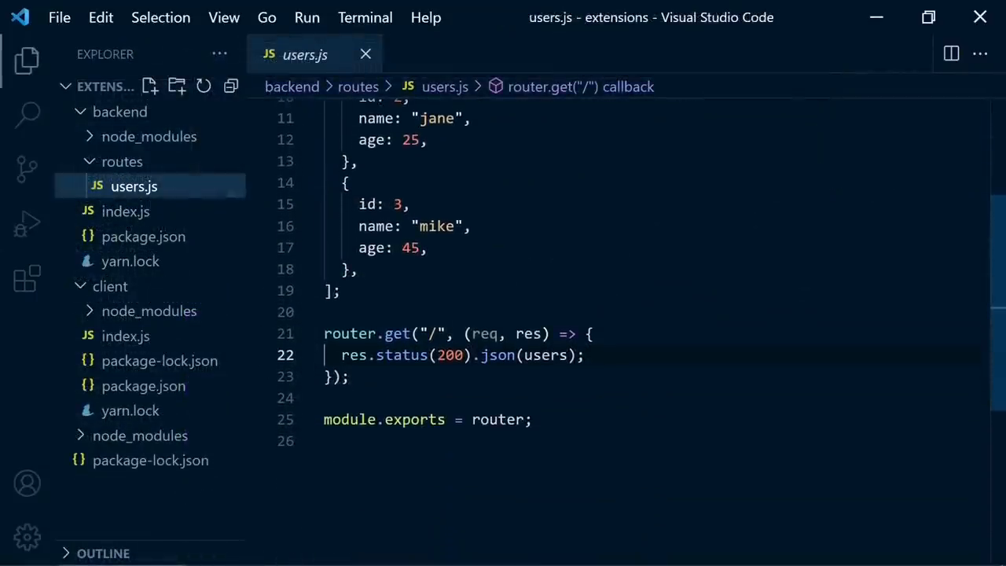
{"action": "left_click", "coordinate": [27, 278]}
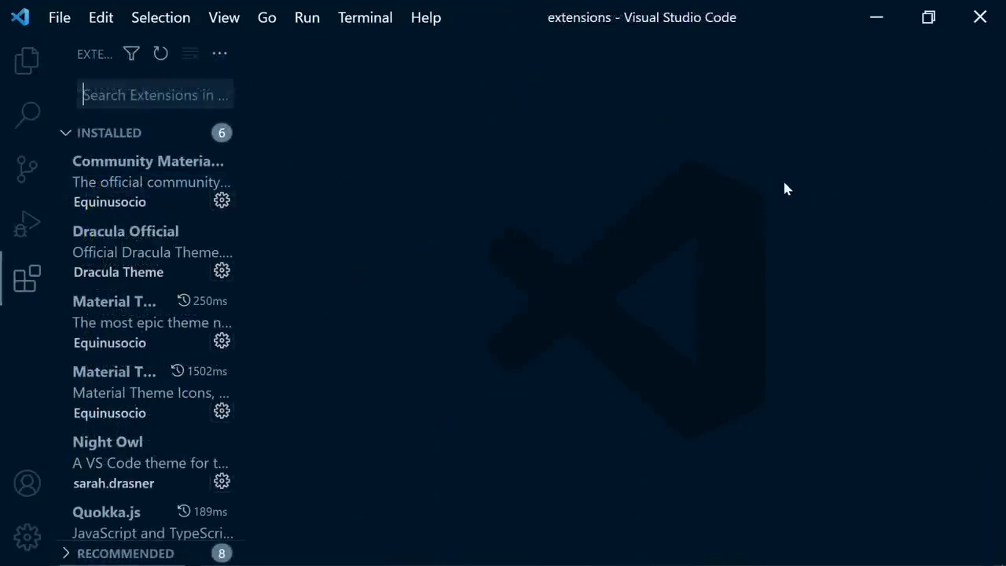
Install Peacock and tint the workspace window with a favourite colour
{"action": "type", "text": "peacock"}
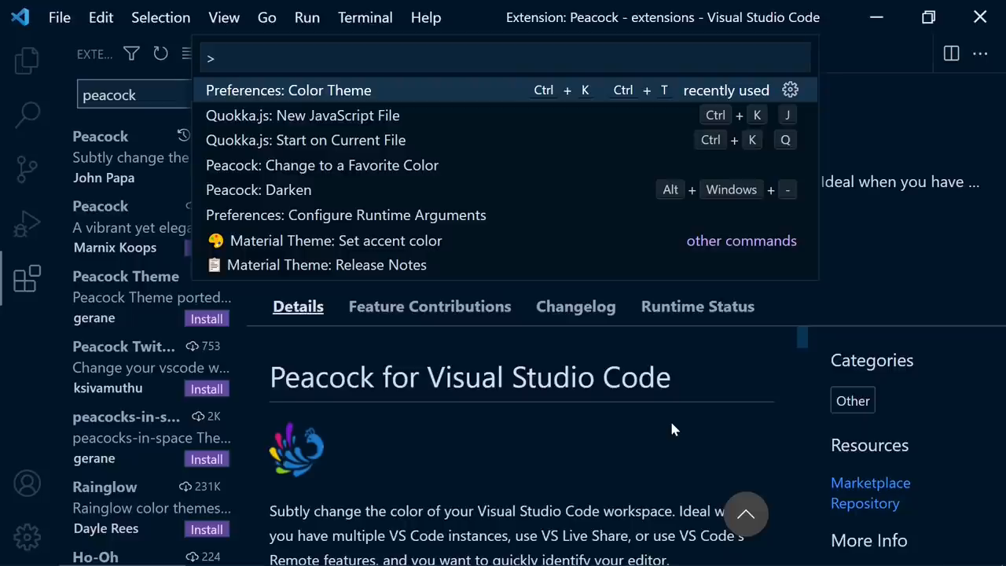
{"action": "type", "text": "peacock"}
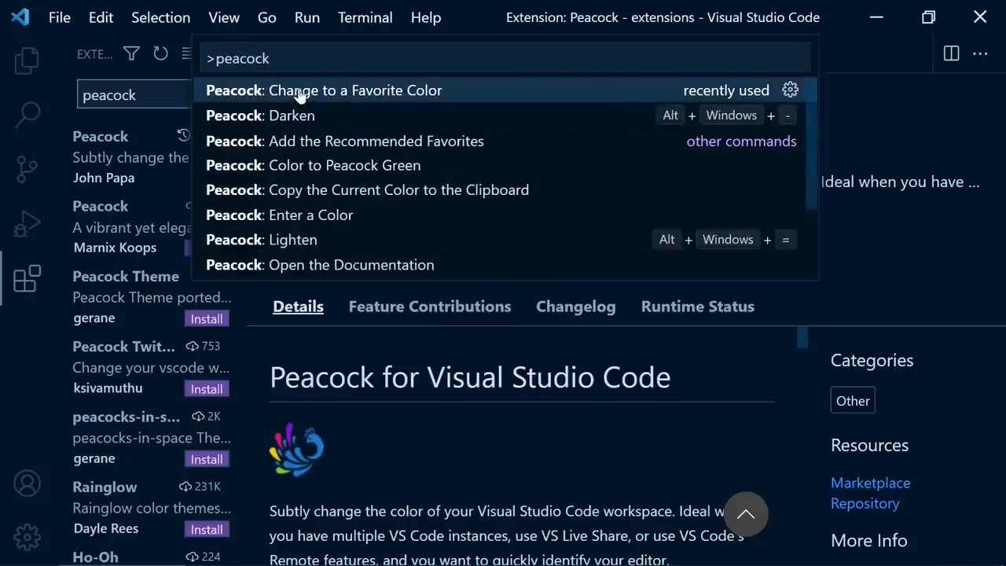
{"action": "left_click", "coordinate": [356, 90]}
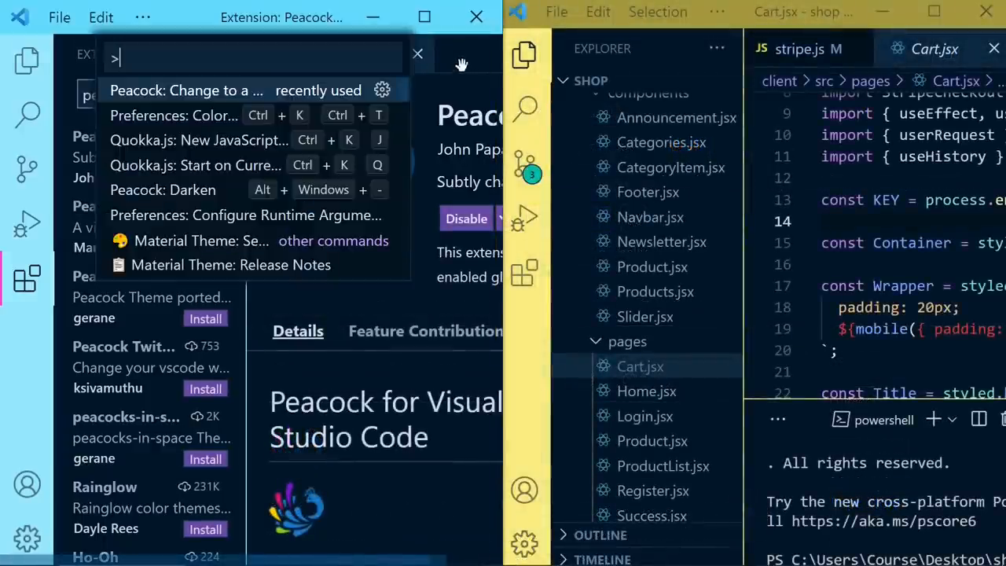
{"action": "left_click", "coordinate": [187, 90]}
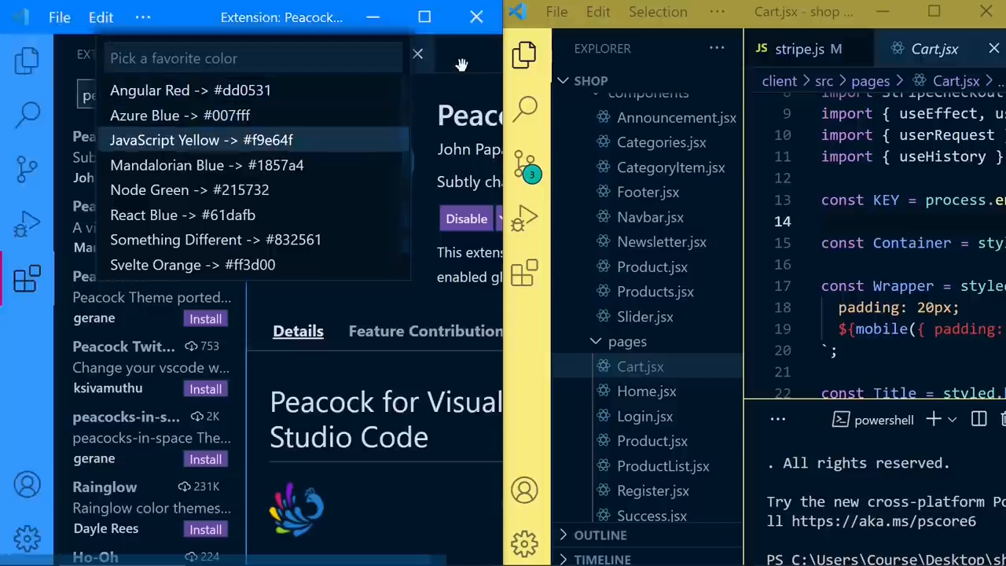
{"action": "left_click", "coordinate": [191, 264]}
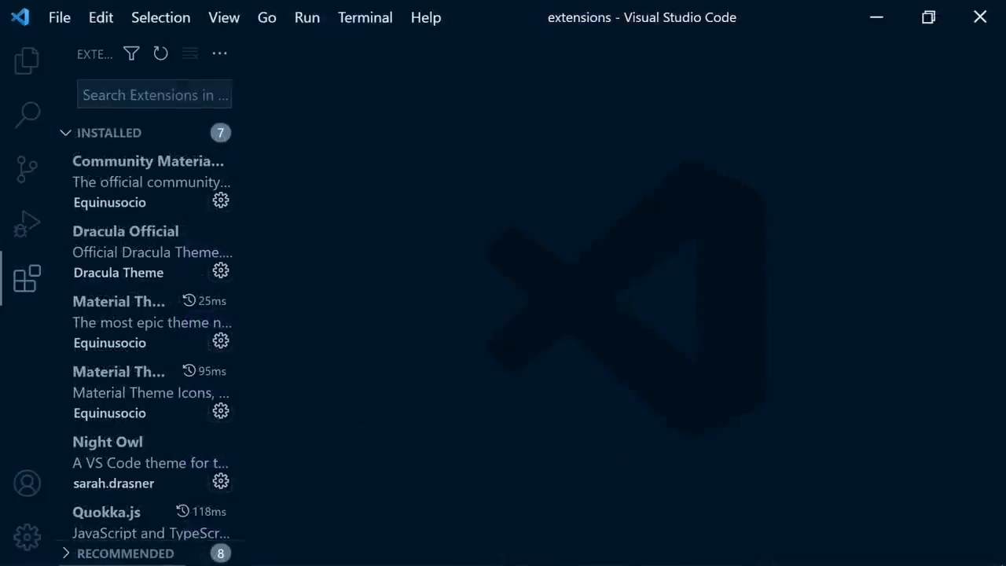
Install CodeSnap and save a snapshot of the users.js code as code.png
{"action": "type", "text": "codesnap"}
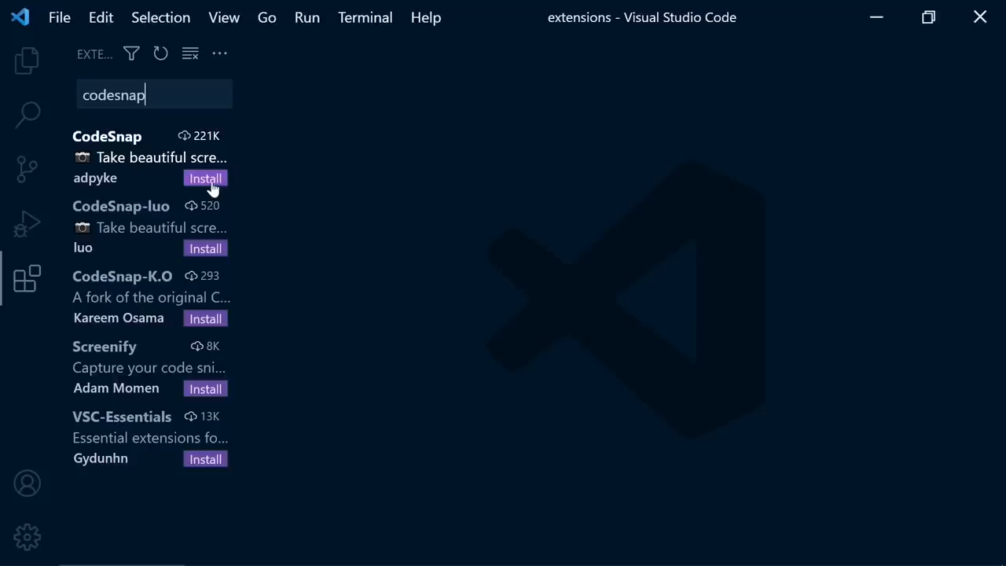
{"action": "left_click", "coordinate": [205, 178]}
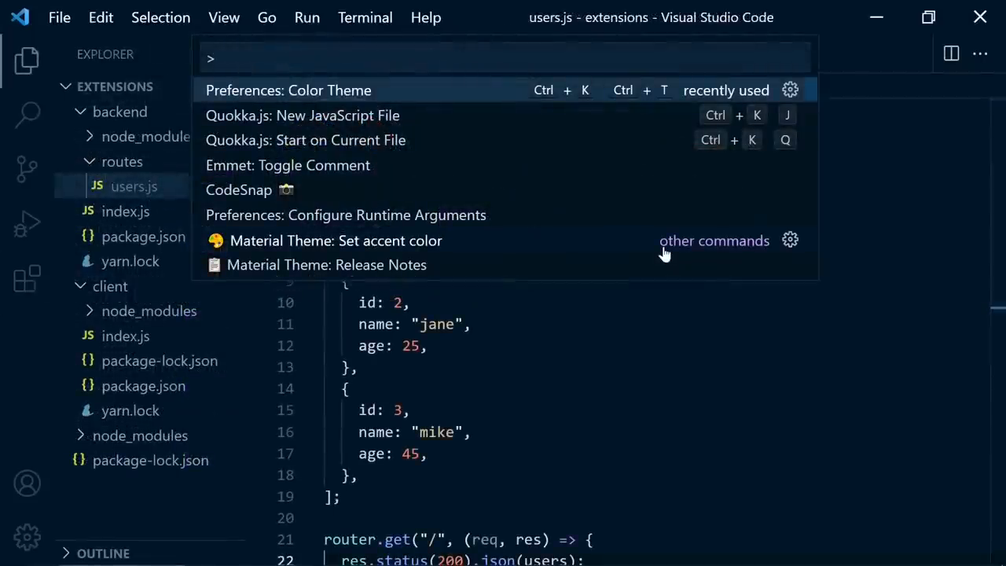
{"action": "left_click", "coordinate": [238, 190]}
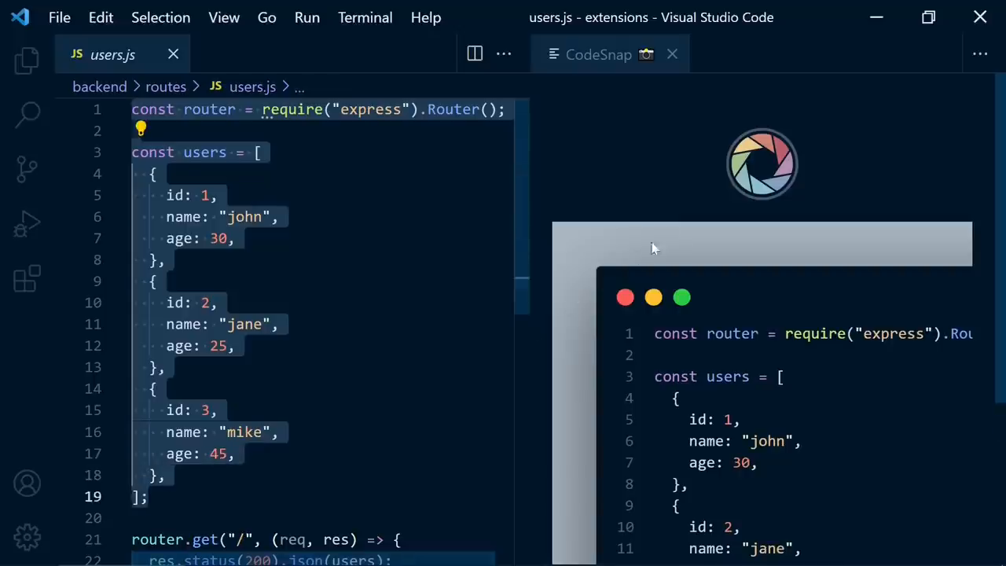
{"action": "left_click", "coordinate": [599, 54]}
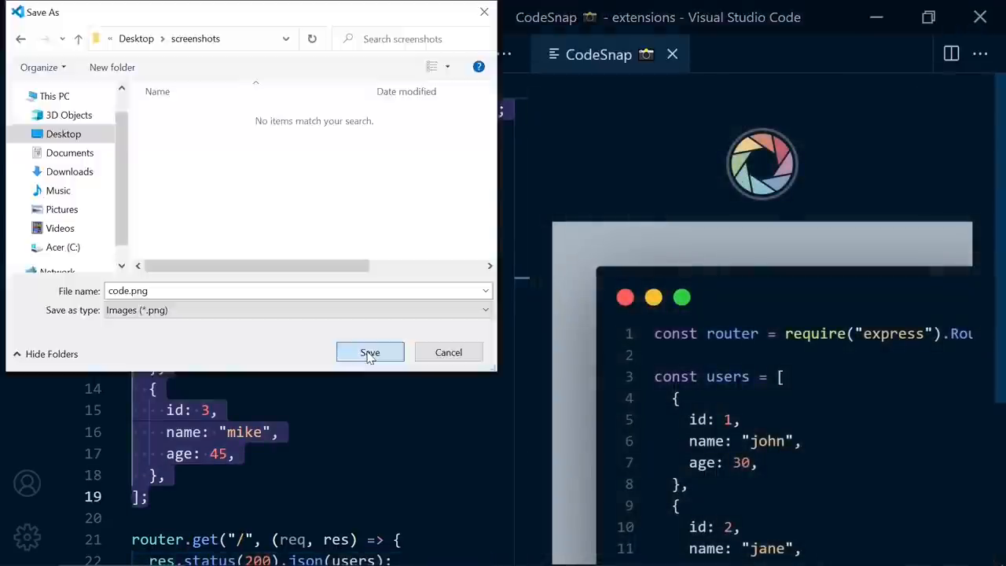
{"action": "left_click", "coordinate": [369, 352]}
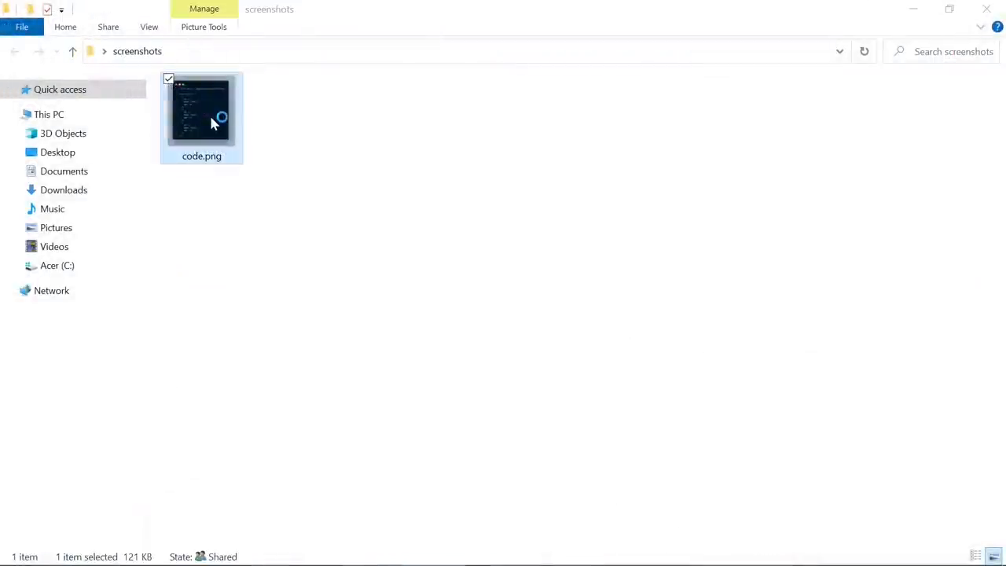
View code.png in File Explorer, then search extensions for 'ct client'
{"action": "double_click", "coordinate": [201, 114]}
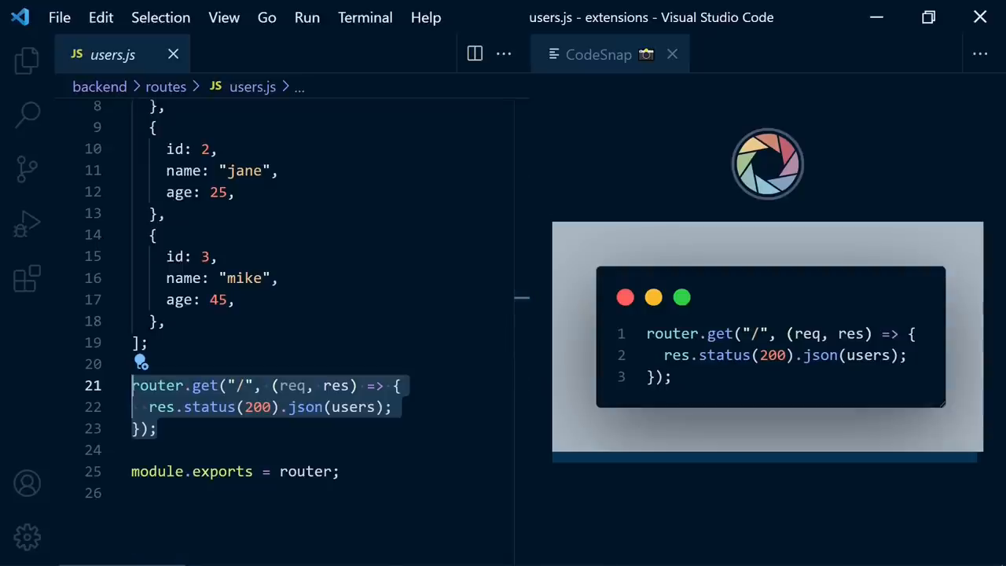
{"action": "left_click", "coordinate": [26, 278]}
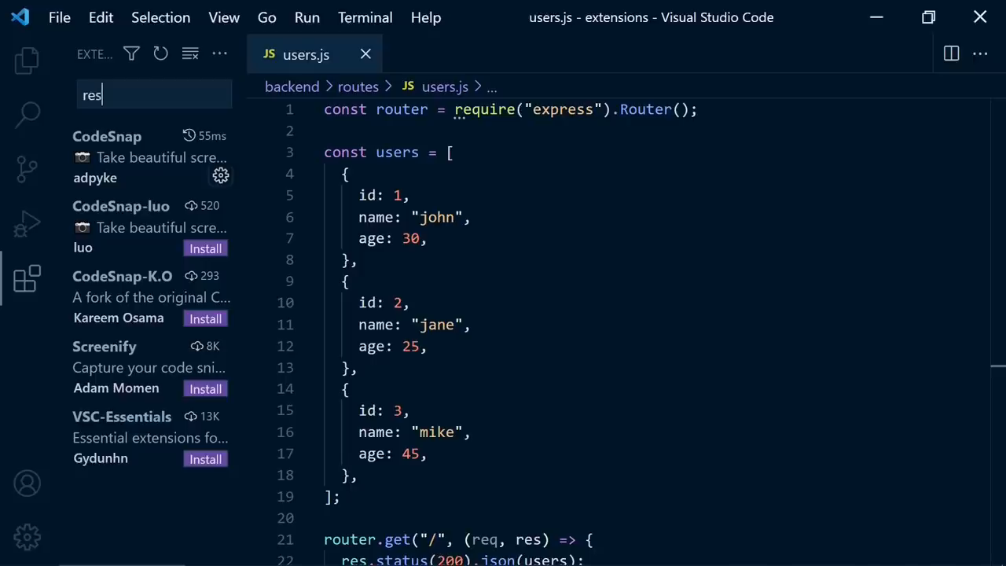
{"action": "type", "text": "ct client"}
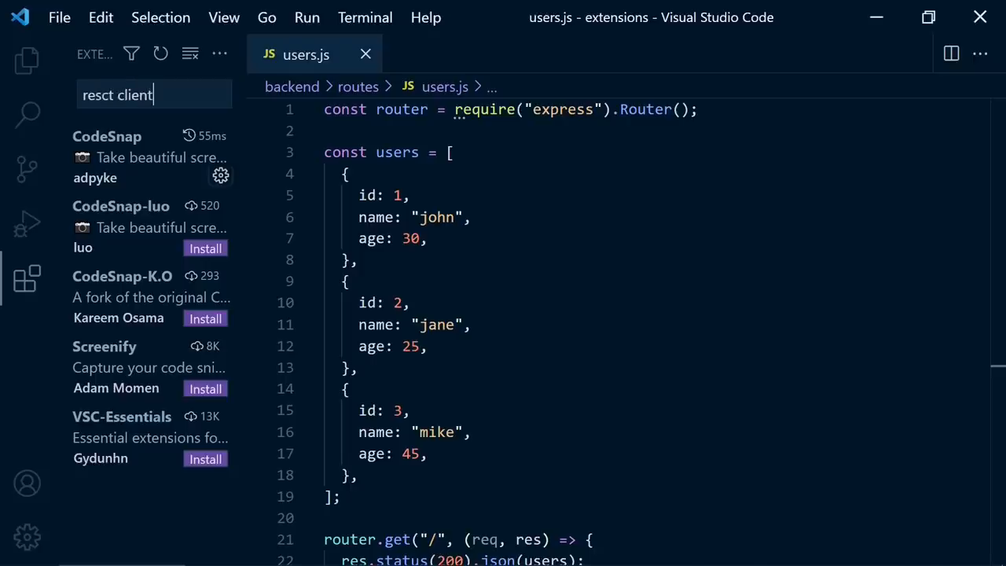
Install REST Client and start a new file in the project
{"action": "left_click", "coordinate": [202, 177]}
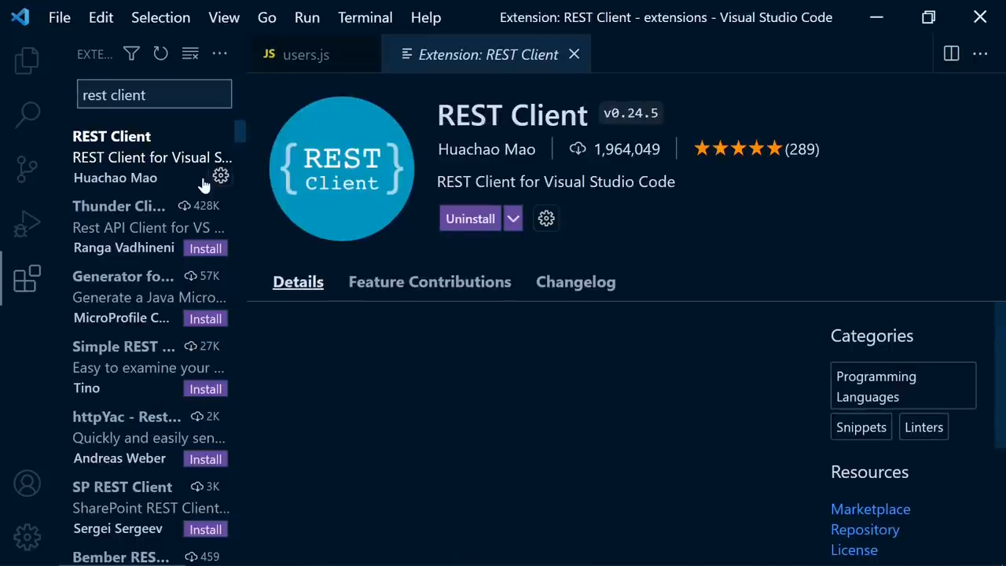
{"action": "left_click", "coordinate": [27, 61]}
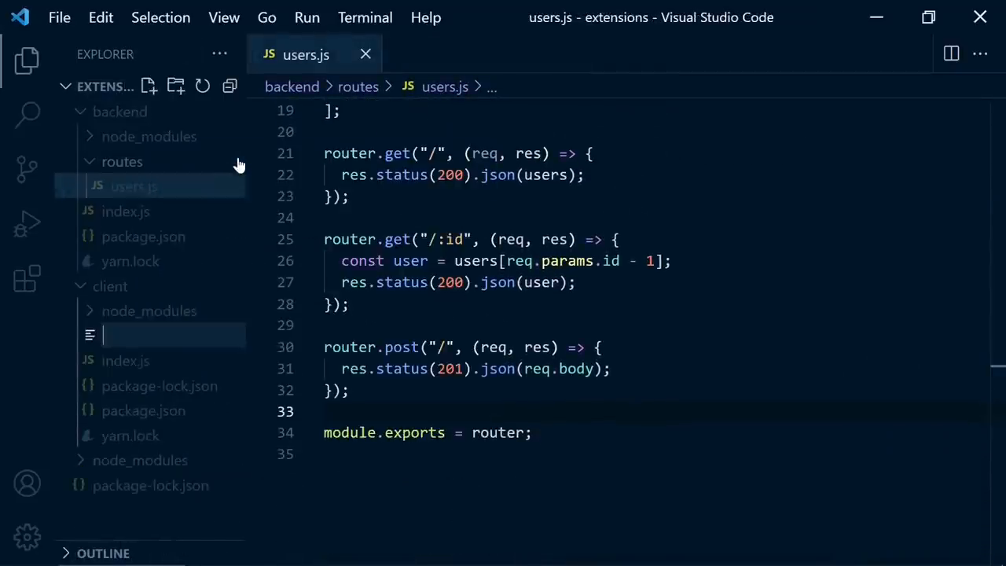
Name the new file test.http and begin typing GET on its first line
{"action": "type", "text": "tes"}
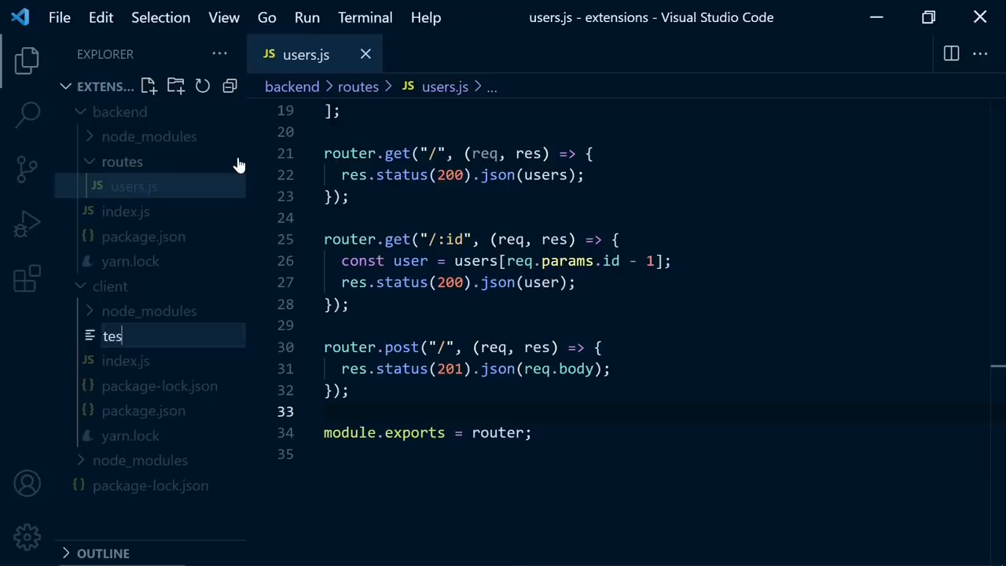
{"action": "type", "text": "t.http"}
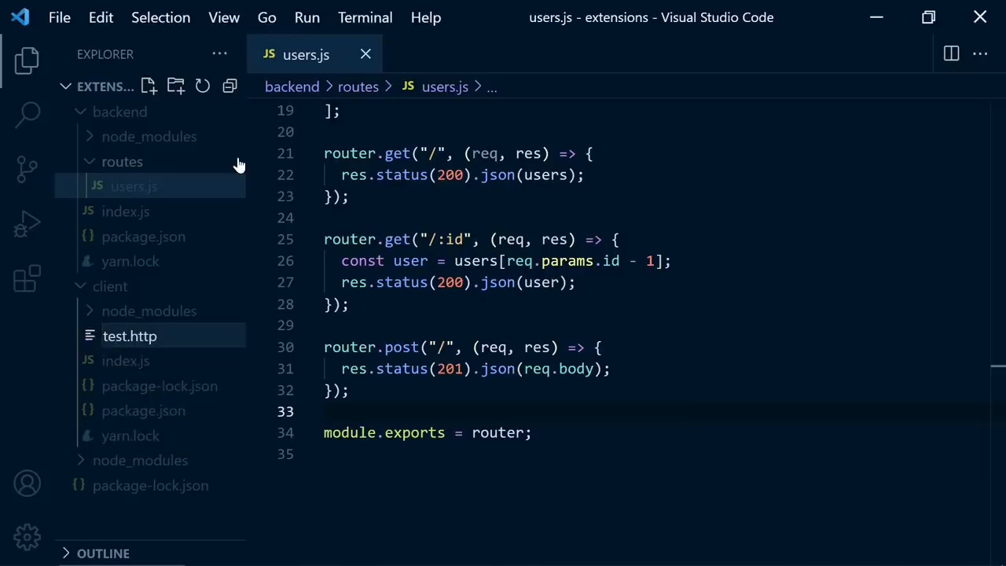
{"action": "type", "text": "GET"}
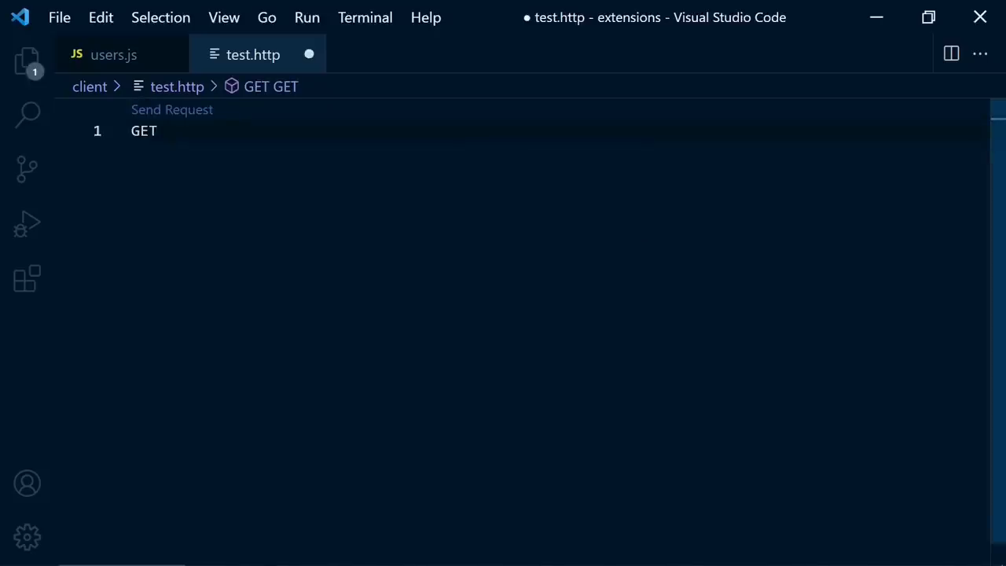
{"action": "type", "text": "http://localhost:5000/users"}
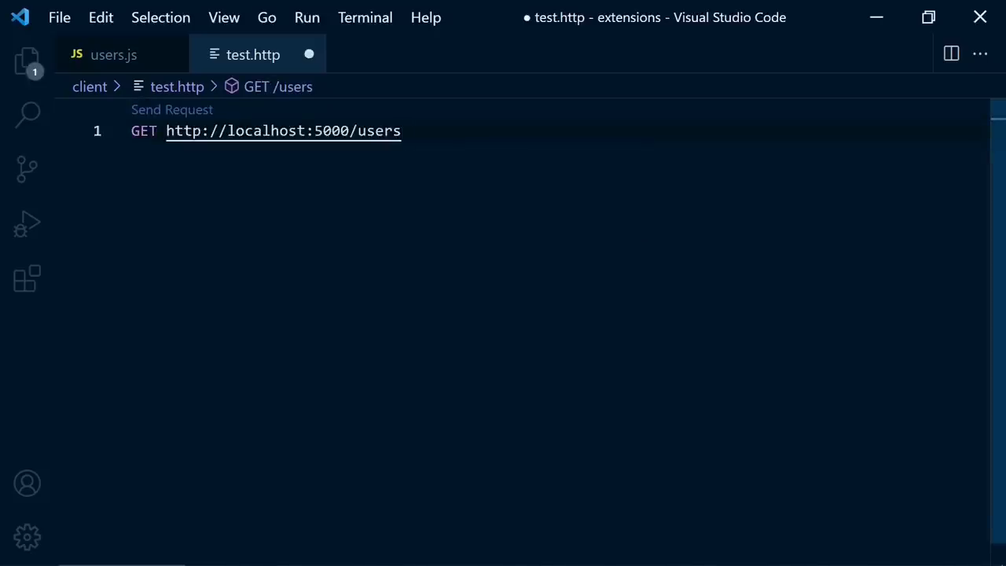
{"action": "left_click", "coordinate": [172, 109]}
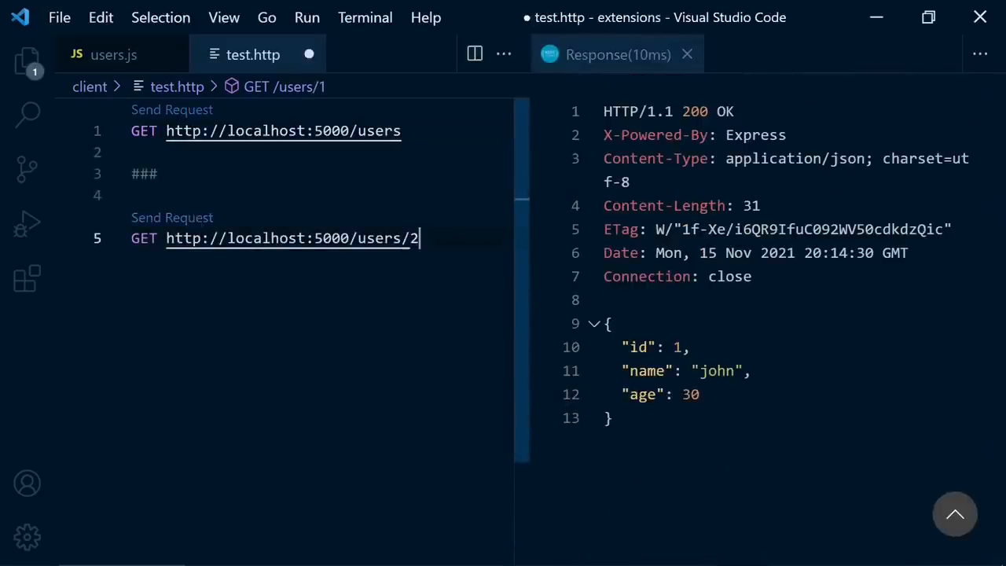
{"action": "left_click", "coordinate": [171, 217]}
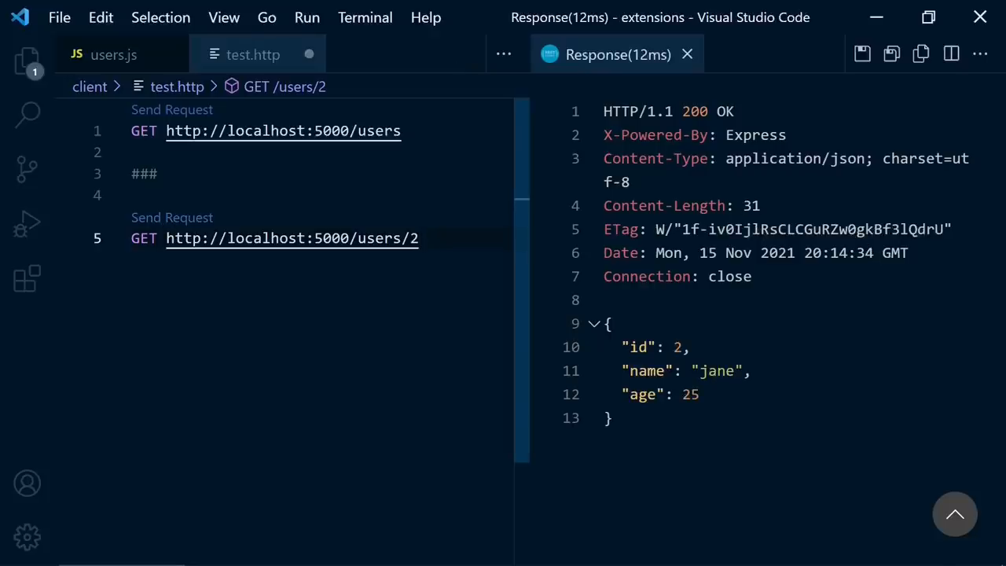
{"action": "type", "text": "POST http://localhost:5000/users"}
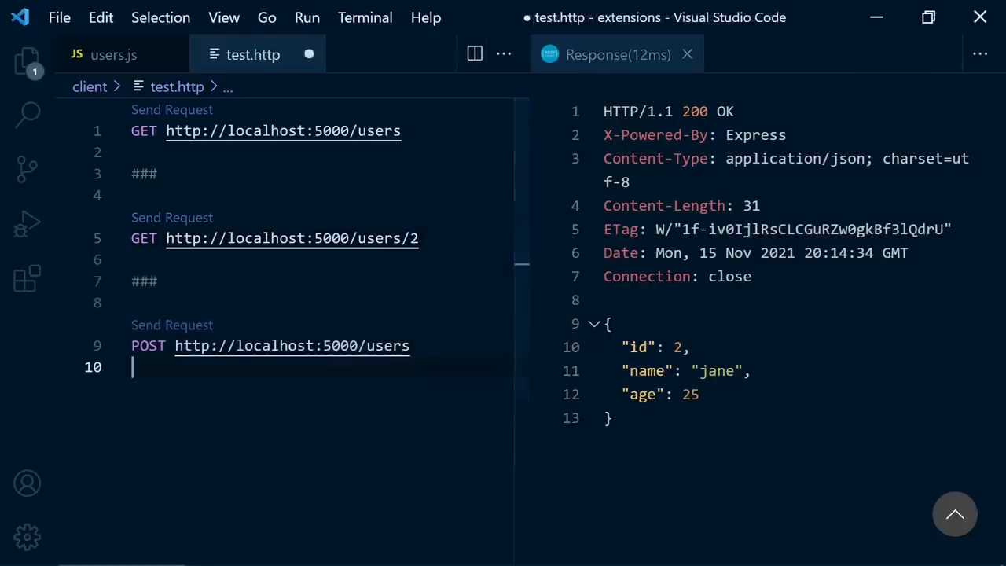
{"action": "type", "text": "Content-Type:"}
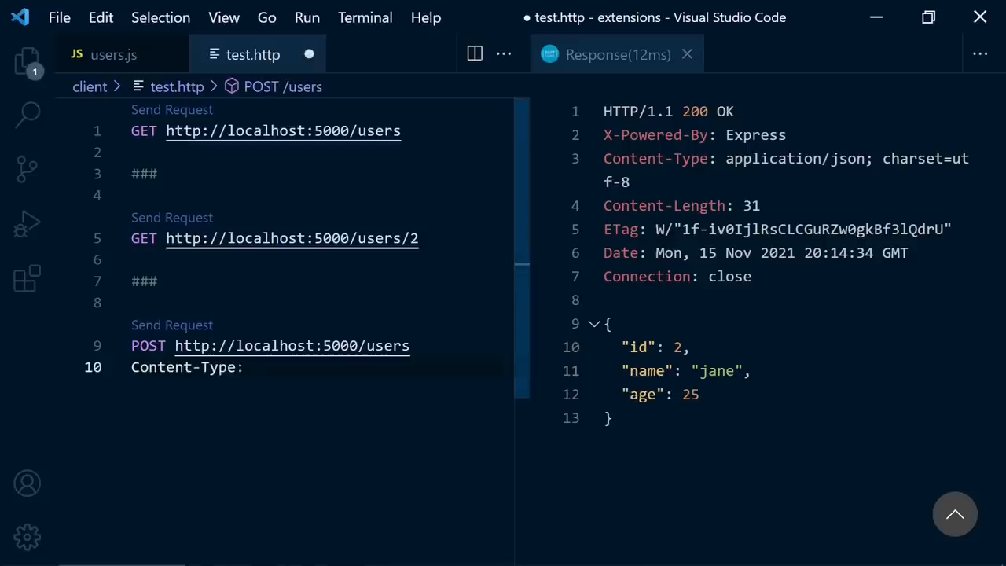
{"action": "type", "text": "application/json"}
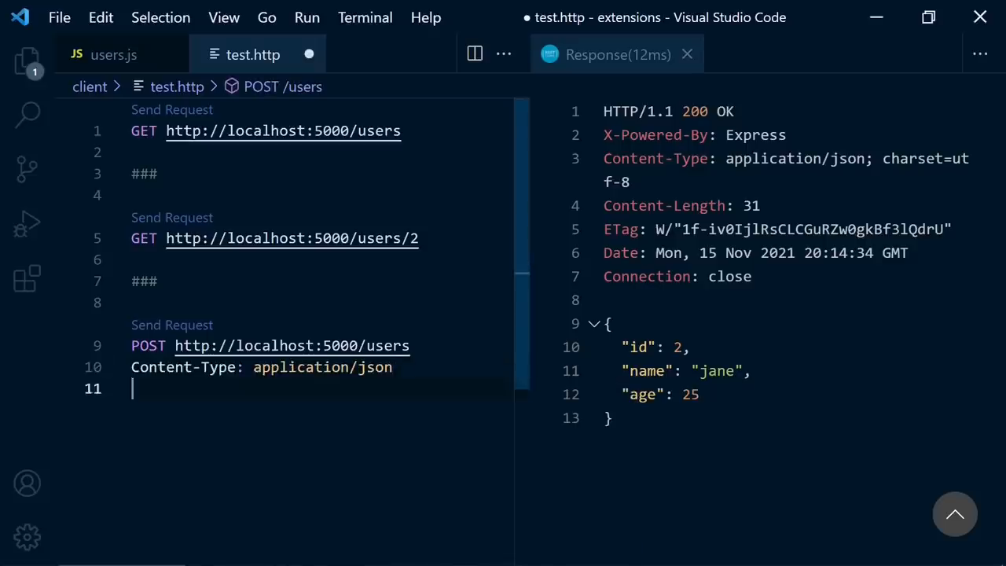
{"action": "key", "text": "Enter"}
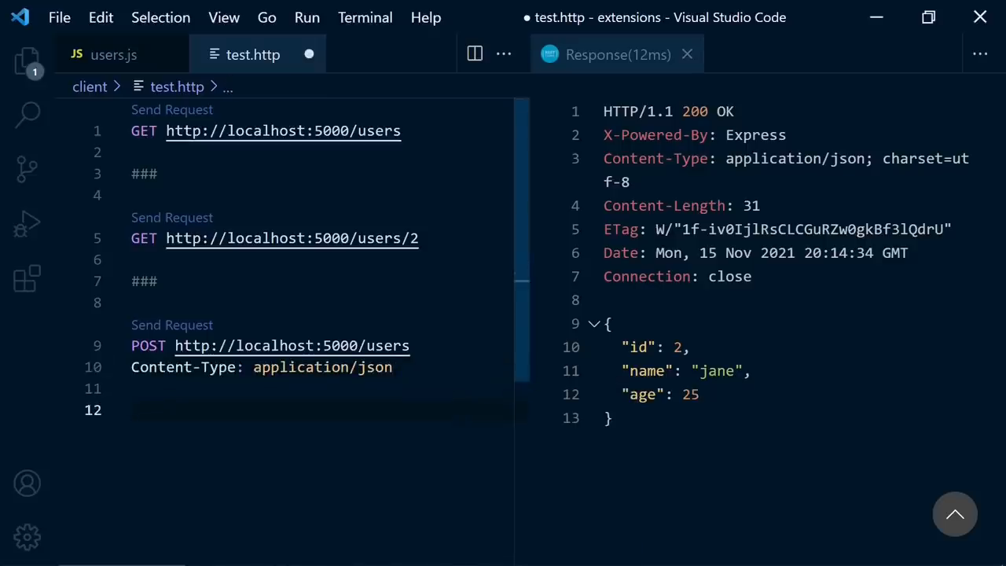
{"action": "type", "text": "{"}
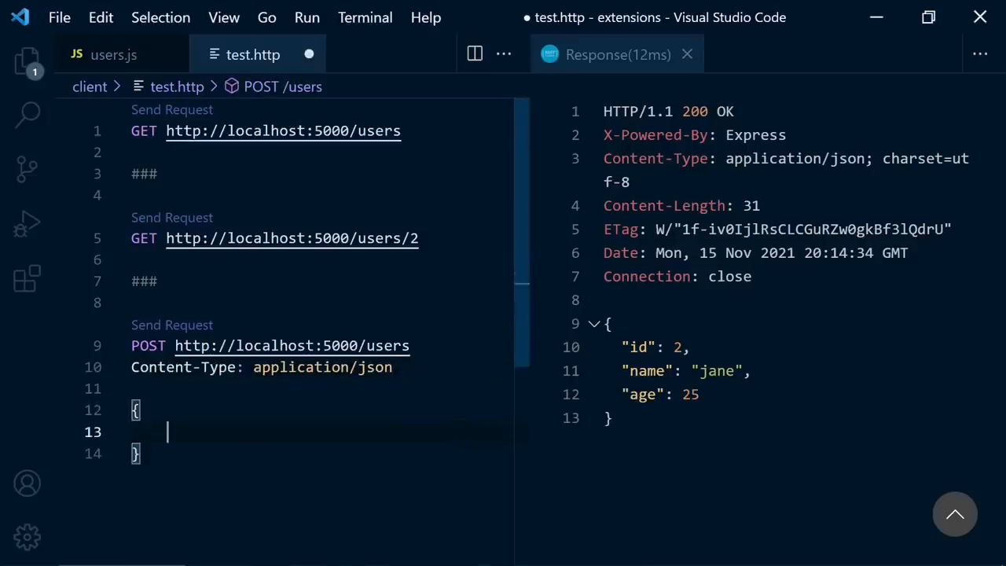
{"action": "type", "text": "\"username\":\"harry\","}
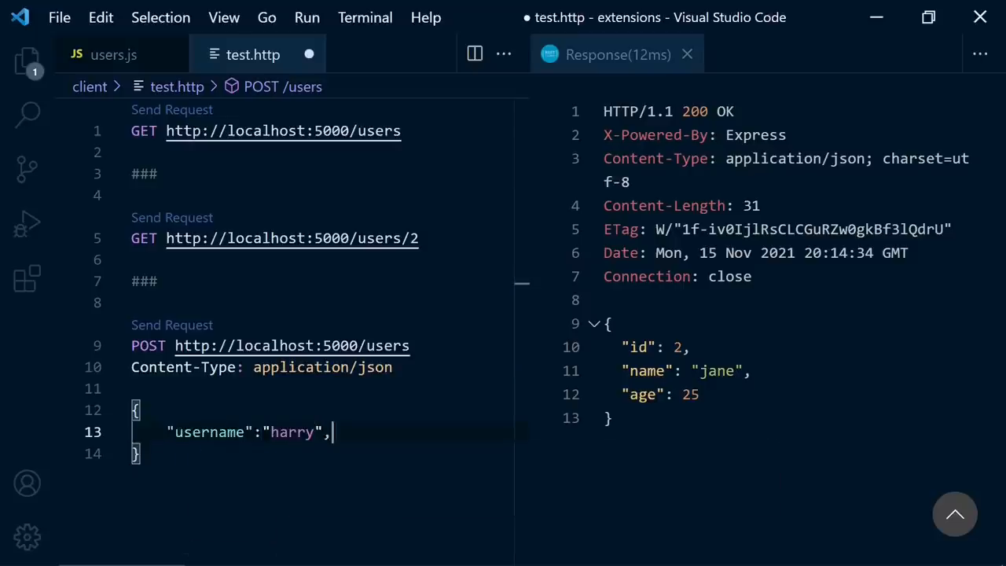
{"action": "type", "text": "\"password\":\"123456\""}
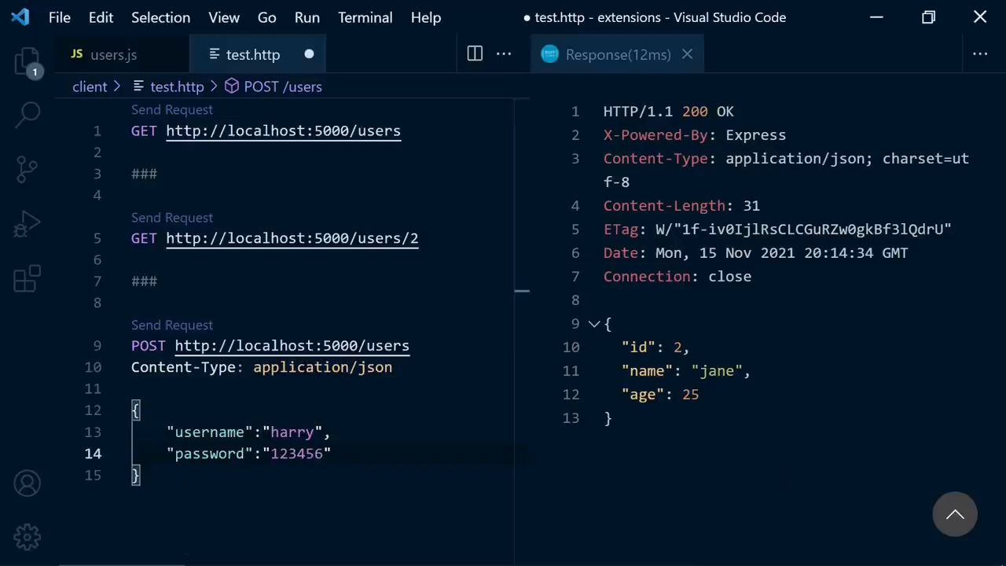
{"action": "left_click", "coordinate": [171, 324]}
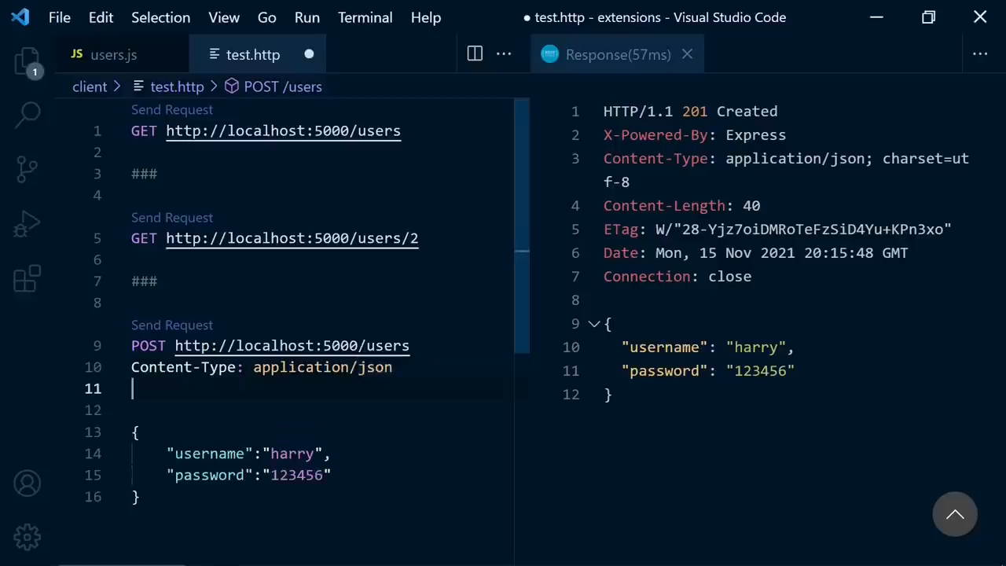
{"action": "type", "text": "Aut"}
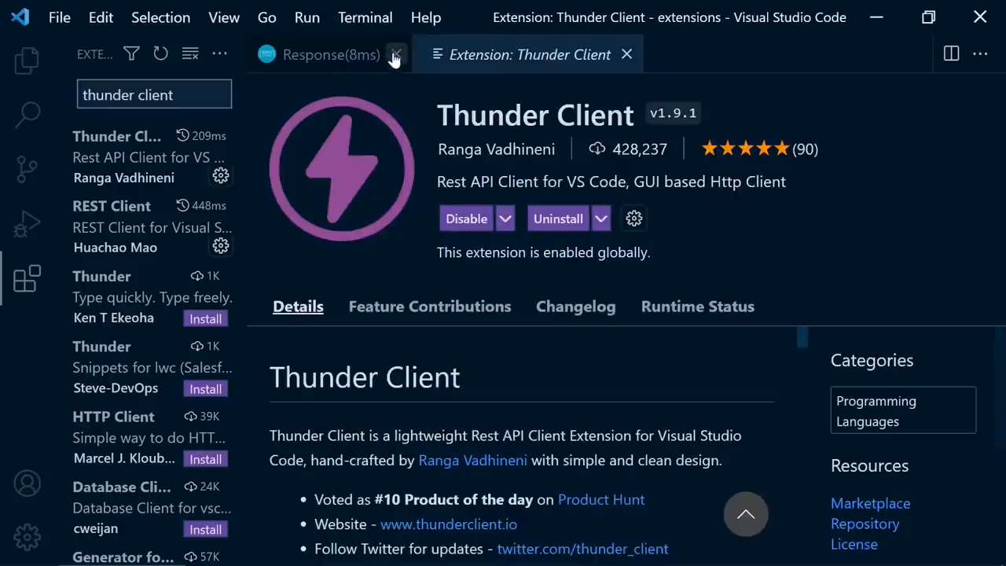
Open a new Thunder Client request, revisit its extension page, and search extensions for 'todo highl'
{"action": "type", "text": "thun"}
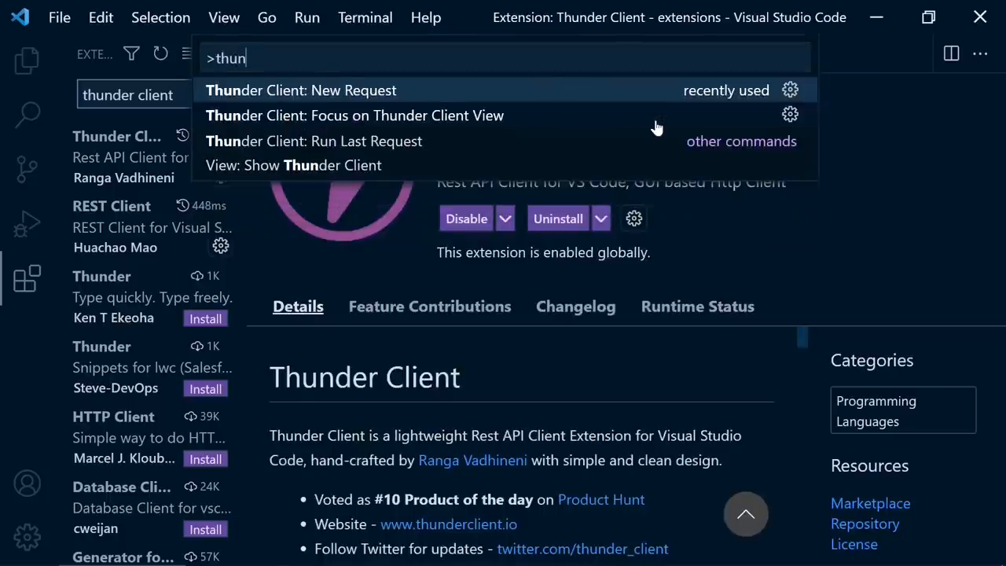
{"action": "left_click", "coordinate": [299, 89]}
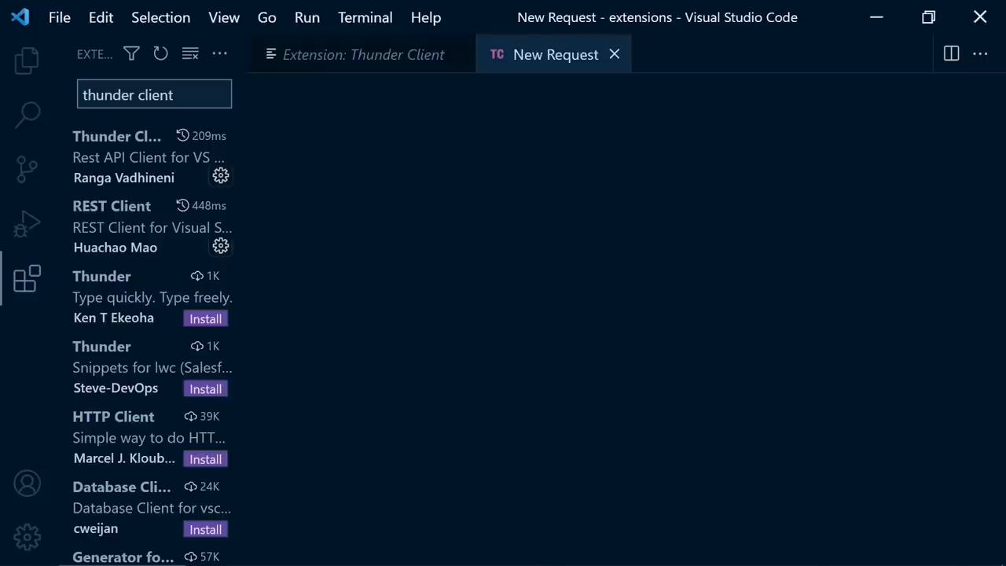
{"action": "left_click", "coordinate": [116, 136]}
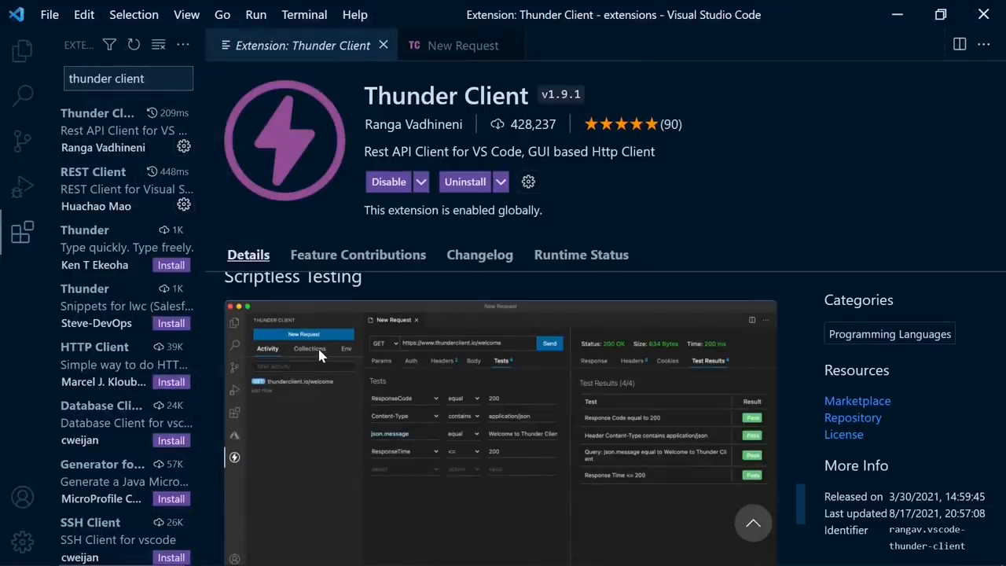
{"action": "mouse_move", "coordinate": [436, 377]}
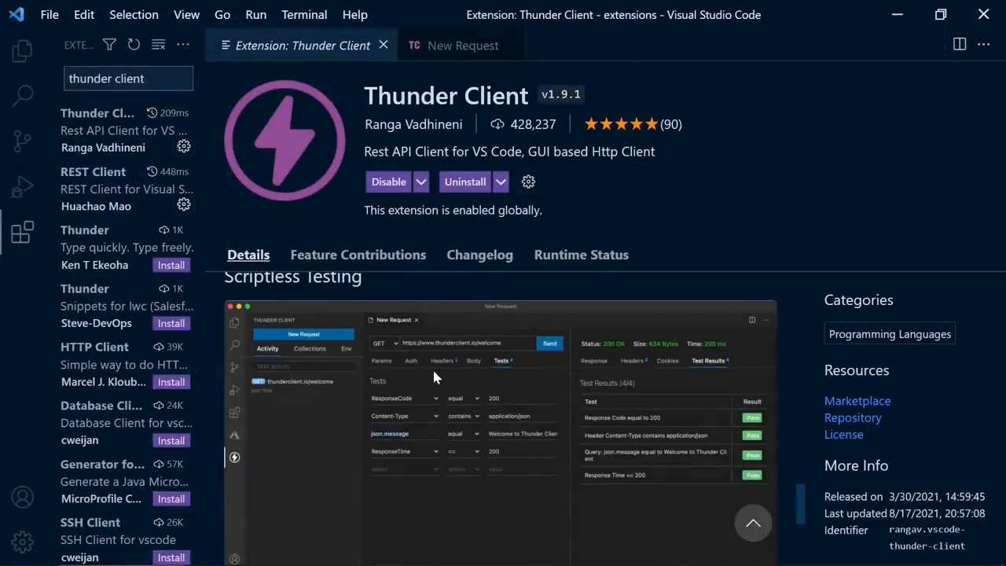
{"action": "mouse_move", "coordinate": [641, 372]}
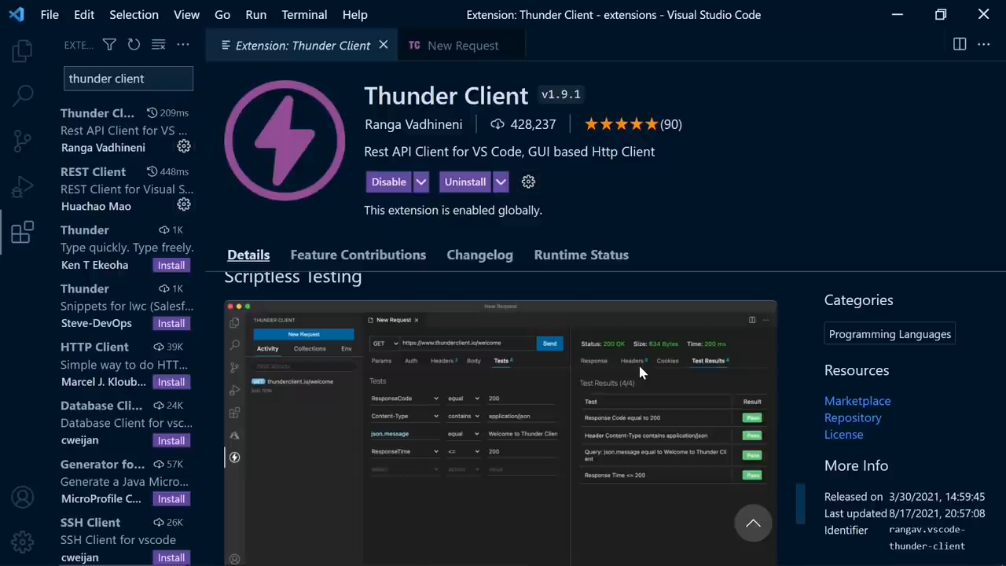
{"action": "mouse_move", "coordinate": [830, 196]}
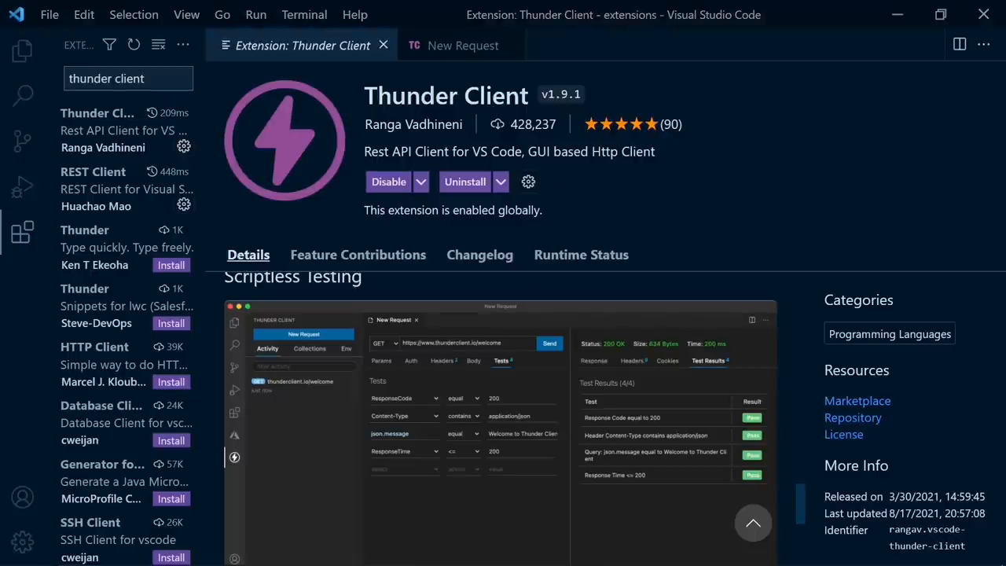
{"action": "type", "text": "todo highl"}
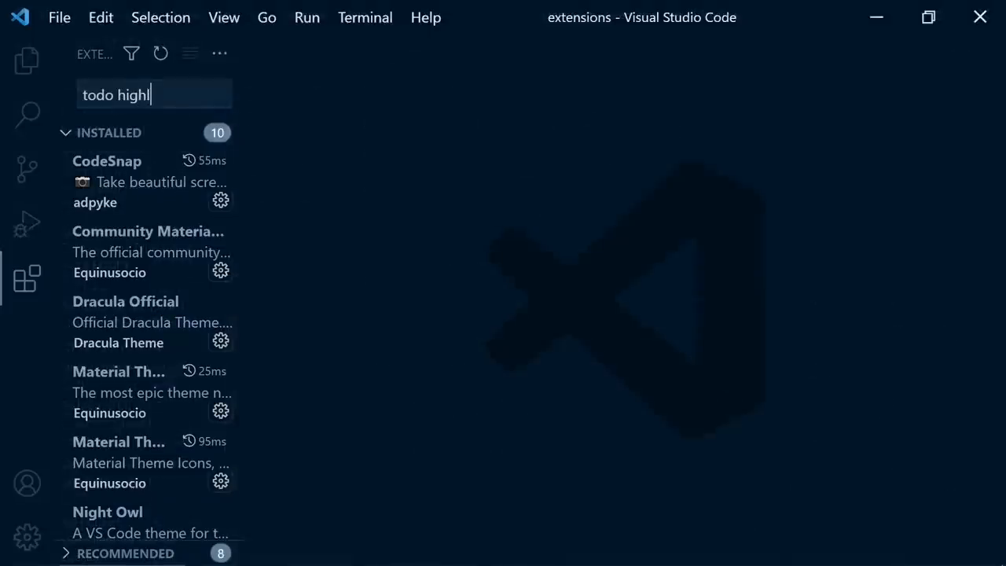
Install TODO Highlight and add '//GET ALL USERS' and '//FIXME: save method deprecated' comments to users.js
{"action": "left_click", "coordinate": [205, 177]}
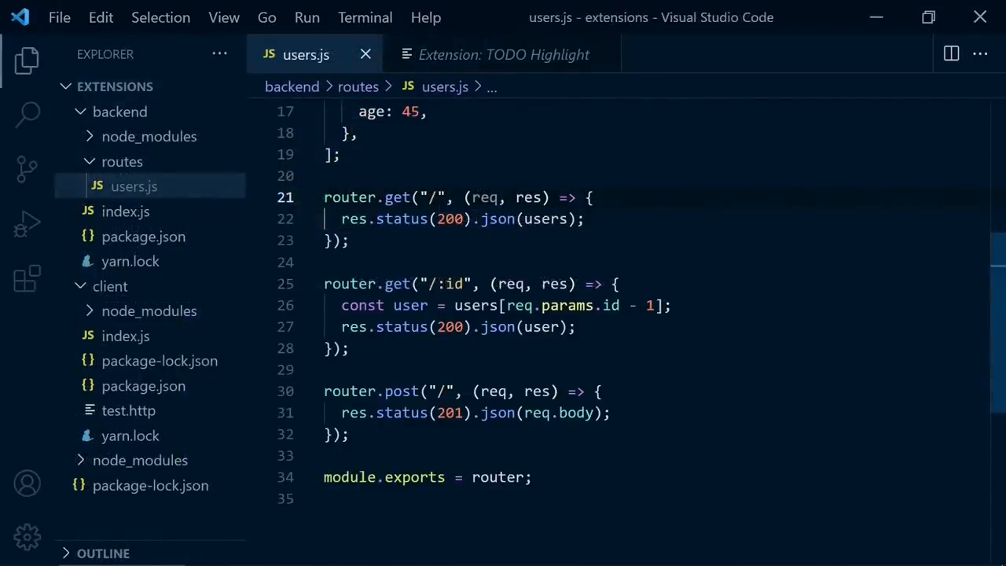
{"action": "type", "text": "//GET ALL USERS"}
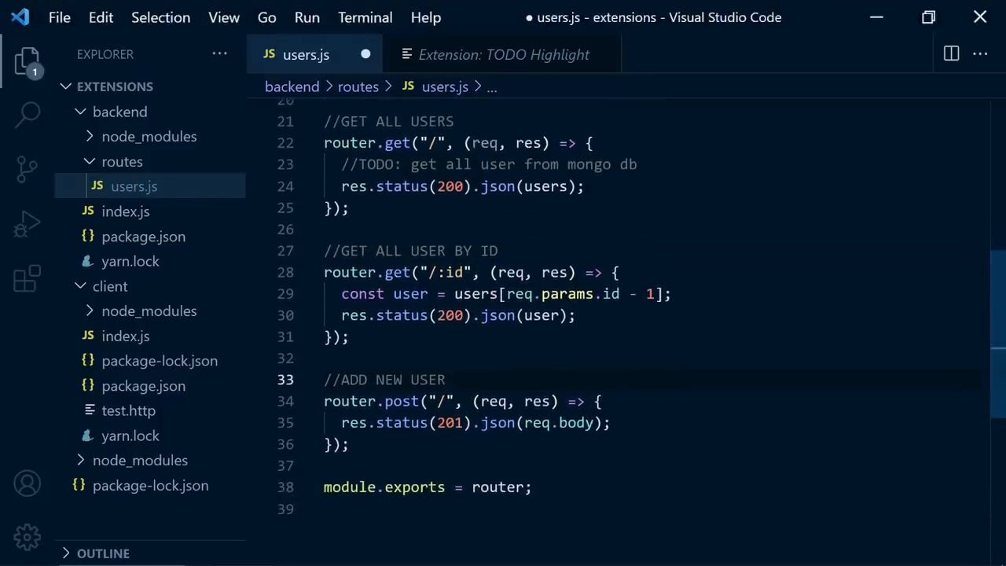
{"action": "type", "text": "//FIXME: save method deprecated"}
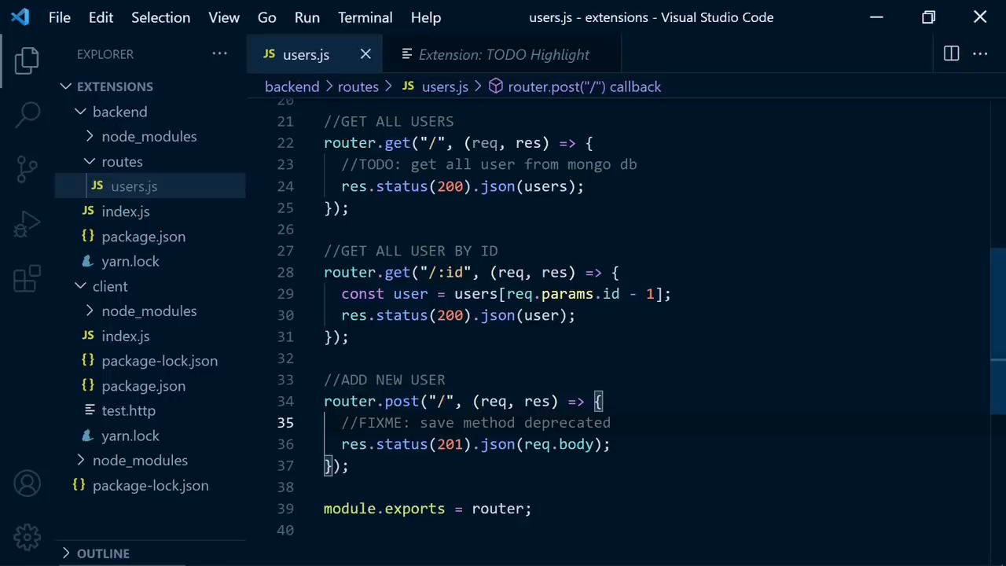
{"action": "left_click", "coordinate": [503, 55]}
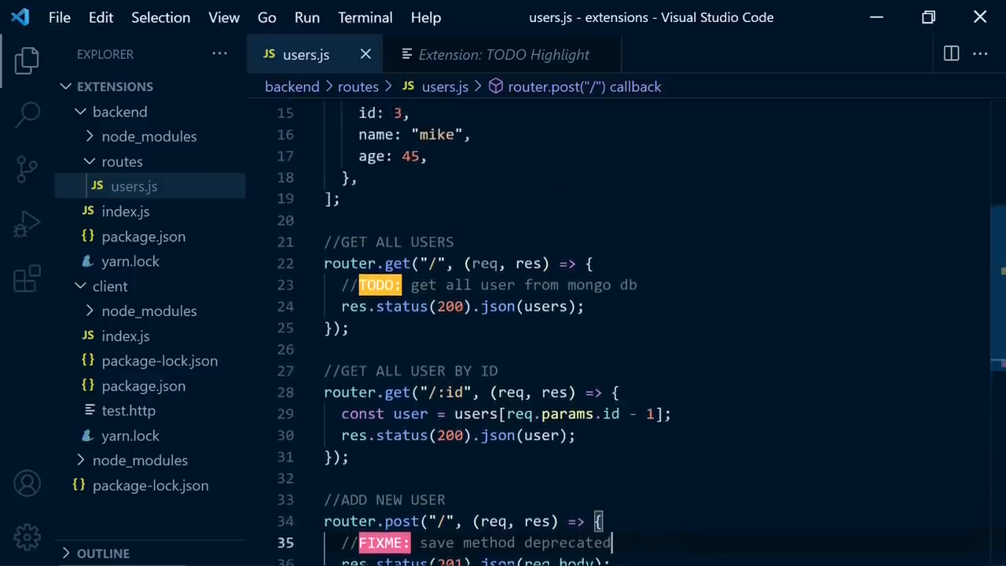
{"action": "left_click", "coordinate": [27, 277]}
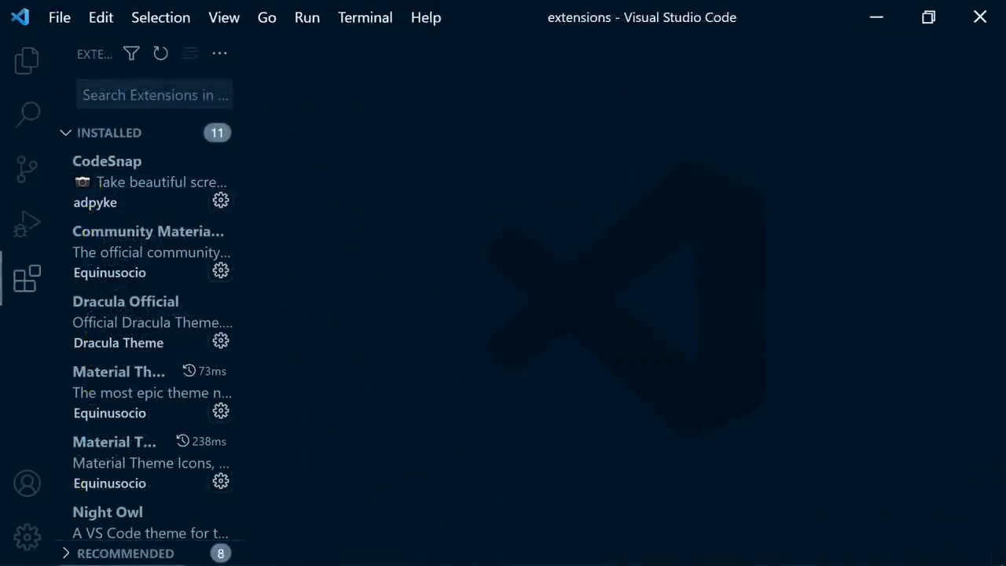
Search the extensions for 'marquee'
{"action": "type", "text": "marquee"}
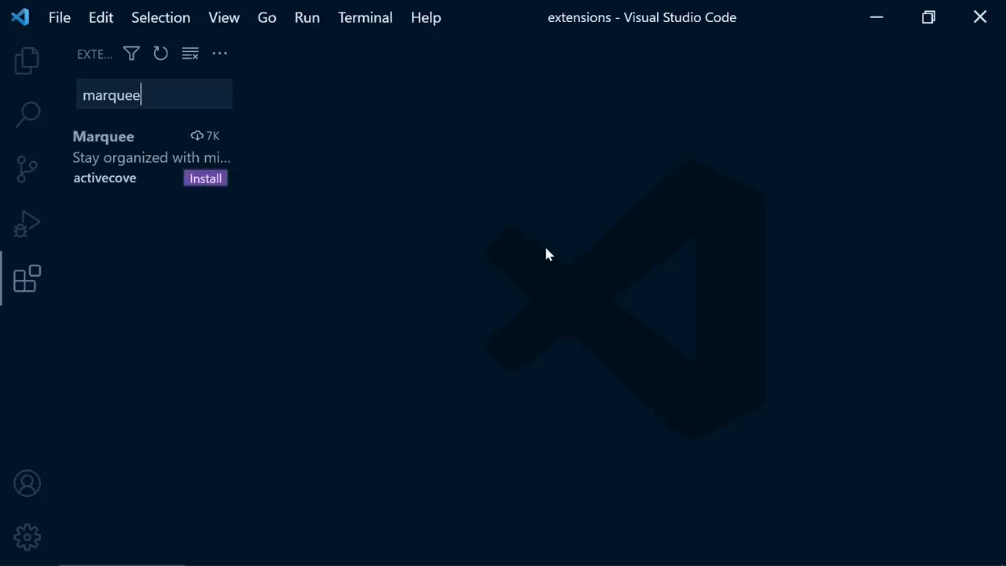
{"action": "mouse_move", "coordinate": [205, 178]}
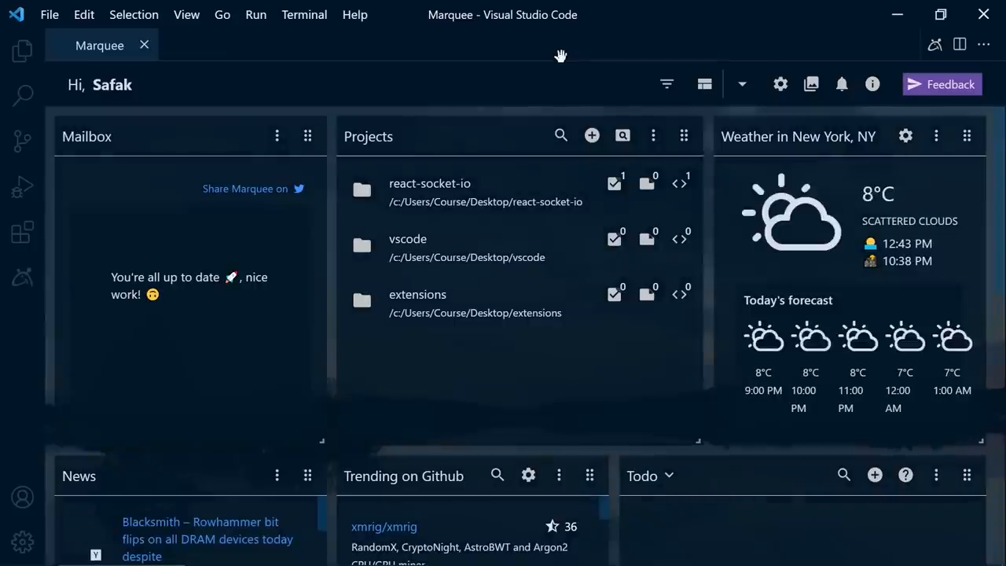
{"action": "mouse_move", "coordinate": [430, 173]}
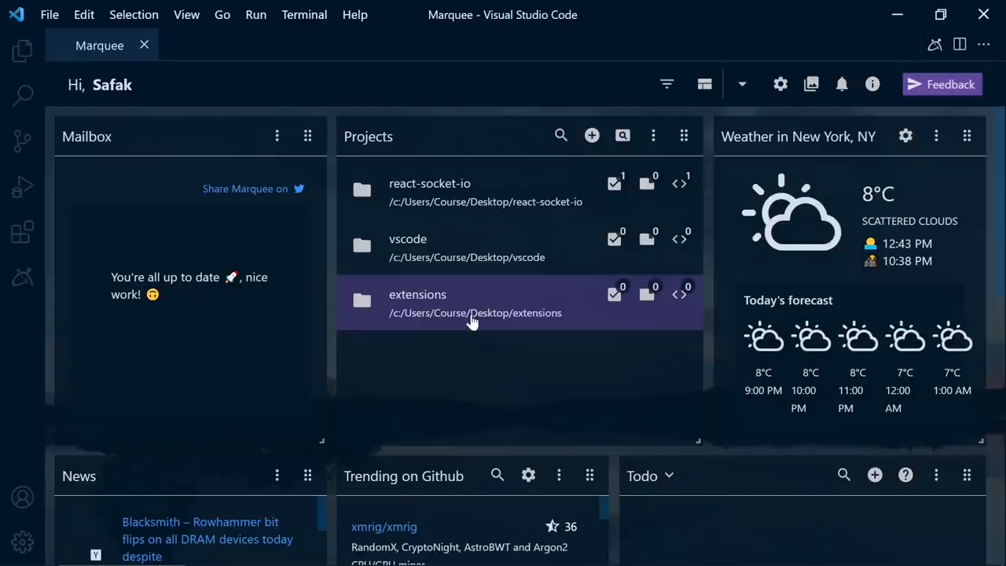
{"action": "mouse_move", "coordinate": [592, 318]}
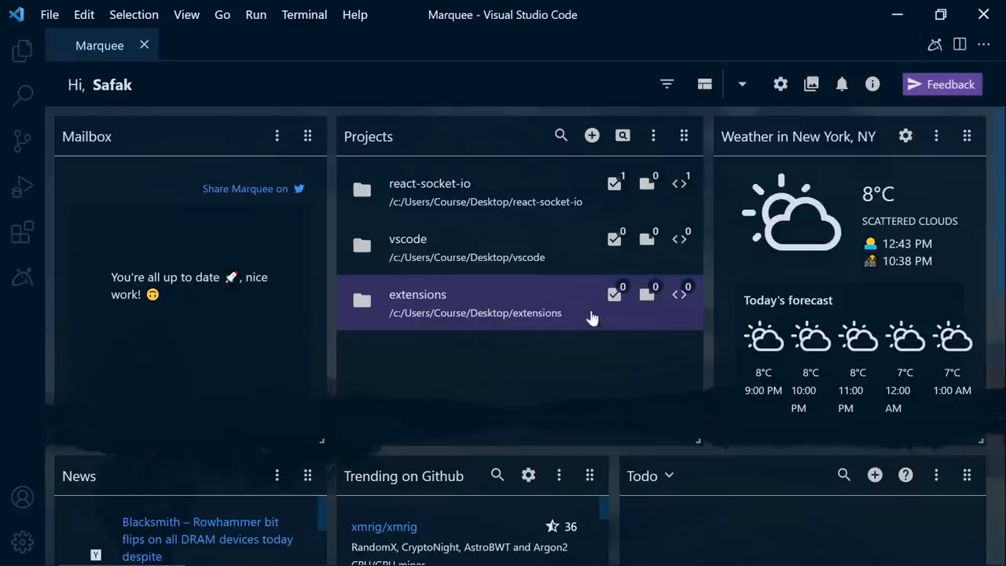
{"action": "mouse_move", "coordinate": [712, 325]}
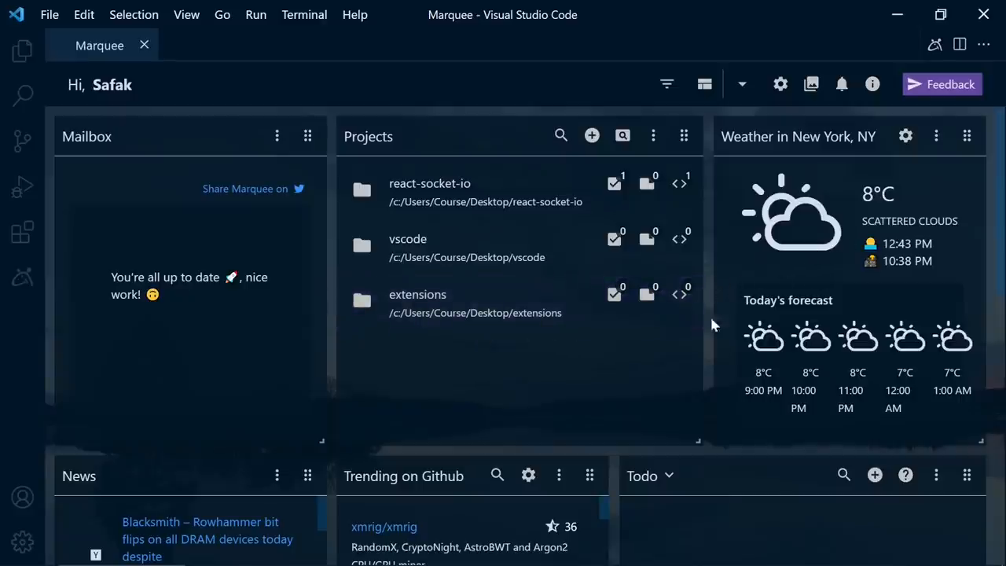
Add the todo 'Fix the stripe issue on Shopping Project' in Marquee's Todo widget
{"action": "scroll", "scroll_direction": "down", "scroll_amount": 3}
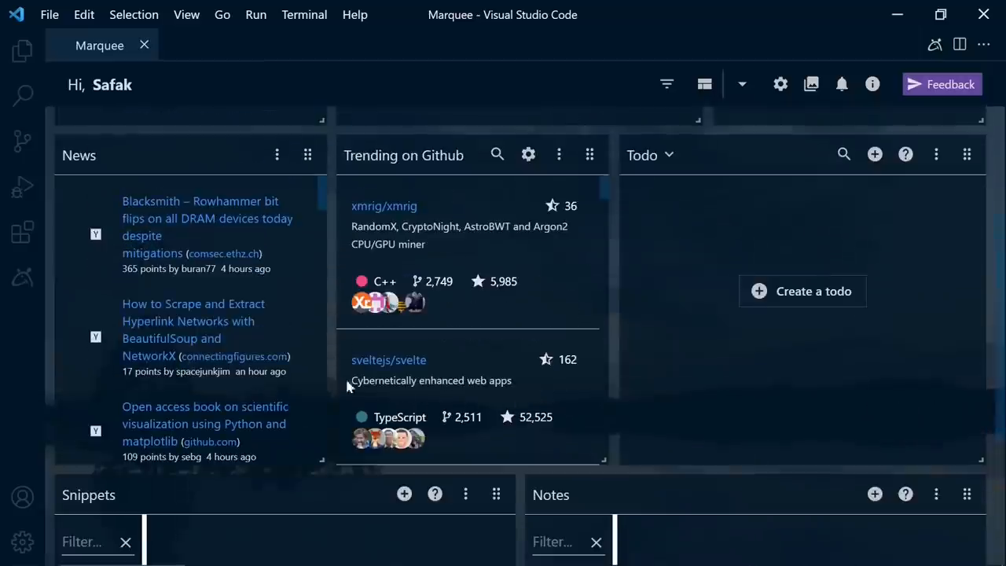
{"action": "scroll", "scroll_direction": "down", "scroll_amount": 3}
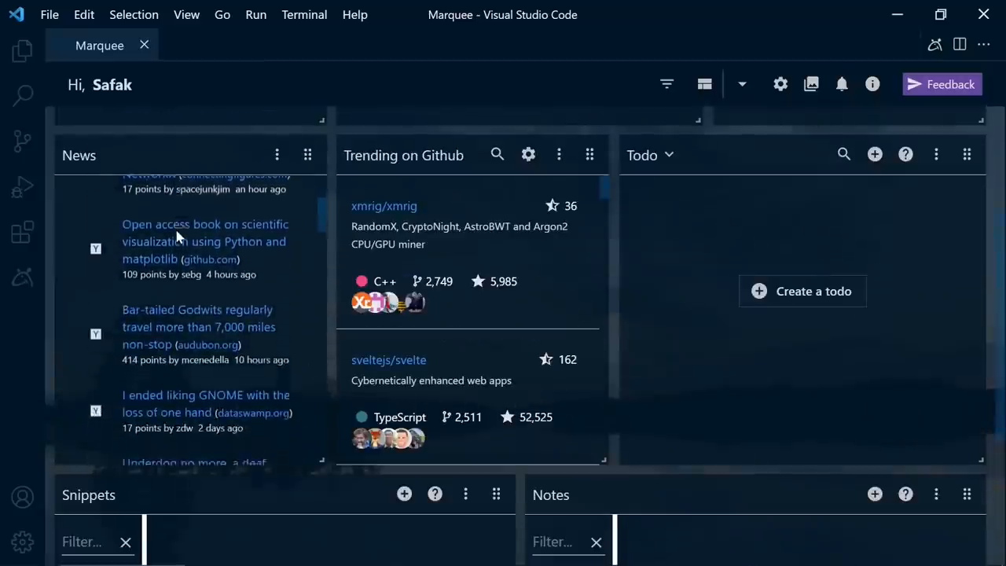
{"action": "scroll", "scroll_direction": "down", "scroll_amount": 3}
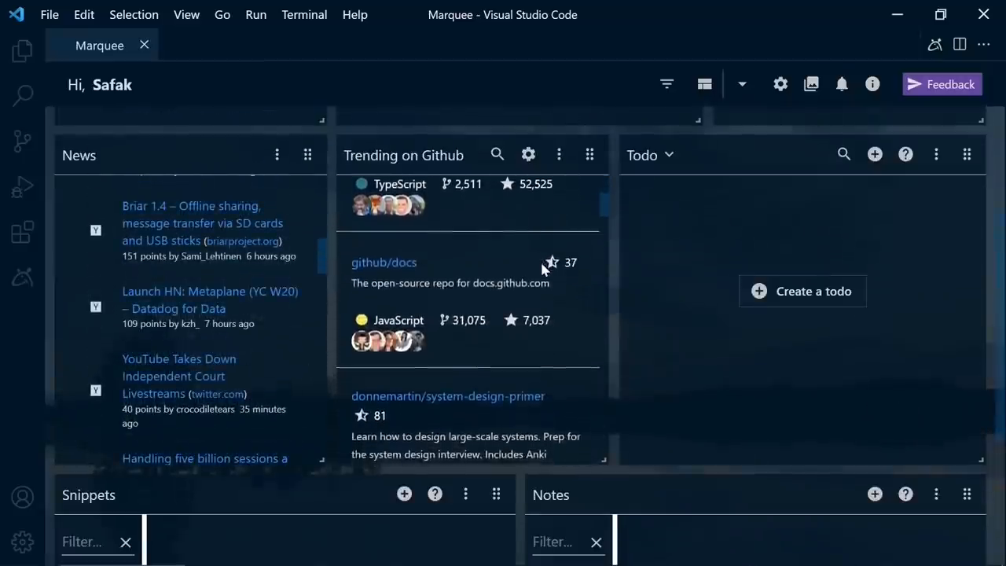
{"action": "scroll", "scroll_direction": "down", "scroll_amount": 3}
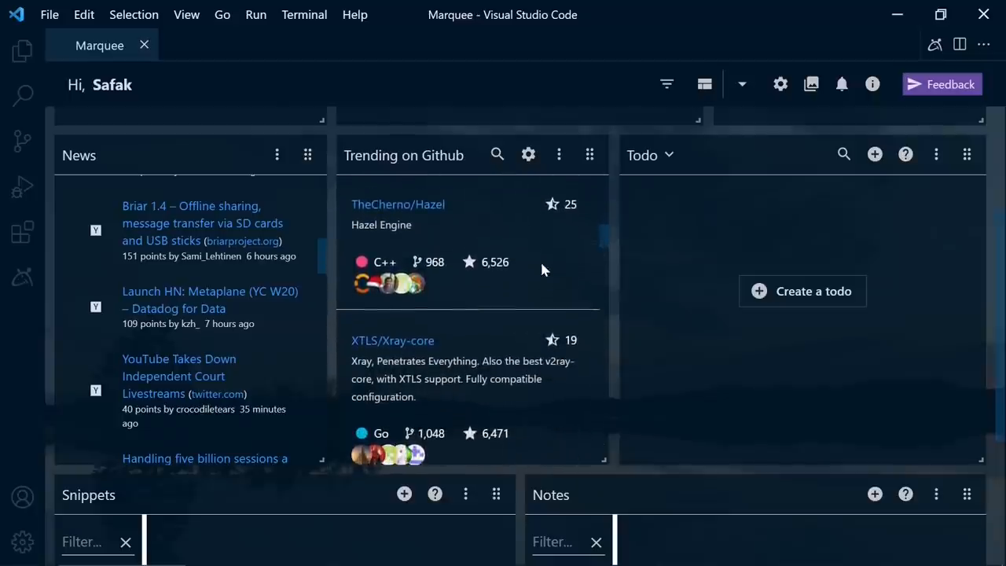
{"action": "mouse_move", "coordinate": [831, 305]}
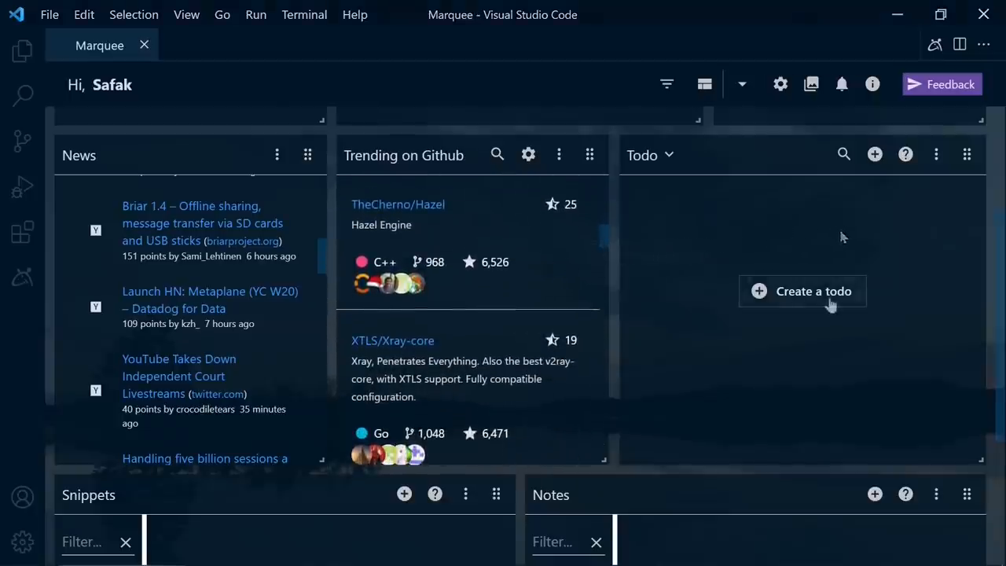
{"action": "left_click", "coordinate": [813, 291]}
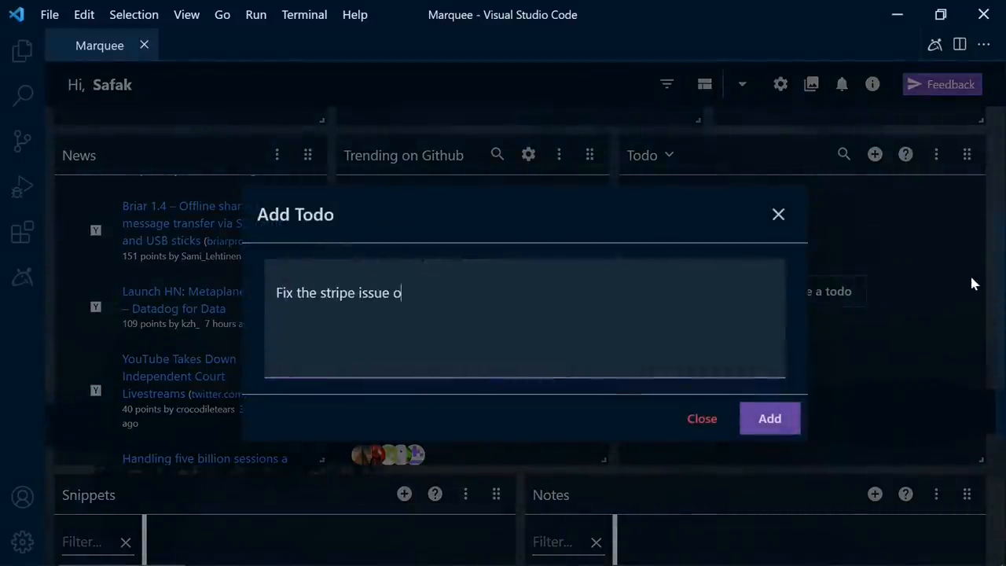
{"action": "type", "text": "n Shopping Project"}
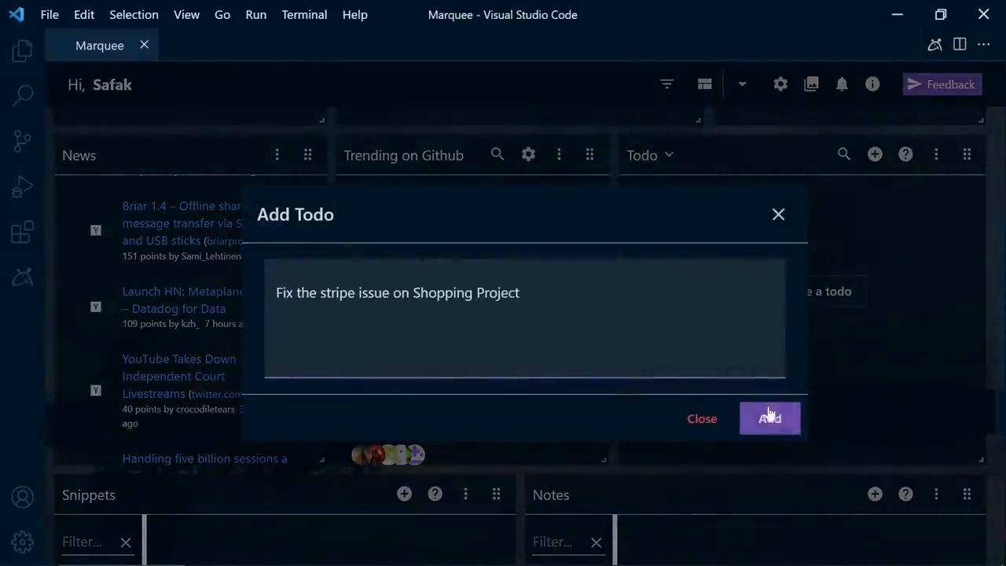
{"action": "left_click", "coordinate": [770, 418]}
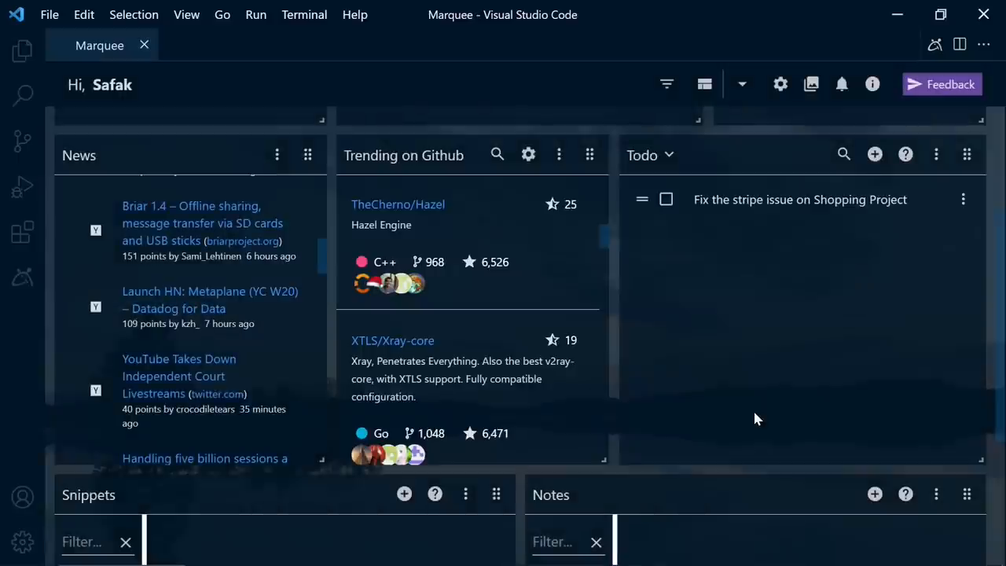
{"action": "mouse_move", "coordinate": [875, 155]}
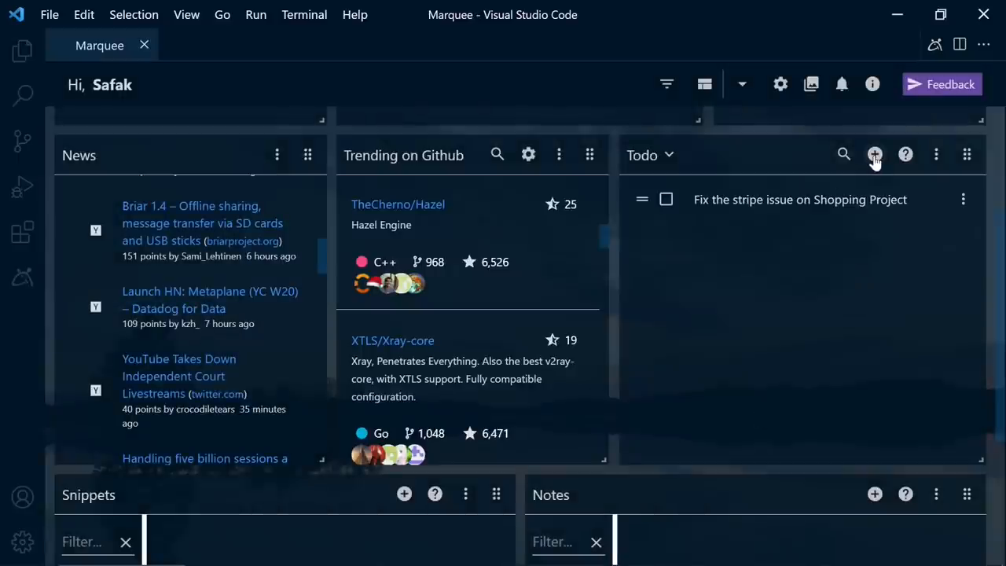
Start creating a new note in Marquee's Notes widget
{"action": "scroll", "scroll_direction": "down", "scroll_amount": 3}
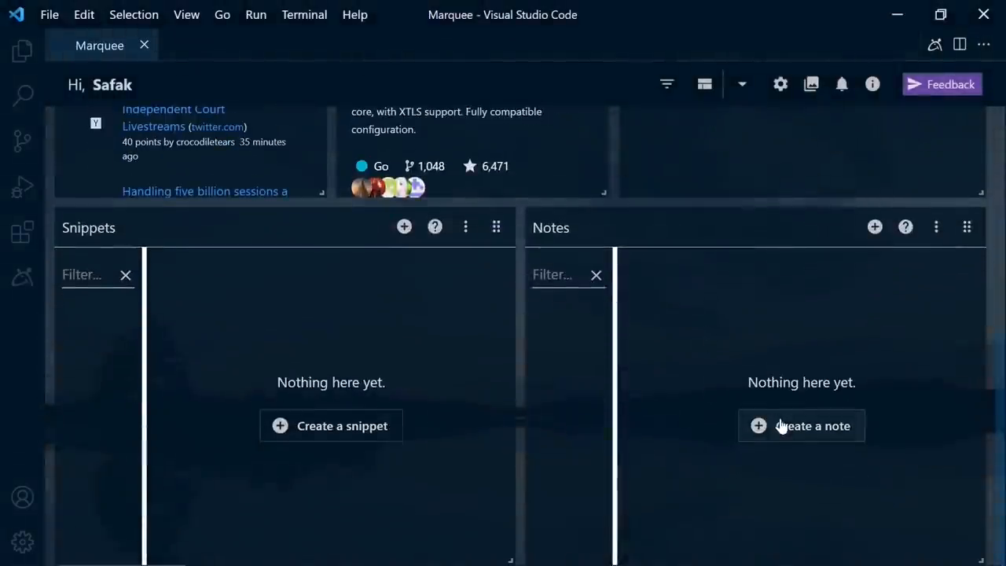
{"action": "left_click", "coordinate": [812, 425]}
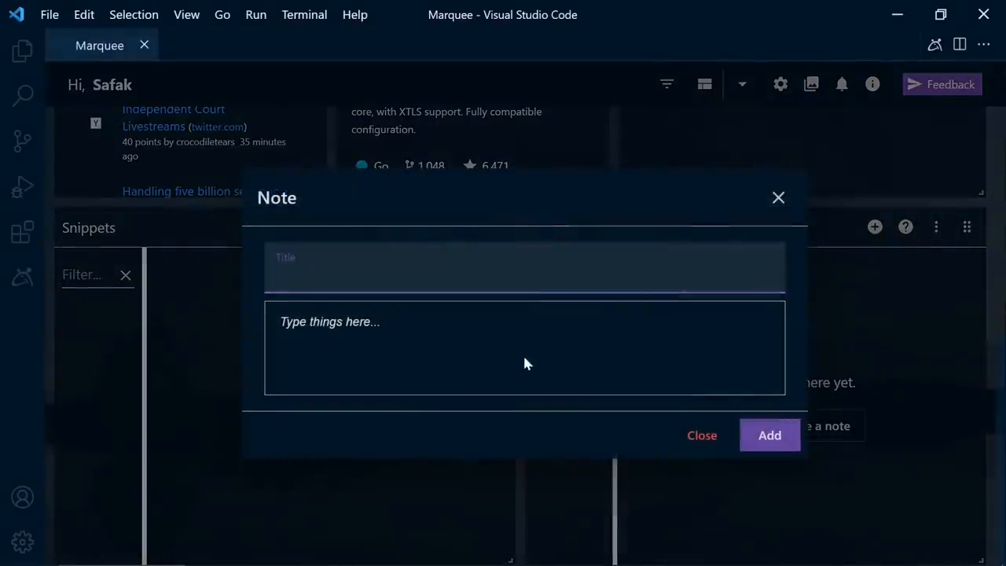
{"action": "left_click", "coordinate": [778, 197]}
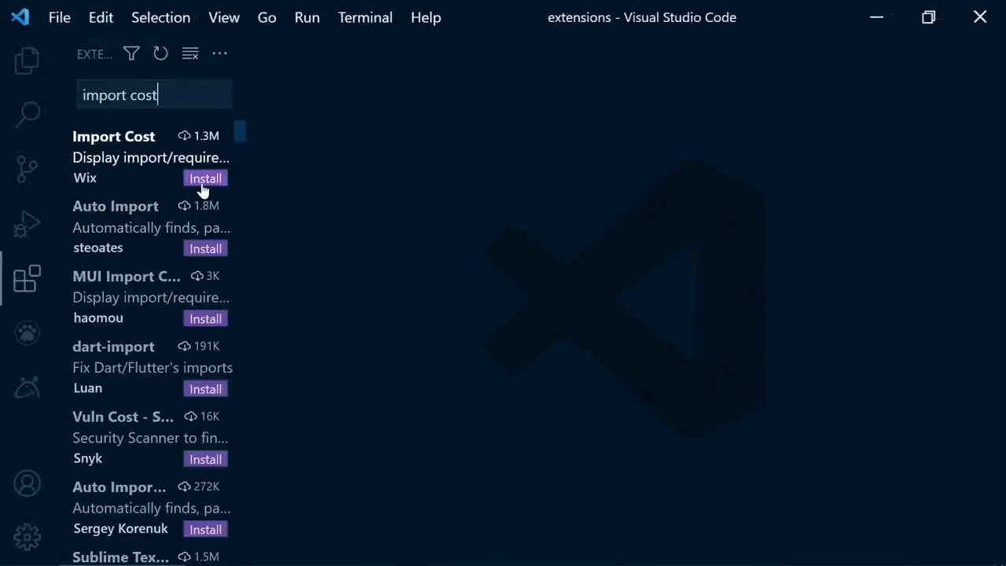
Install Import Cost and add 'import {format} from "timeago.js"' below the axios import
{"action": "left_click", "coordinate": [204, 178]}
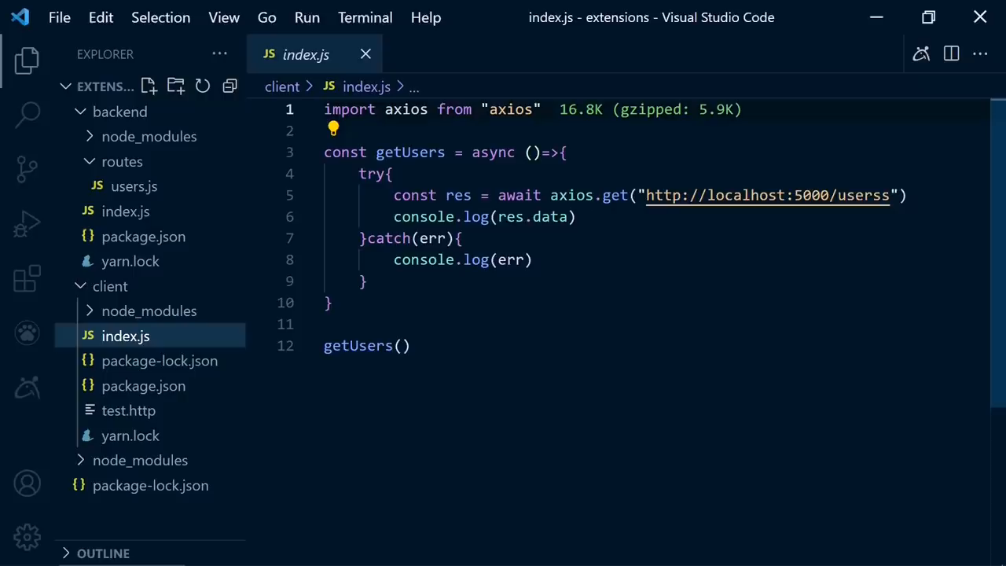
{"action": "key", "text": "Enter"}
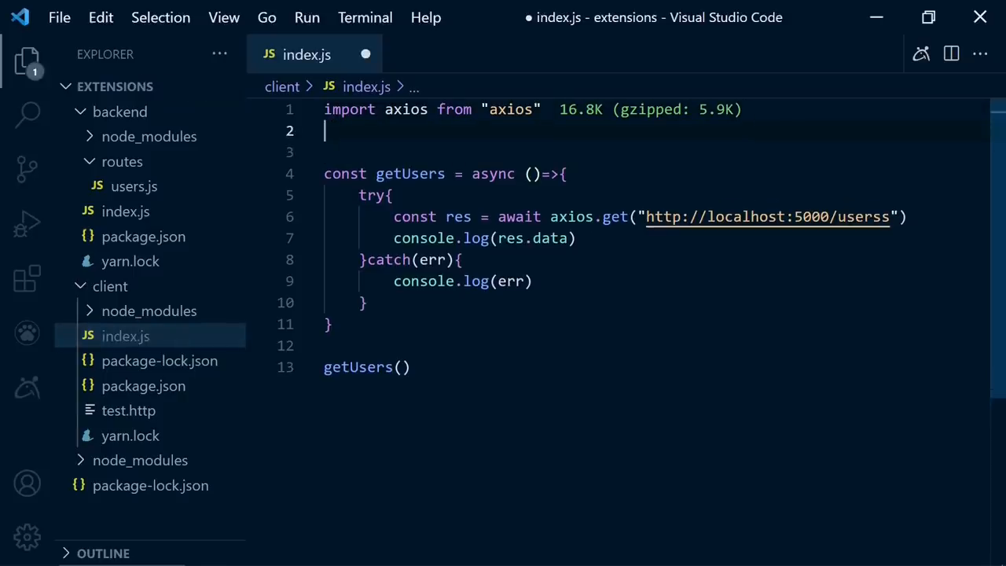
{"action": "type", "text": "import {format} from \"timeago.js\""}
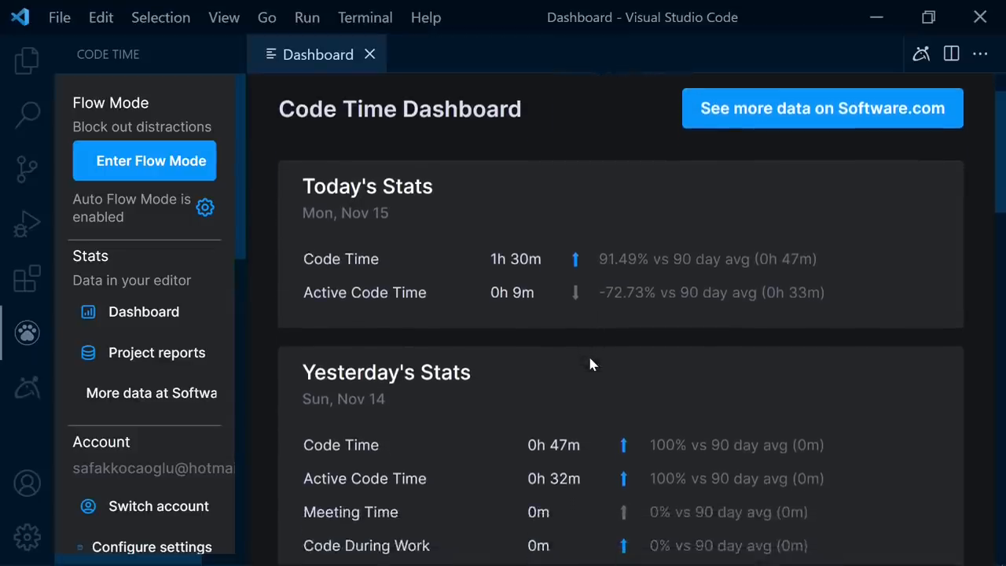
Scroll through the Code Time dashboard's daily and weekly coding charts
{"action": "scroll", "scroll_direction": "down", "scroll_amount": 3}
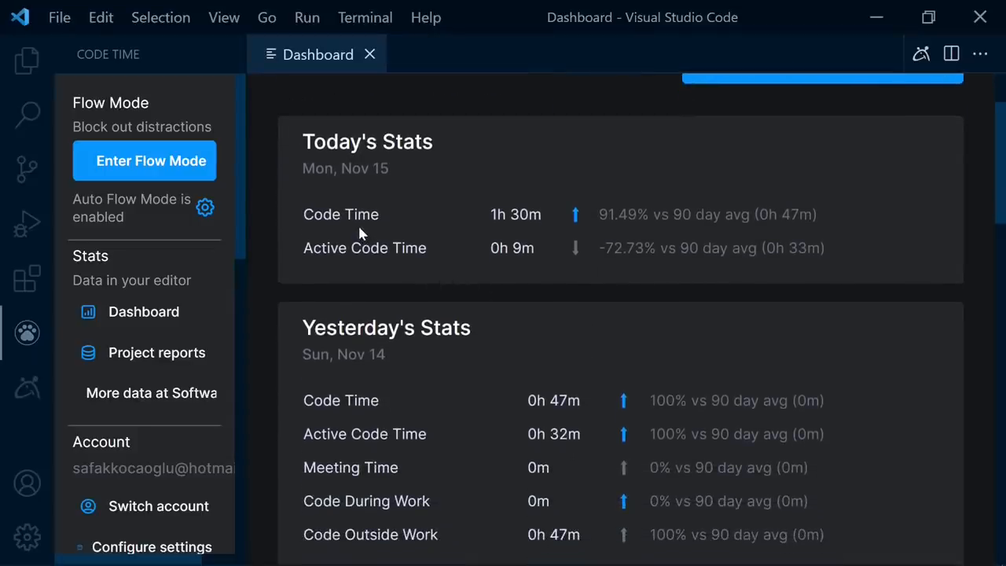
{"action": "mouse_move", "coordinate": [595, 272]}
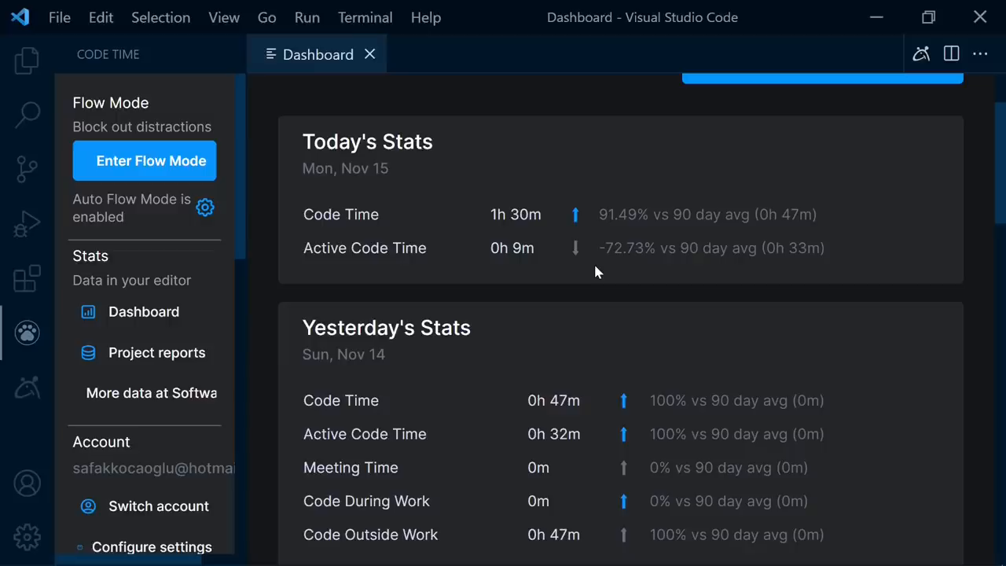
{"action": "scroll", "scroll_direction": "down", "scroll_amount": 3}
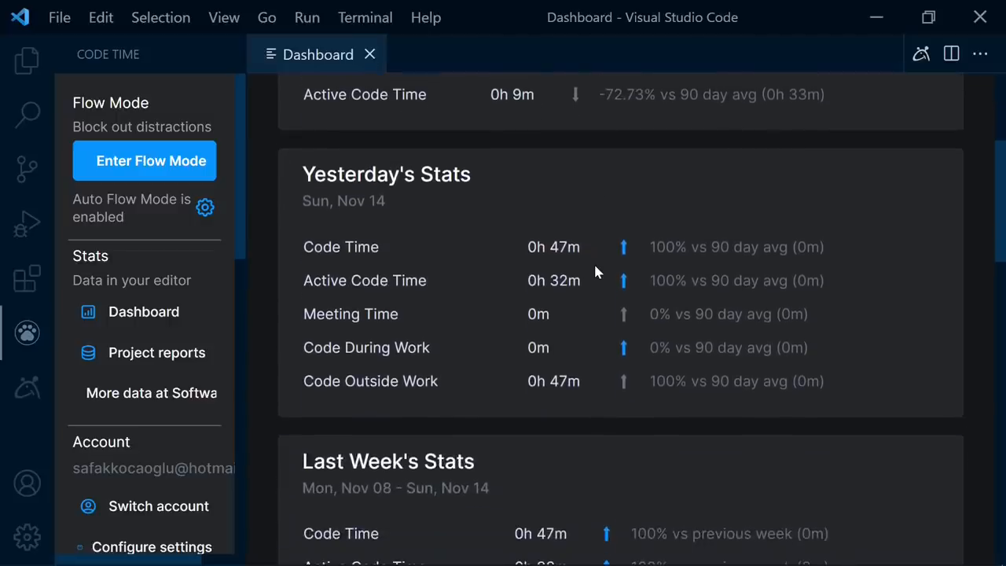
{"action": "scroll", "scroll_direction": "down", "scroll_amount": 3}
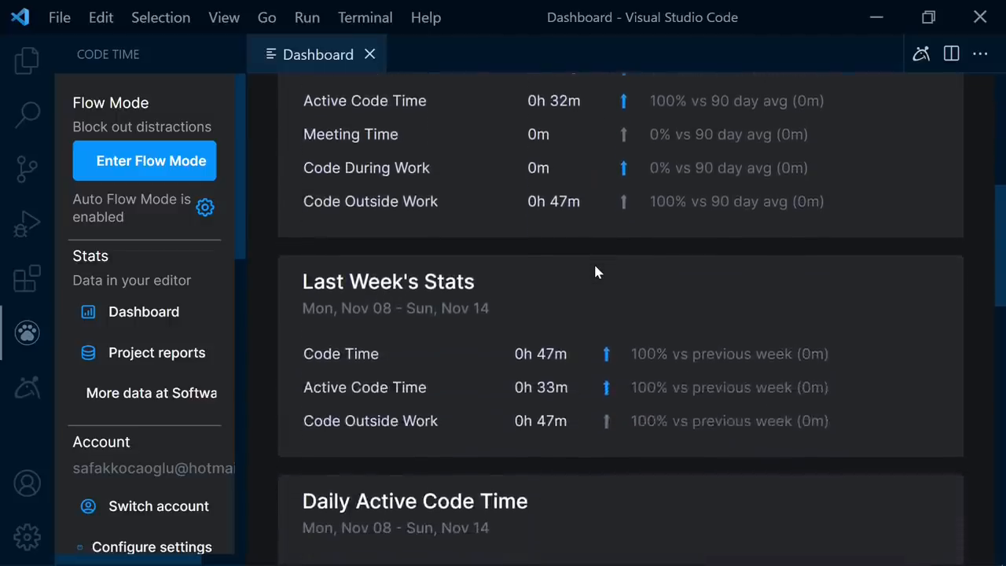
{"action": "scroll", "scroll_direction": "down", "scroll_amount": 3}
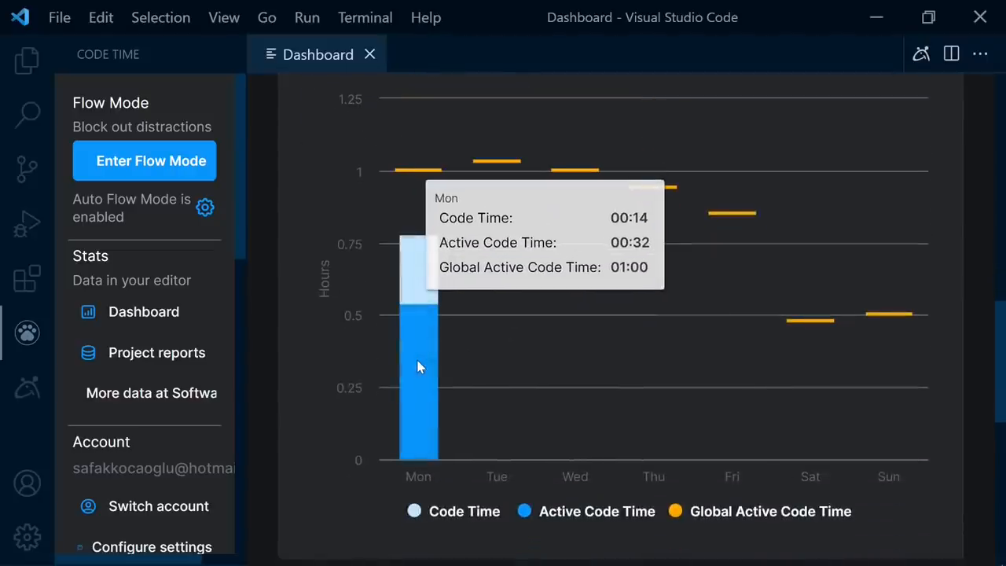
{"action": "mouse_move", "coordinate": [541, 284]}
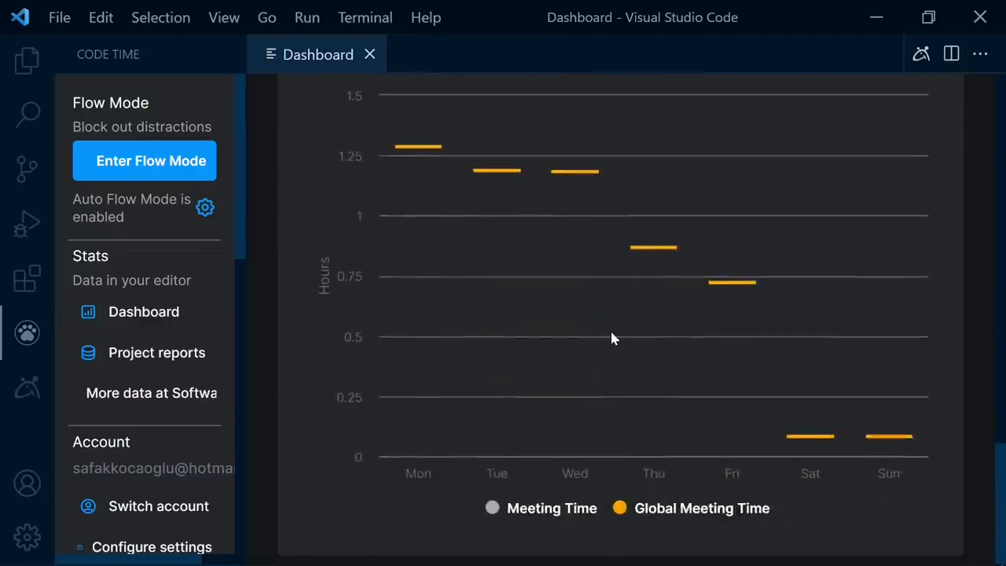
{"action": "scroll", "scroll_direction": "up", "scroll_amount": 3}
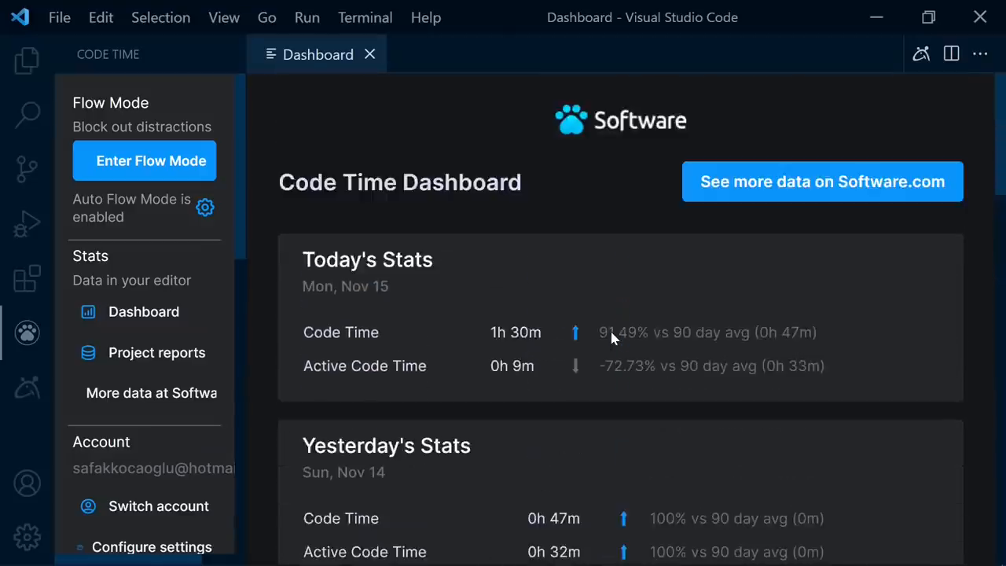
{"action": "scroll", "scroll_direction": "down", "scroll_amount": 3}
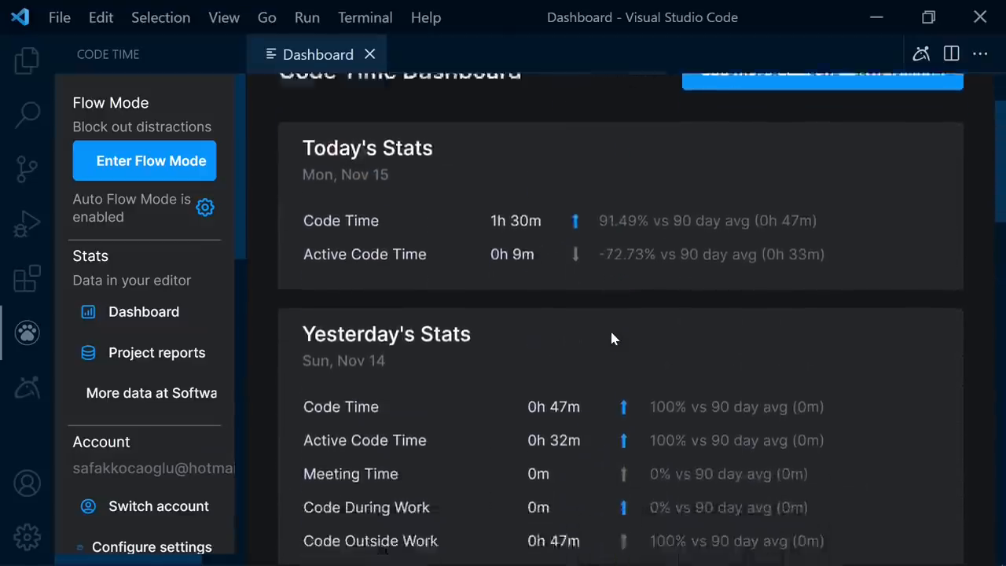
{"action": "scroll", "scroll_direction": "down", "scroll_amount": 3}
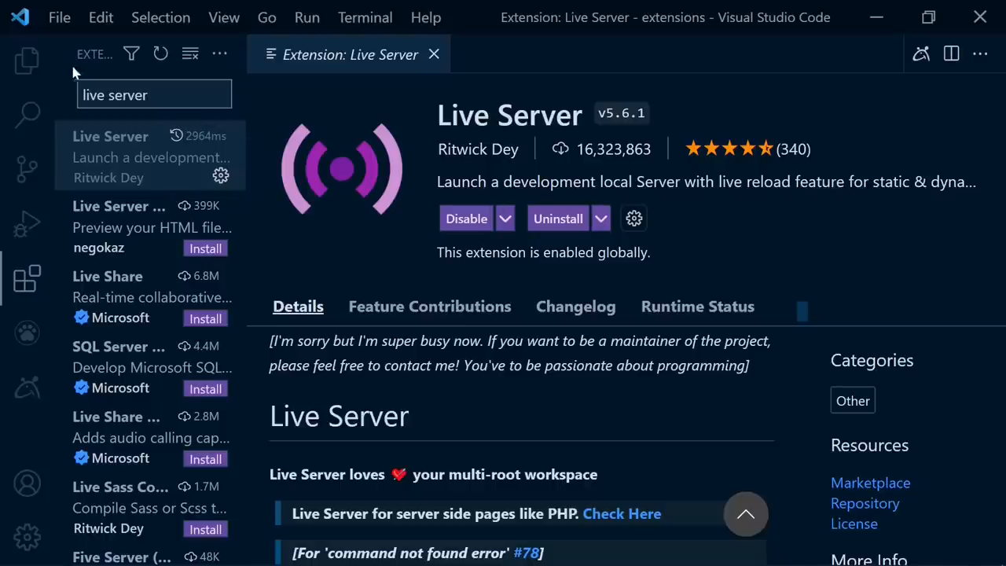
Return to index.html and type 'hello world' inside its body
{"action": "left_click", "coordinate": [26, 62]}
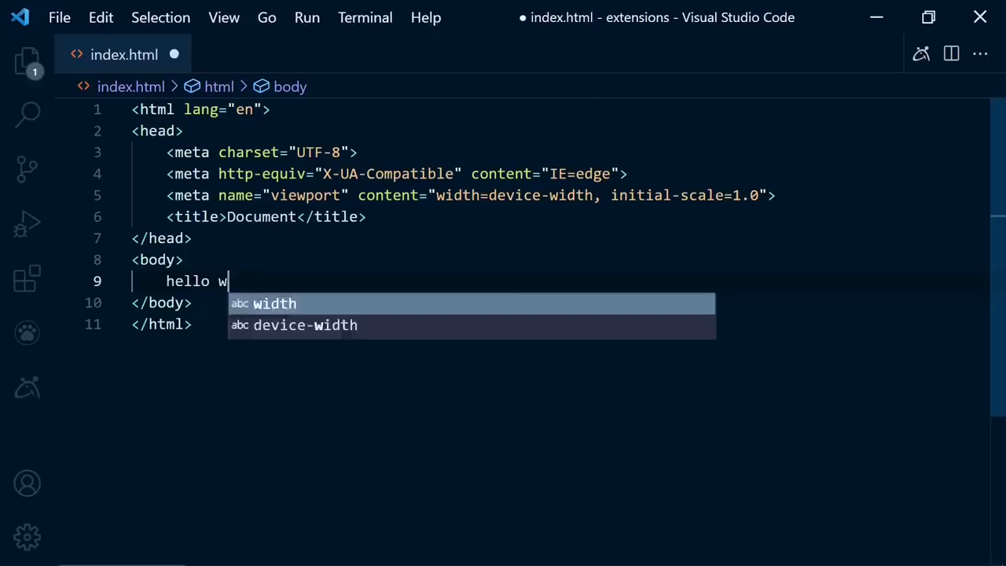
{"action": "type", "text": "orld"}
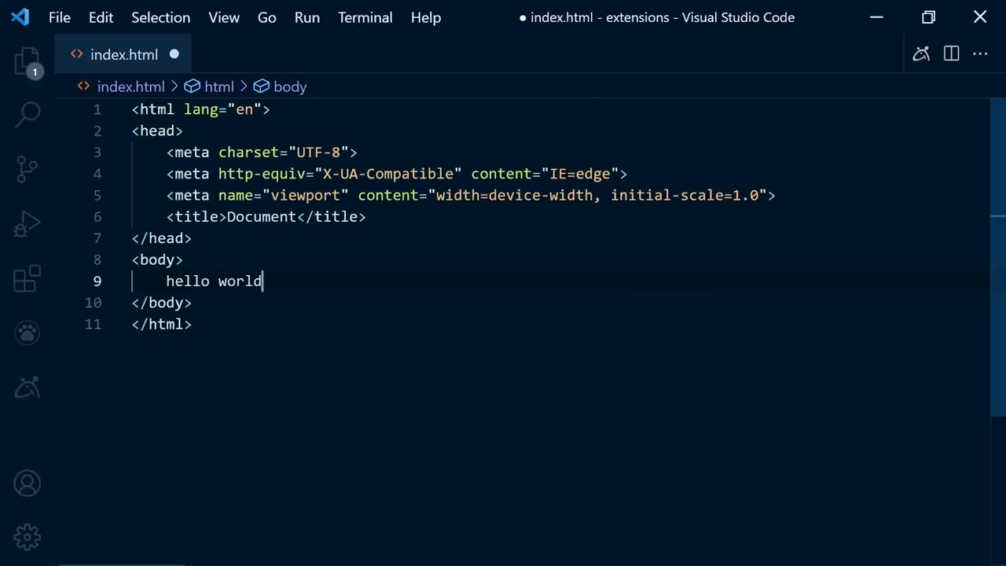
{"action": "left_click", "coordinate": [27, 277]}
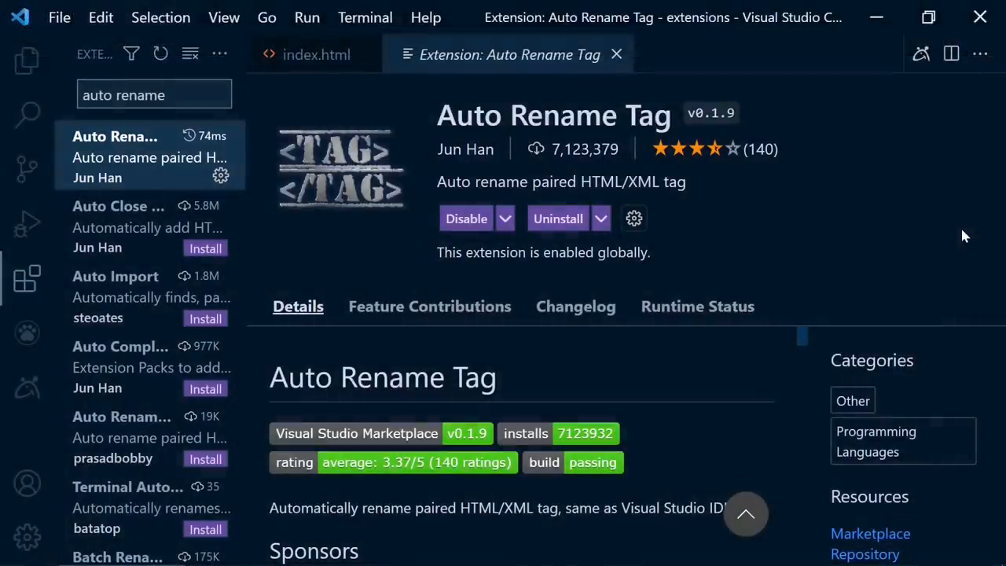
{"action": "mouse_move", "coordinate": [316, 54]}
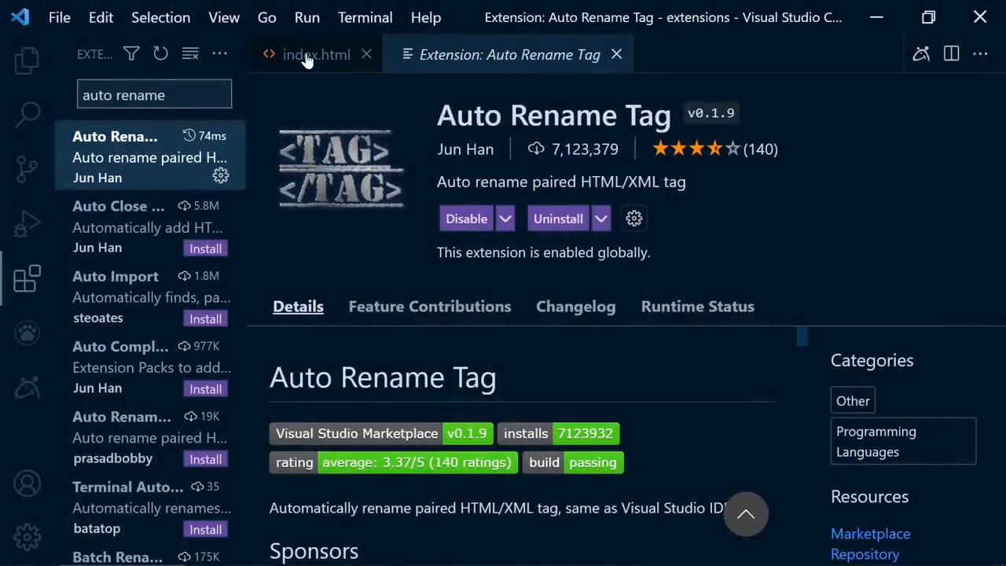
Add an h1 'Lama Dev' heading and rename its tag so the closing tag follows
{"action": "left_click", "coordinate": [316, 54]}
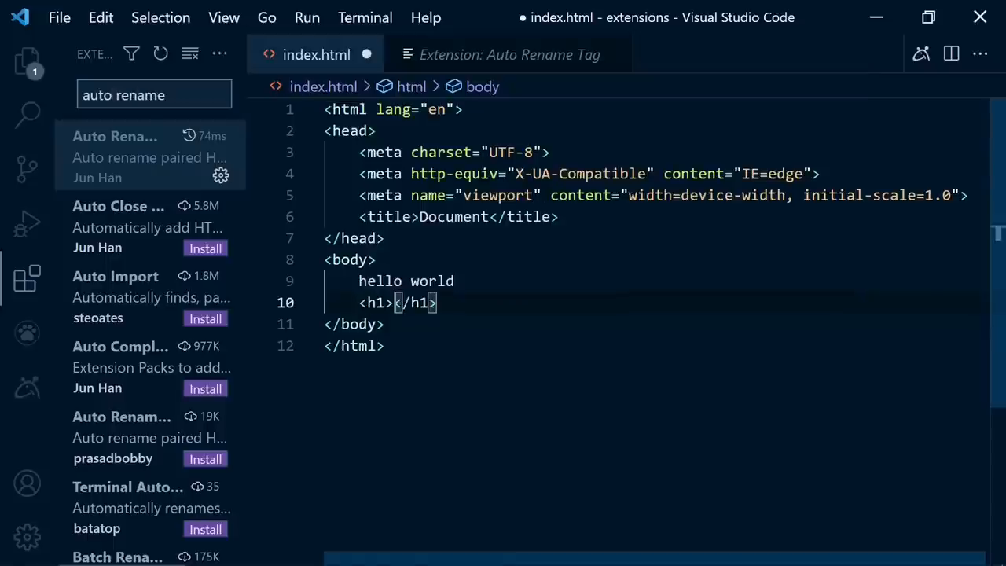
{"action": "type", "text": "Lama DE"}
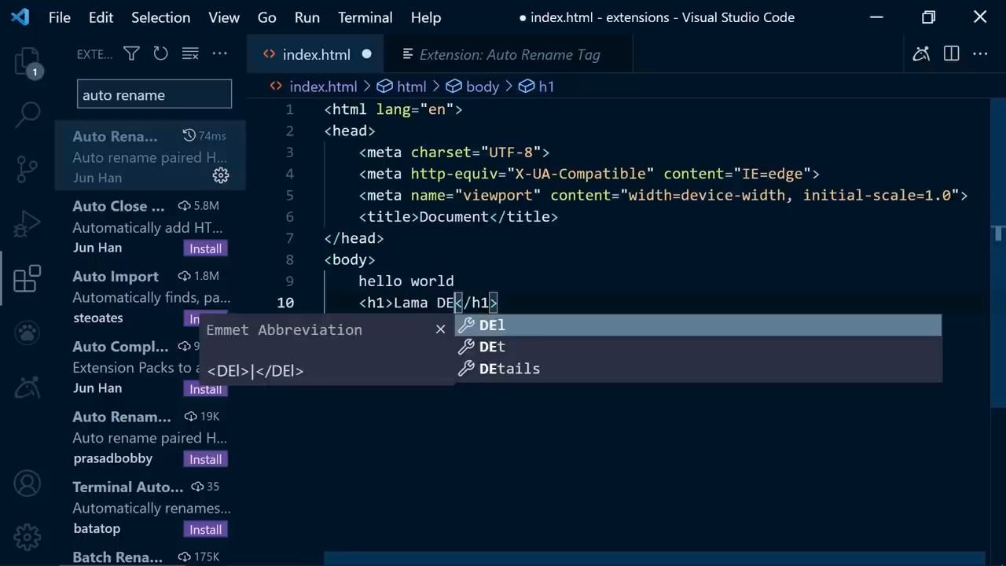
{"action": "type", "text": "v"}
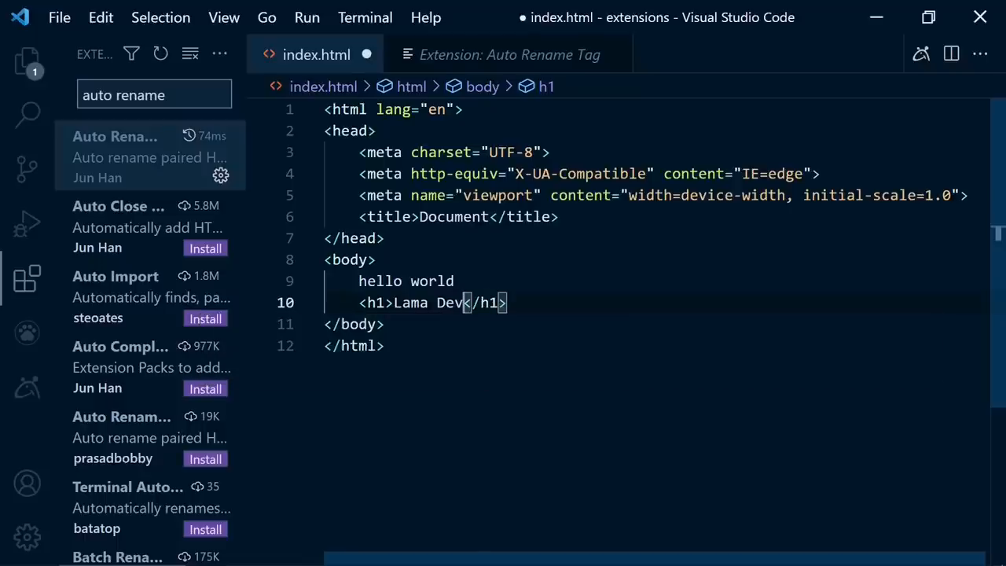
{"action": "key", "text": "Backspace"}
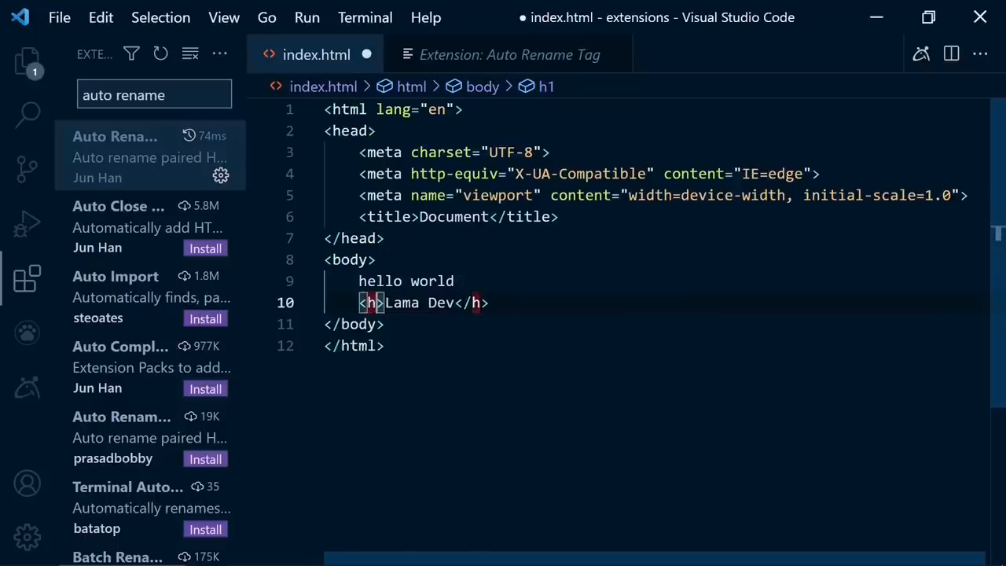
{"action": "type", "text": "other"}
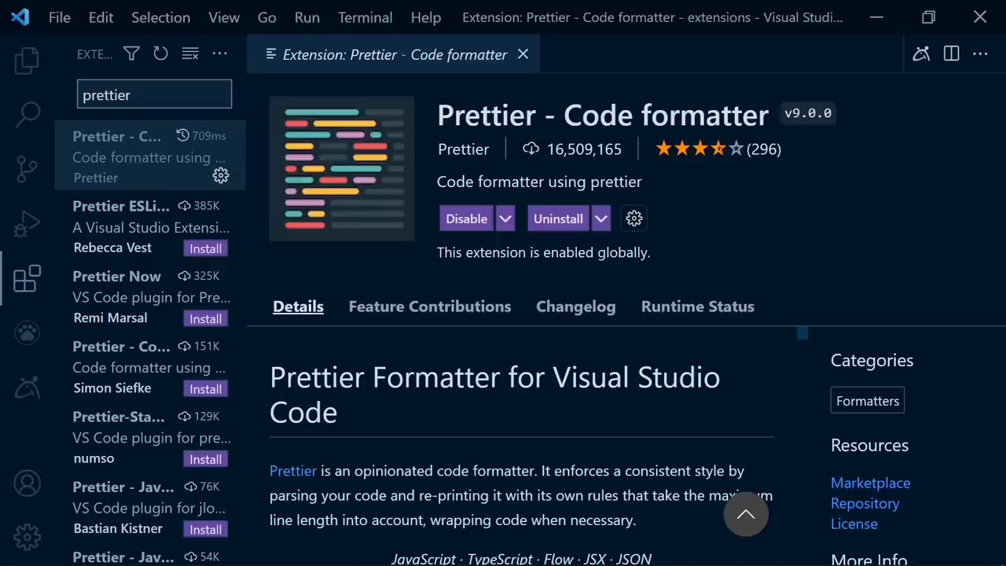
{"action": "mouse_move", "coordinate": [28, 61]}
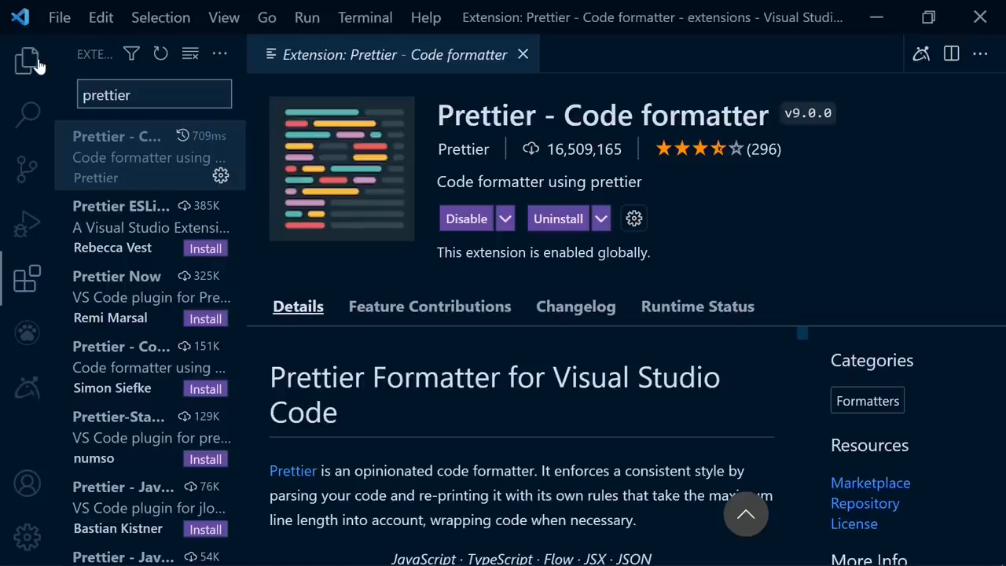
Add console.log("hey") to index.js and format the file with Prettier (Alt+Shift+F)
{"action": "left_click", "coordinate": [27, 61]}
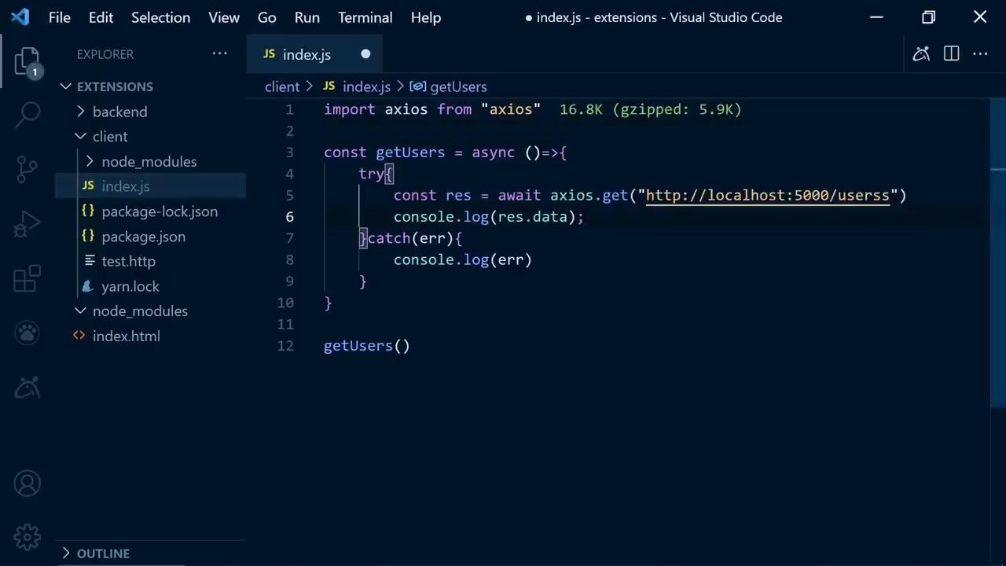
{"action": "type", "text": "console.log(\"hey\")"}
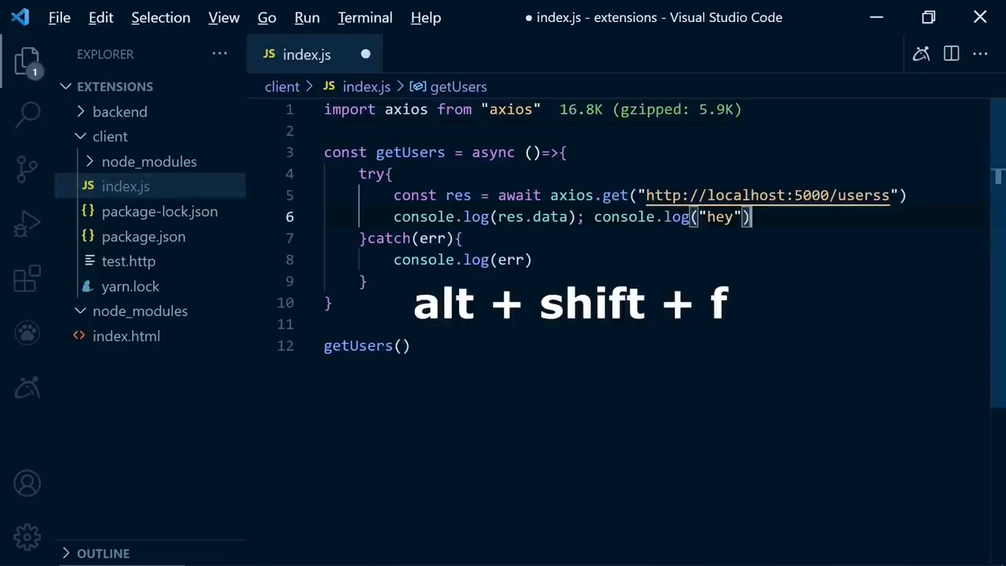
{"action": "key", "text": "alt+shift+f"}
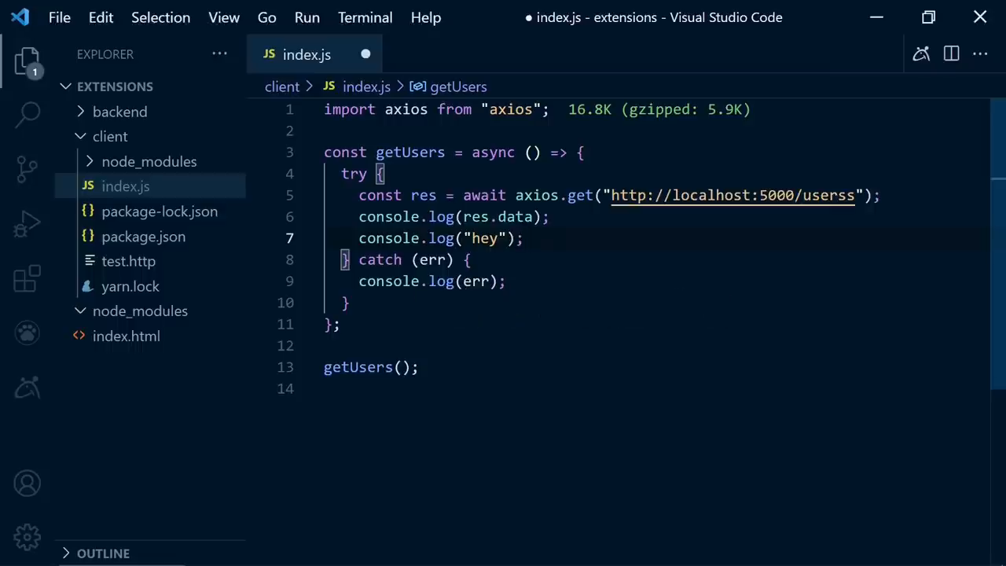
{"action": "left_click", "coordinate": [26, 277]}
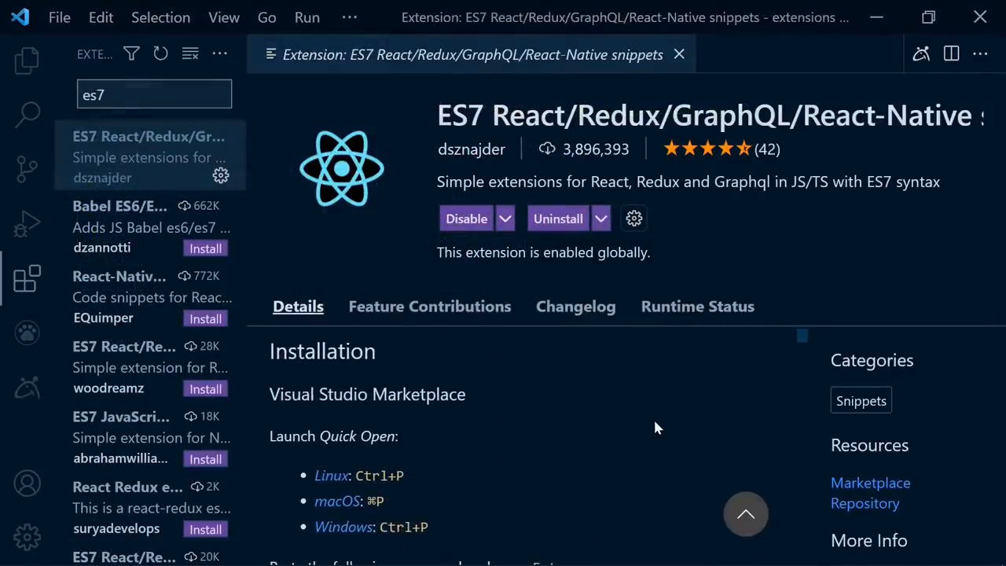
Scroll through the ES7 React snippets table and type a console.log(object) line
{"action": "scroll", "scroll_direction": "down", "scroll_amount": 3}
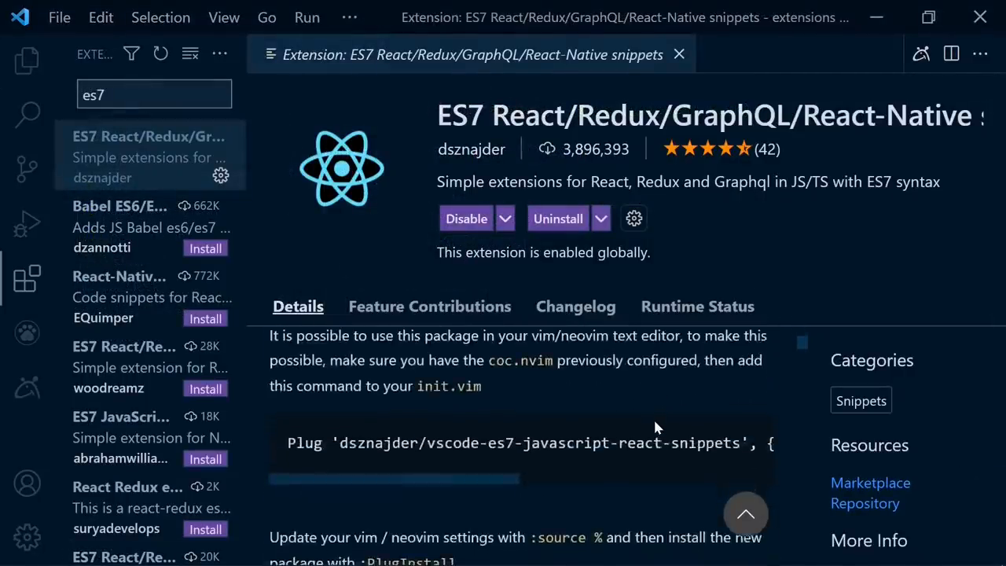
{"action": "scroll", "scroll_direction": "down", "scroll_amount": 3}
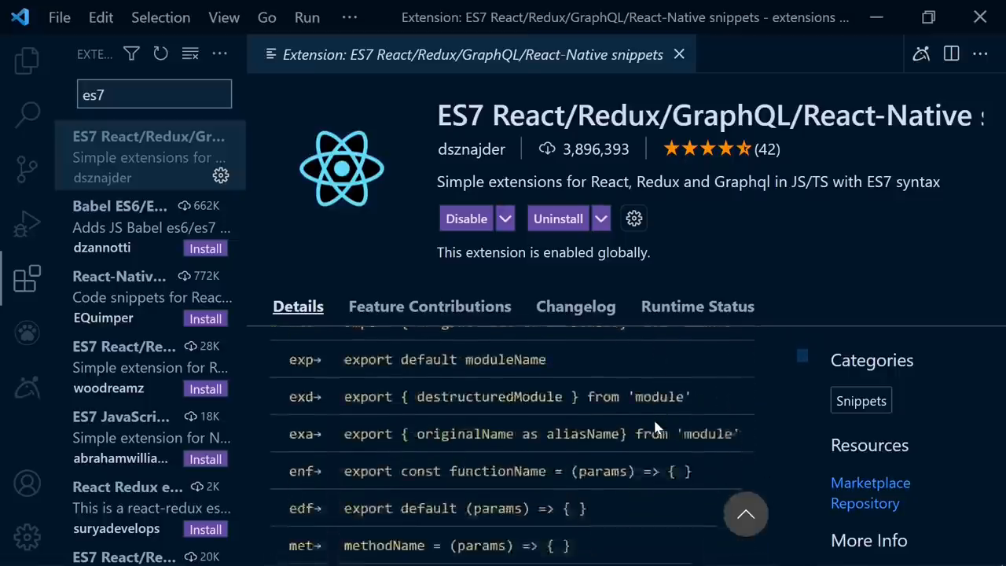
{"action": "scroll", "scroll_direction": "down", "scroll_amount": 3}
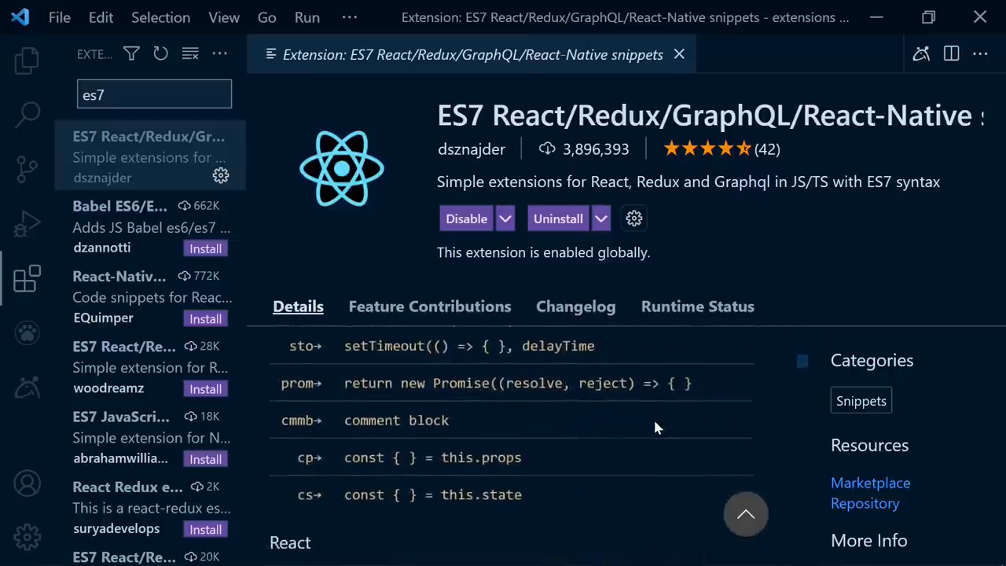
{"action": "scroll", "scroll_direction": "down", "scroll_amount": 3}
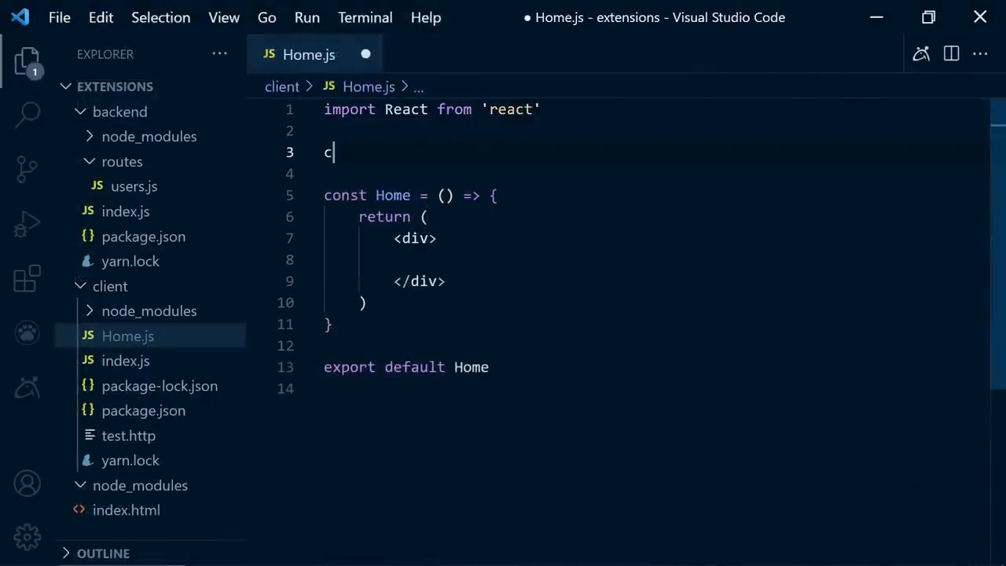
{"action": "type", "text": "onsole.log(object)"}
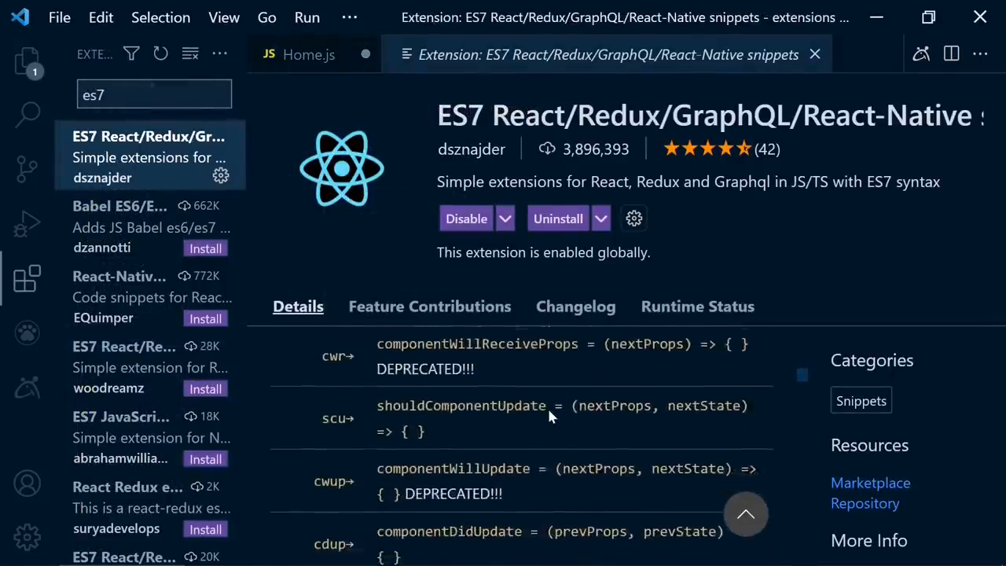
{"action": "scroll", "scroll_direction": "down", "scroll_amount": 3}
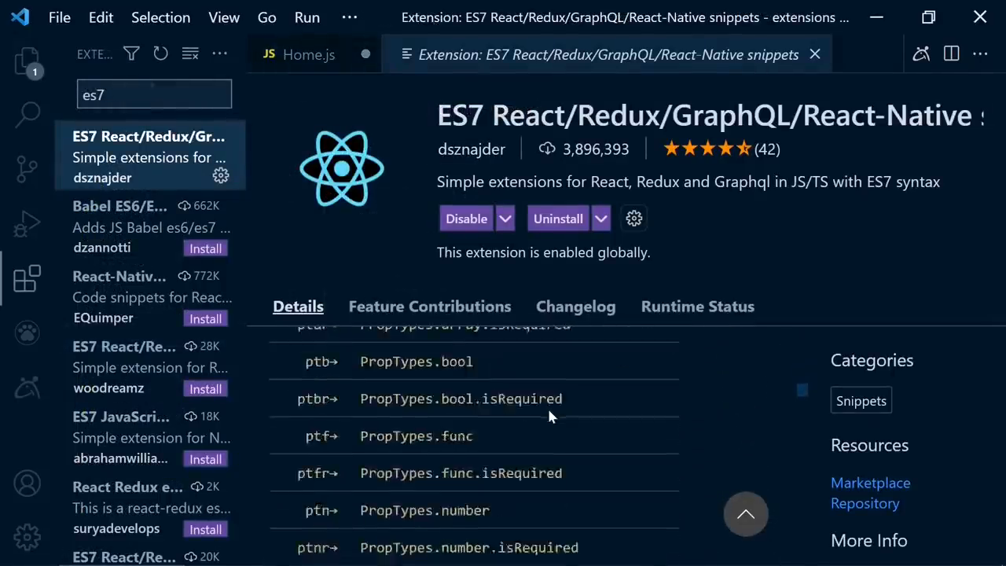